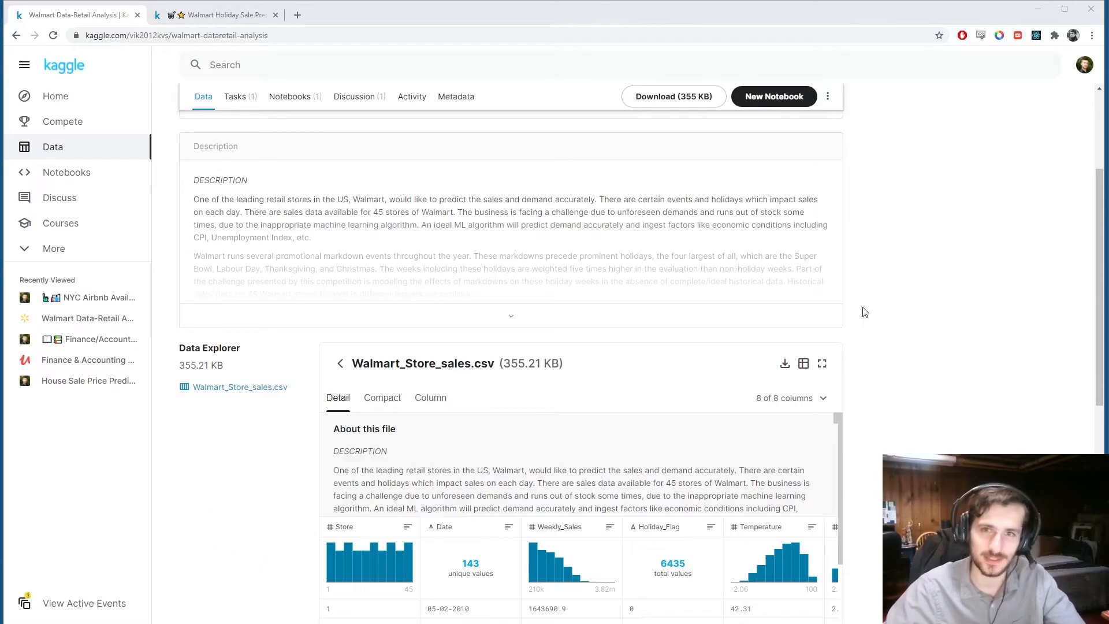
Browse the Walmart_Store_sales.csv preview table, then switch back to the Holiday Sale Prediction notebook.
{"action": "scroll", "scroll_direction": "down", "scroll_amount": 3}
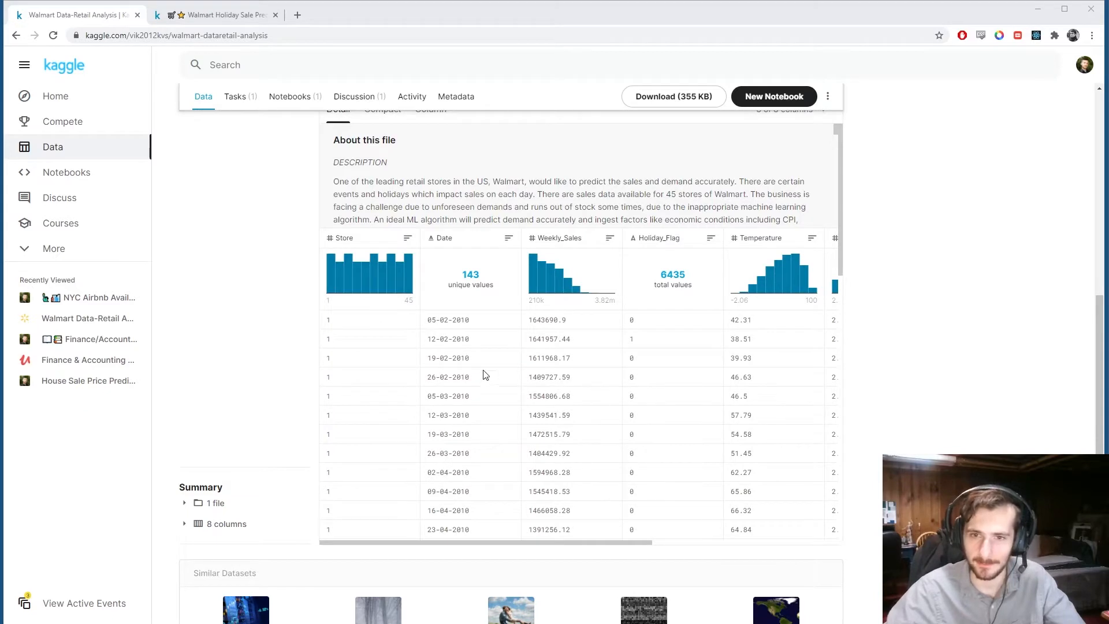
{"action": "double_click", "coordinate": [546, 319]}
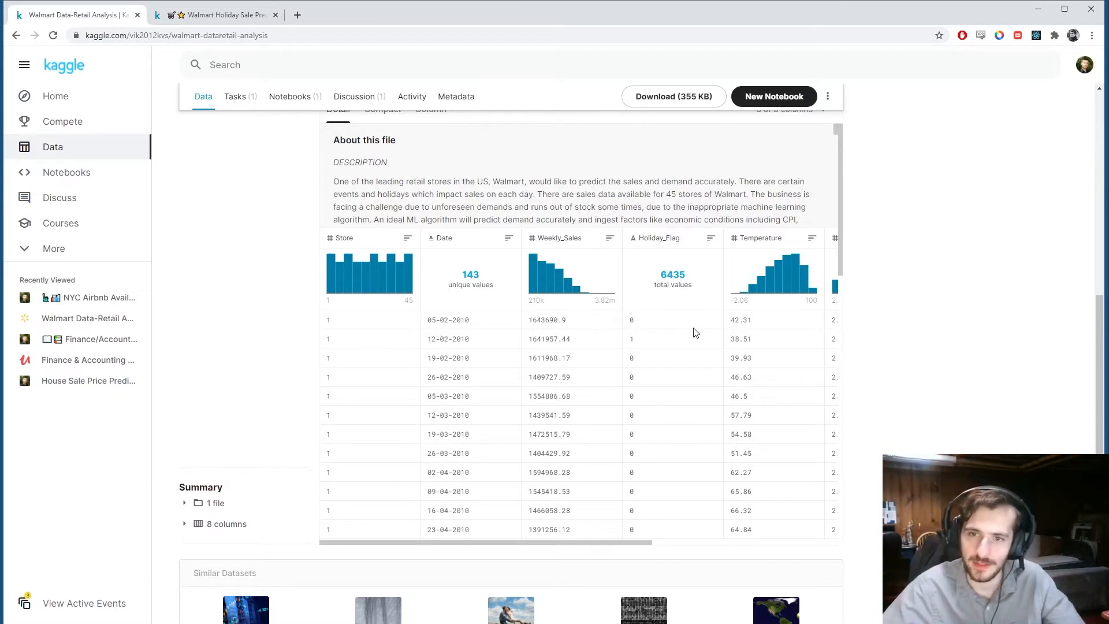
{"action": "scroll", "scroll_direction": "right", "scroll_amount": 3}
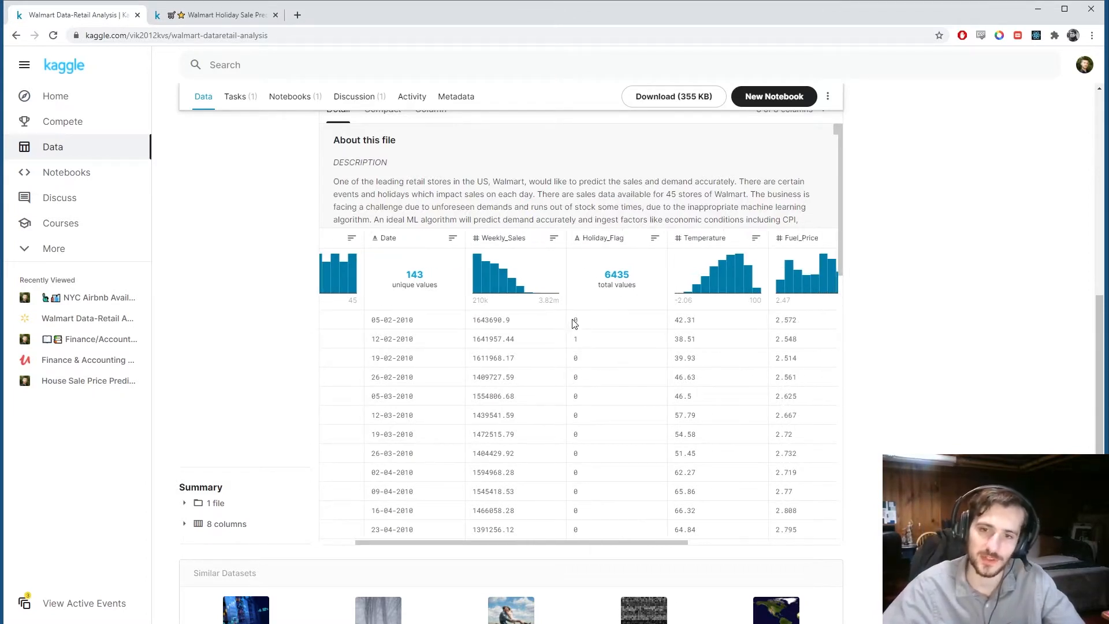
{"action": "scroll", "scroll_direction": "down", "scroll_amount": 3}
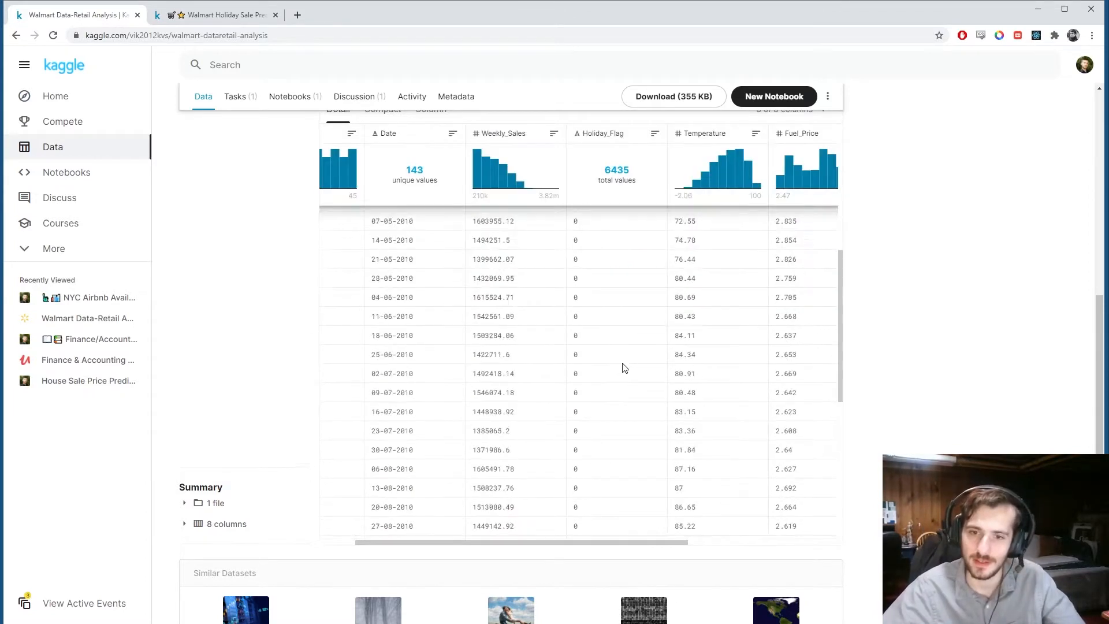
{"action": "scroll", "scroll_direction": "down", "scroll_amount": 3}
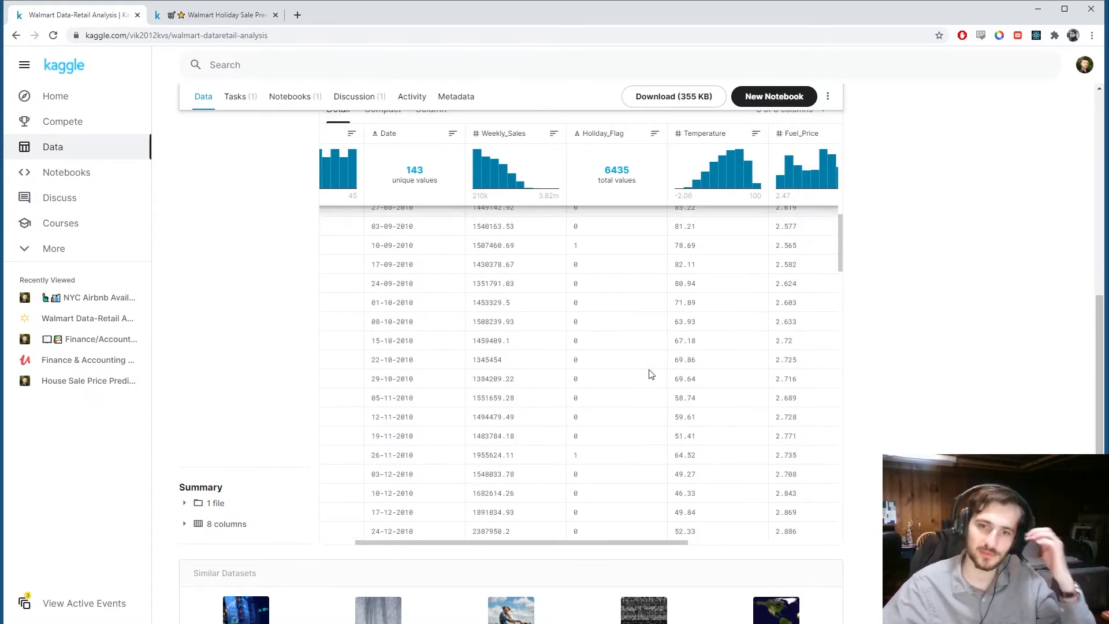
{"action": "scroll", "scroll_direction": "up", "scroll_amount": 3}
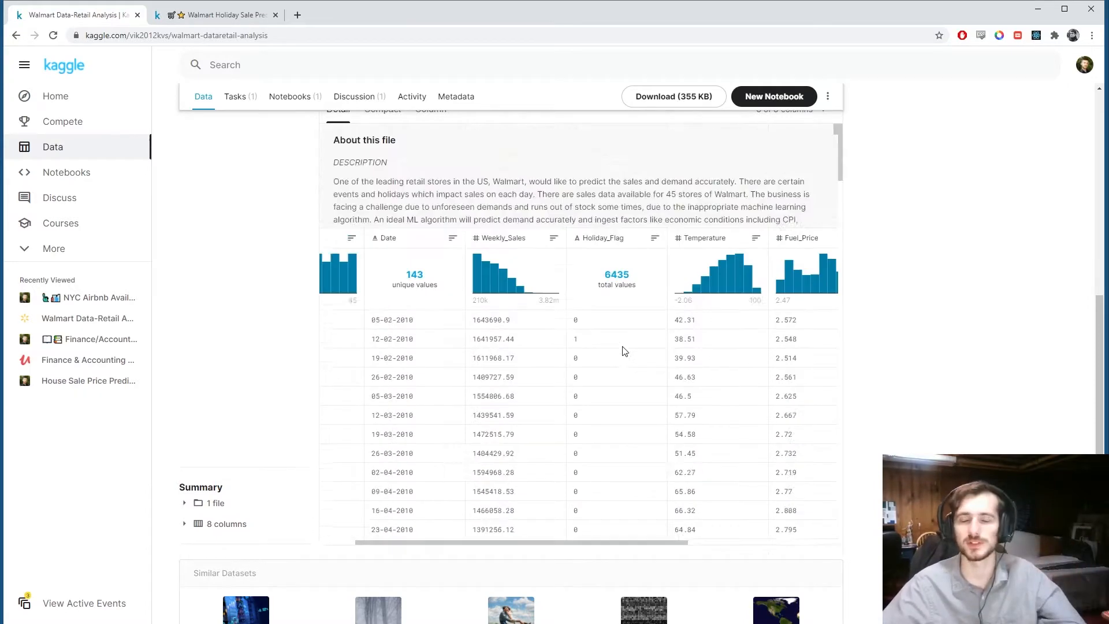
{"action": "mouse_move", "coordinate": [940, 344]}
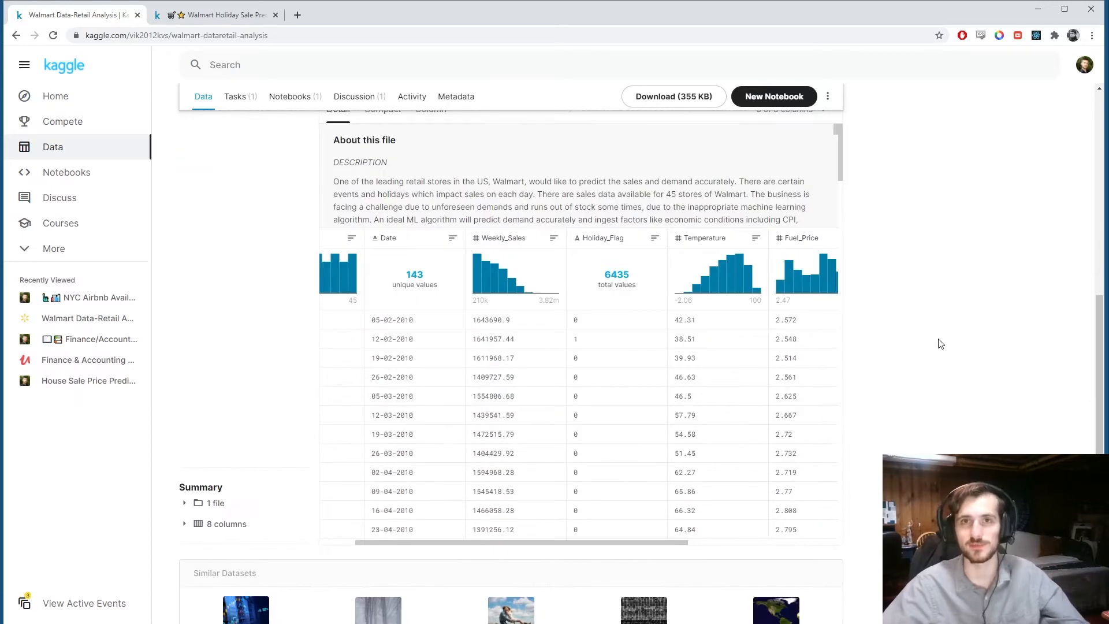
{"action": "scroll", "scroll_direction": "right", "scroll_amount": 3}
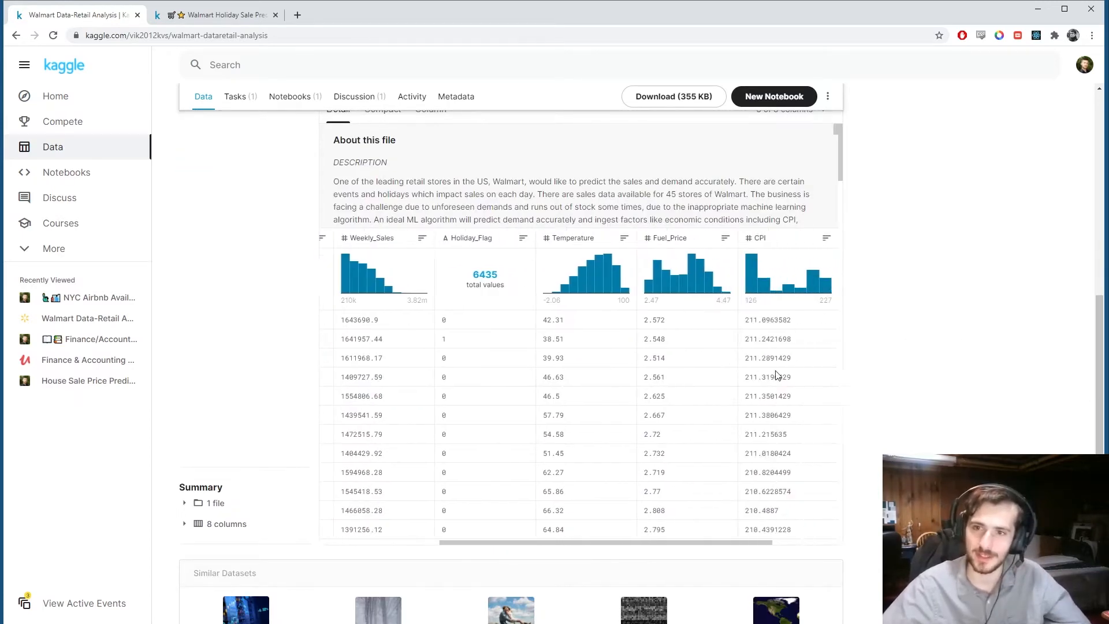
{"action": "scroll", "scroll_direction": "left", "scroll_amount": 3}
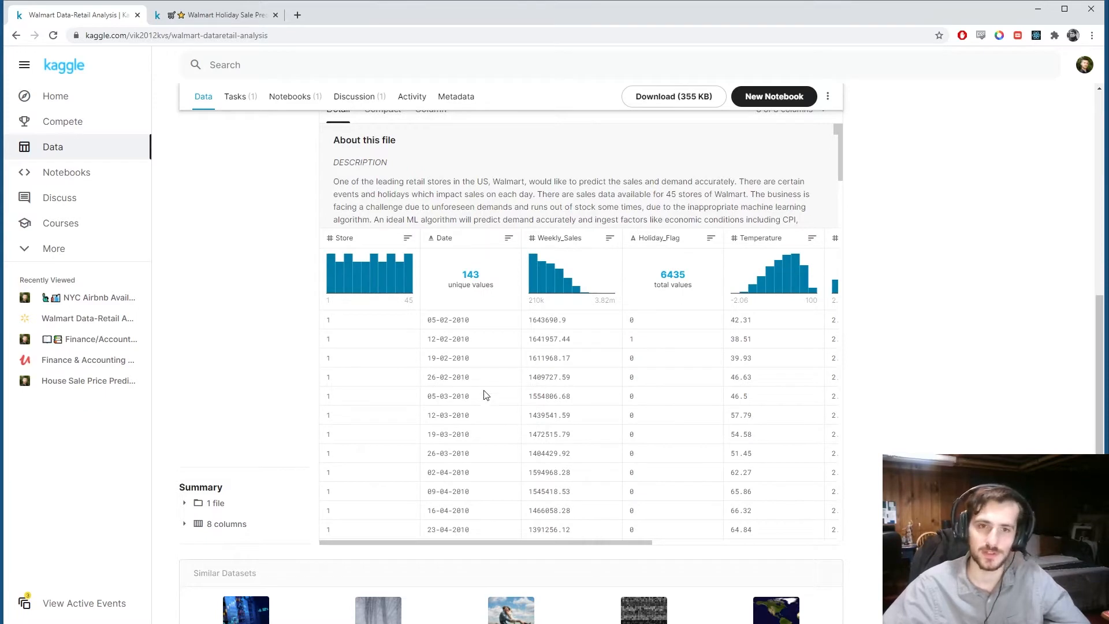
{"action": "left_click", "coordinate": [219, 14]}
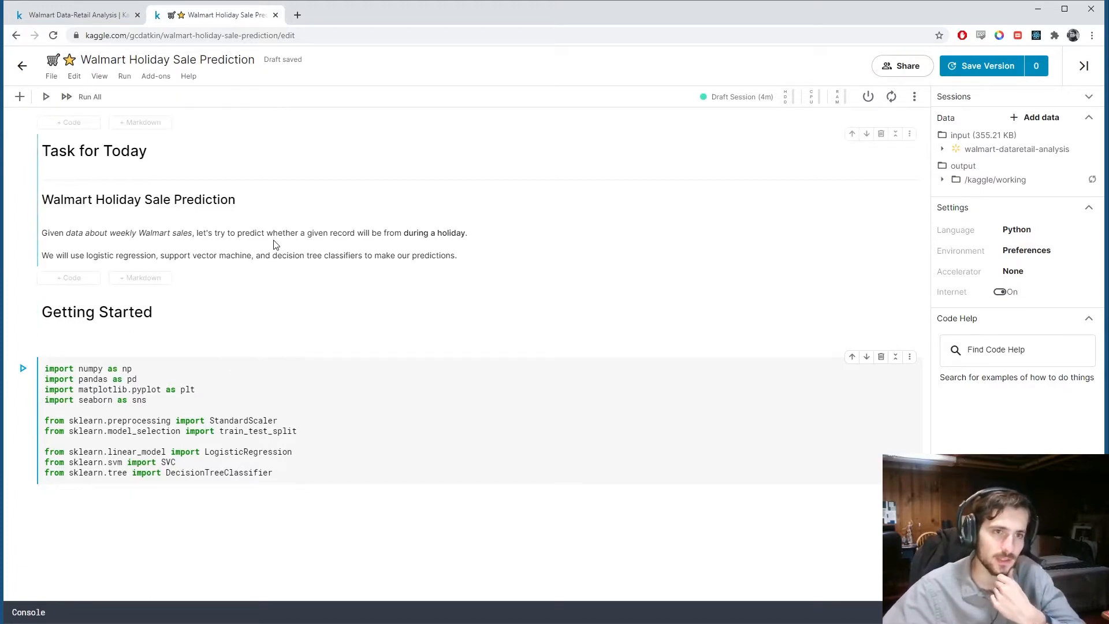
{"action": "mouse_move", "coordinate": [96, 245]}
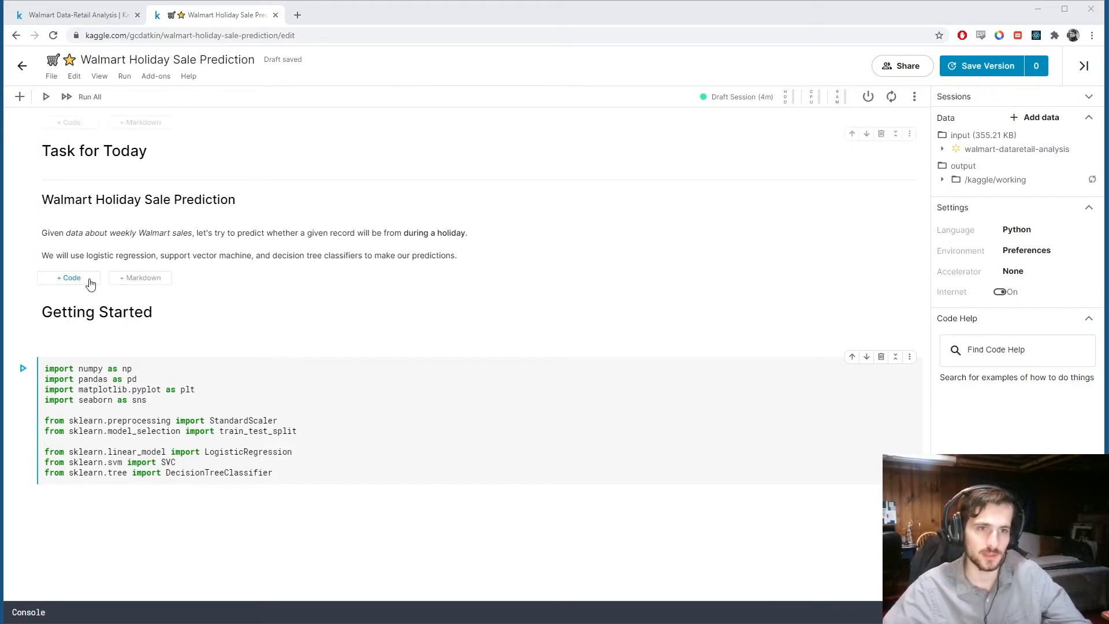
{"action": "mouse_move", "coordinate": [206, 290]}
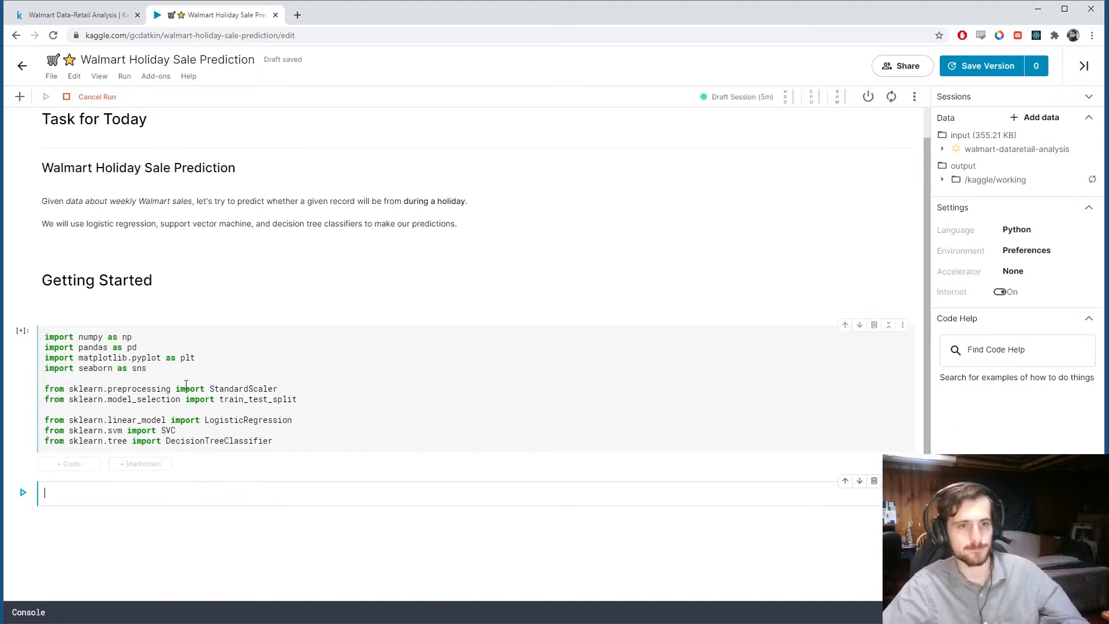
Run the library imports cell so a fresh empty code cell appears beneath it.
{"action": "left_click", "coordinate": [45, 96]}
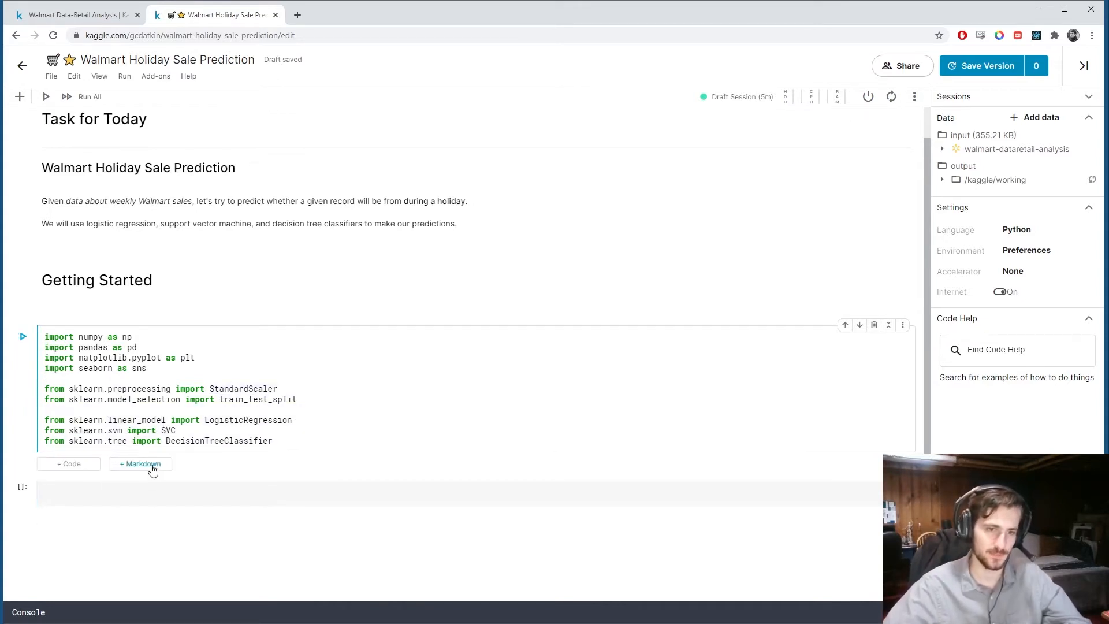
Read Walmart_Store_sales.csv into data, display it and data.info(), and add a 'Feature Engineering: Year and Month' heading.
{"action": "type", "text": "data"}
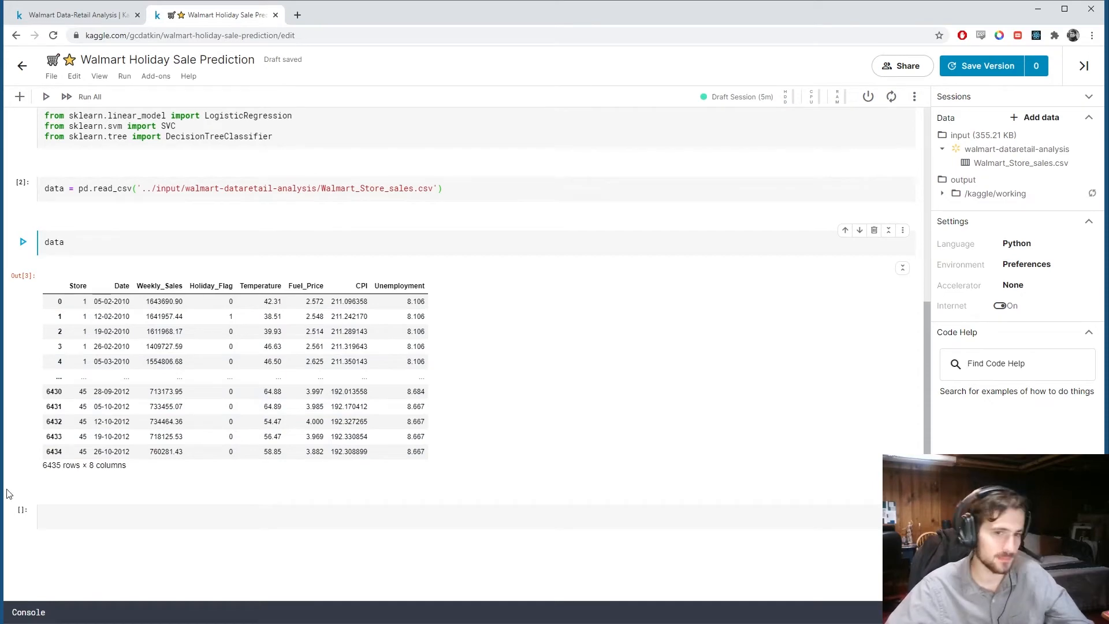
{"action": "type", "text": "data.info("}
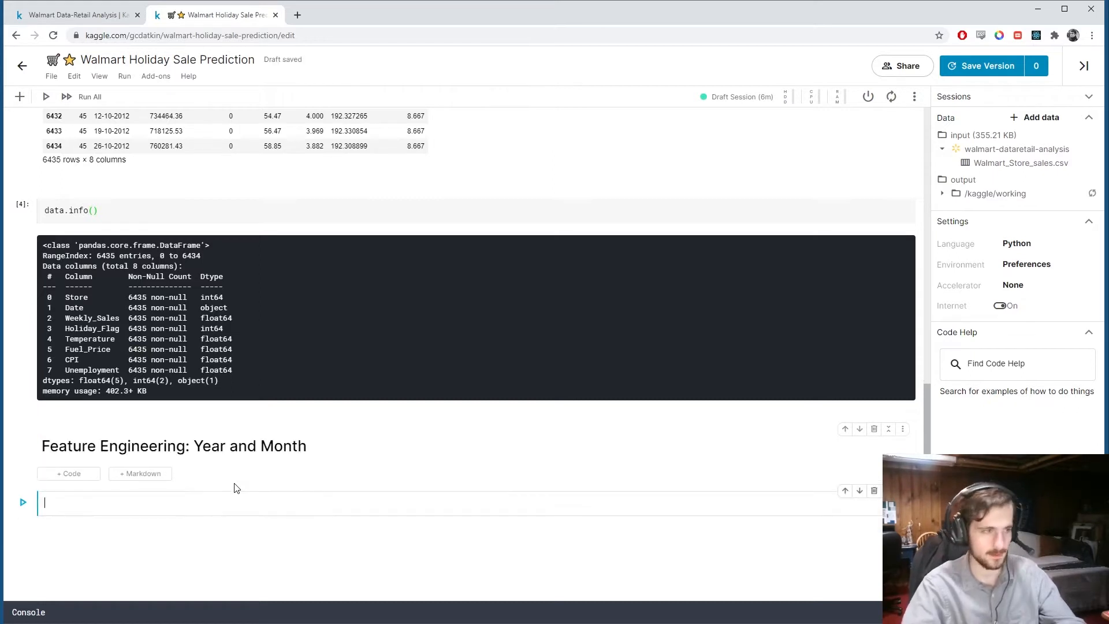
Create Year and Month columns from Date via apply lambdas, drop Date with axis=1, and show the 9-column table.
{"action": "type", "text": "data['Y']"}
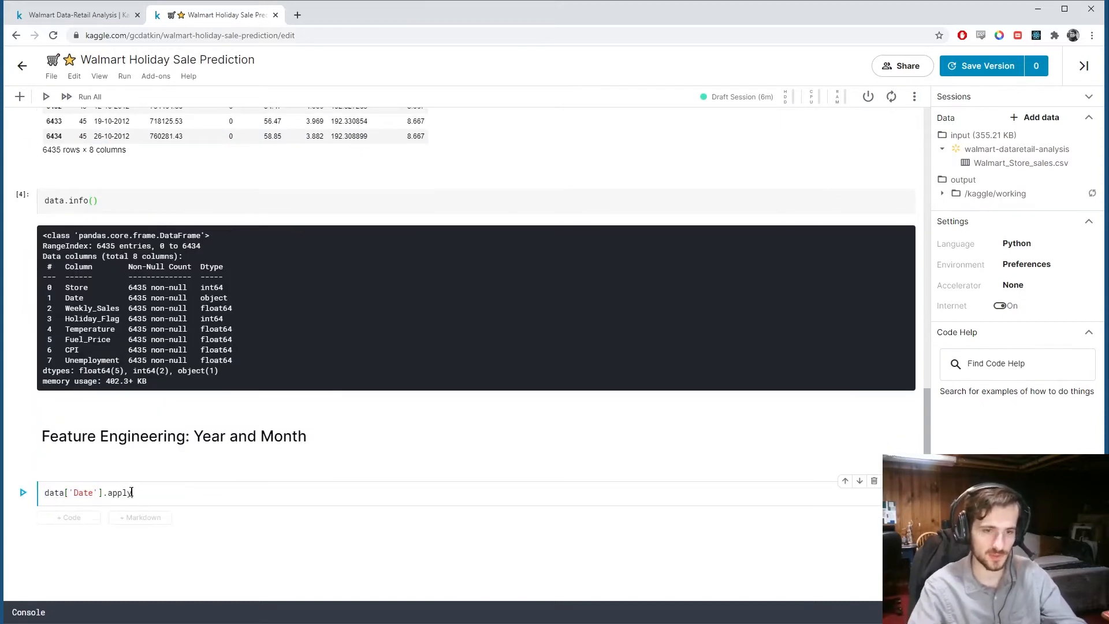
{"action": "type", "text": "(lambda x: x[-4:"}
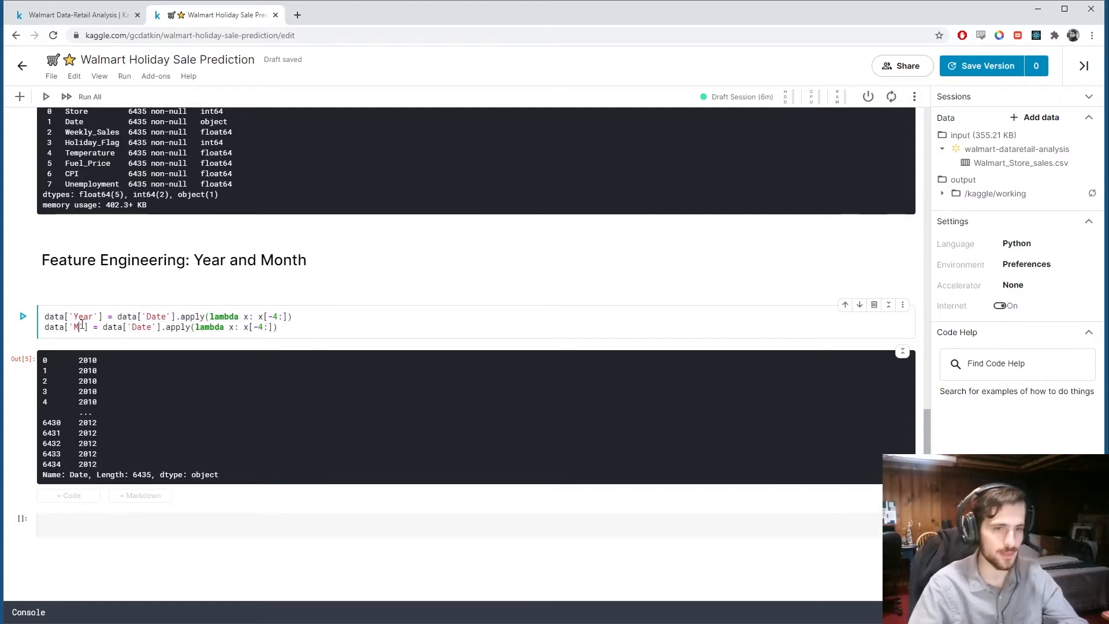
{"action": "type", "text": "onth"}
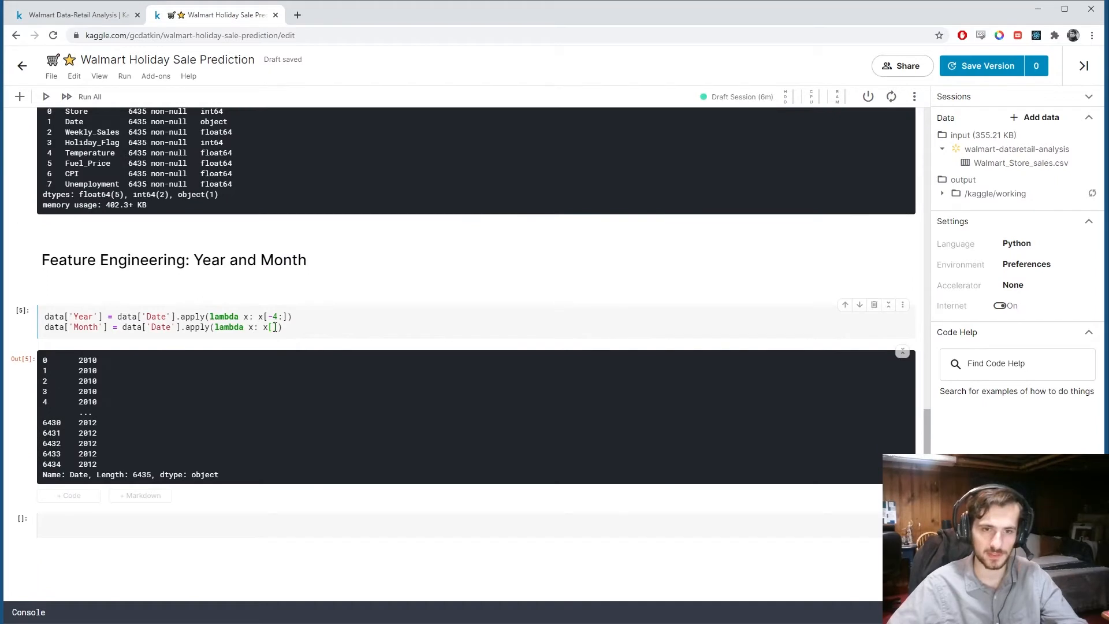
{"action": "type", "text": "3:5"}
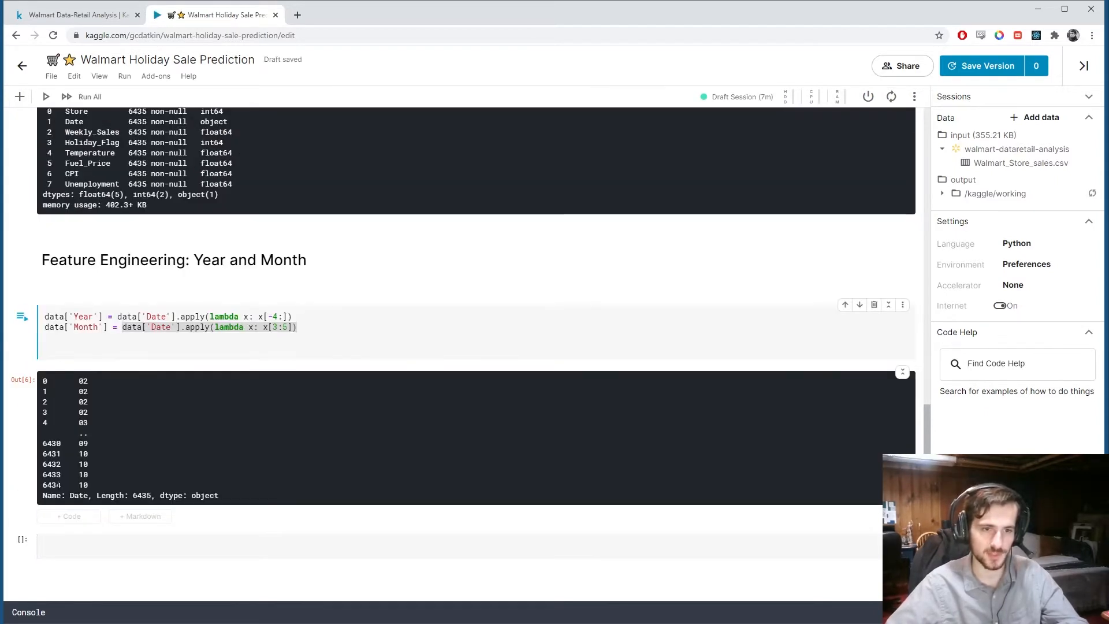
{"action": "type", "text": "data.drop"}
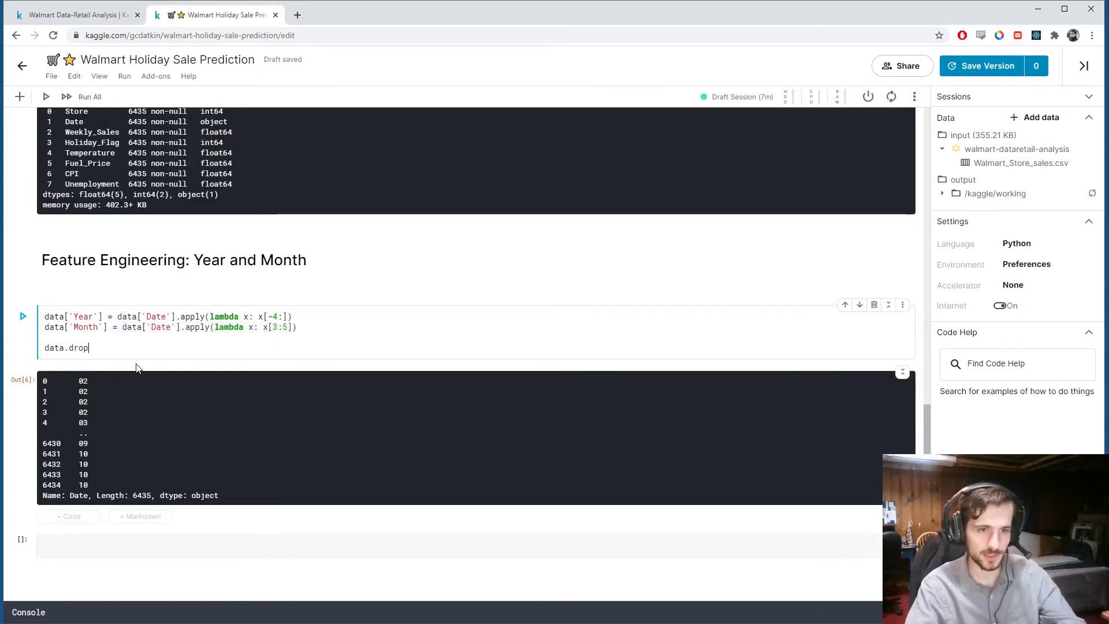
{"action": "type", "text": "('Date', axis=1"}
{"action": "left_click", "coordinate": [476, 539]}
{"action": "type", "text": "data"}
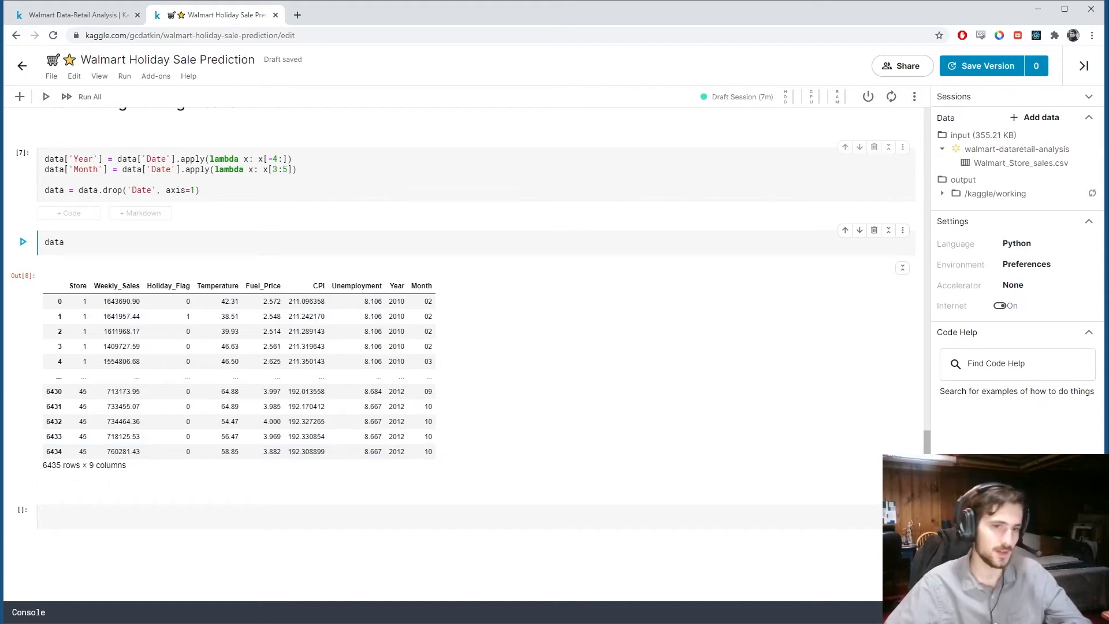
Add a '# Visualizing Correlations' markdown heading, correcting mistyped letters.
{"action": "type", "text": "# Visualizati"}
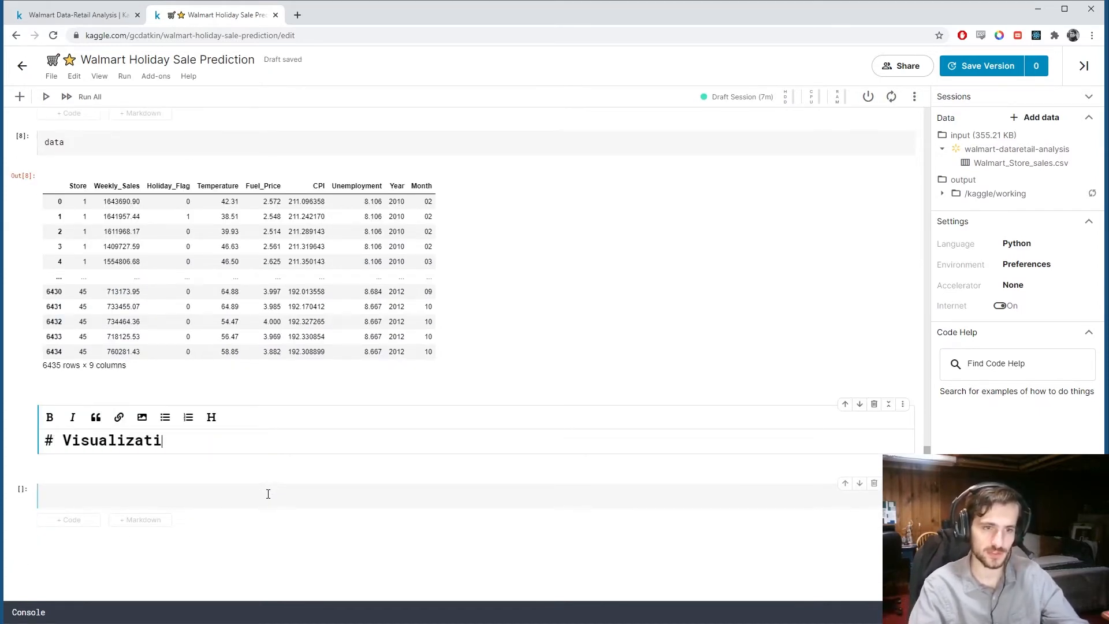
{"action": "key", "text": "Backspace"}
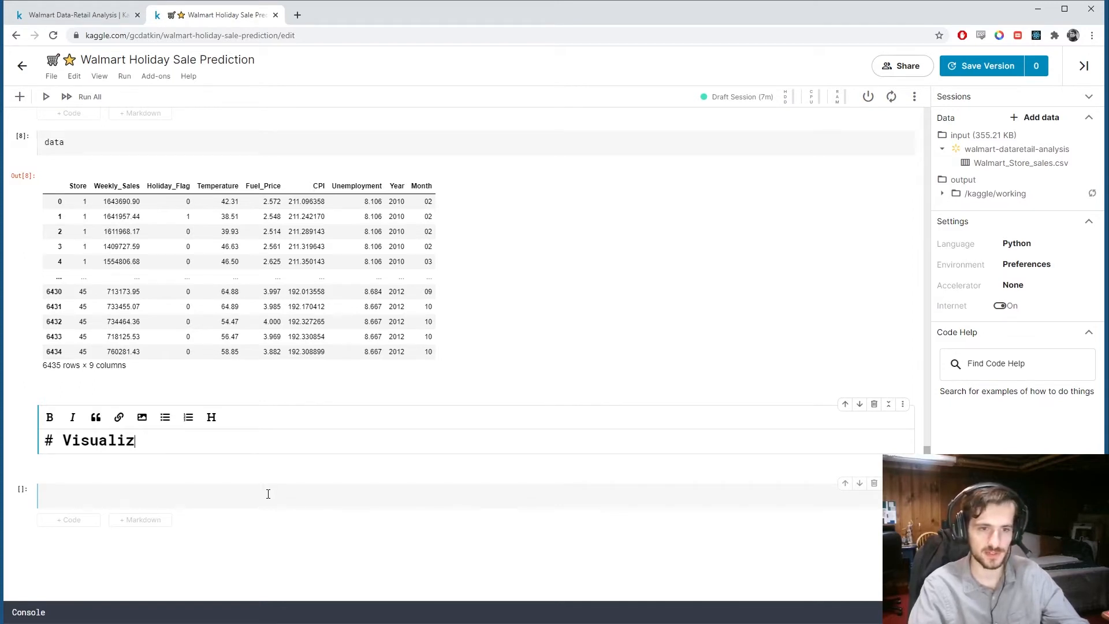
{"action": "type", "text": "ing COrr"}
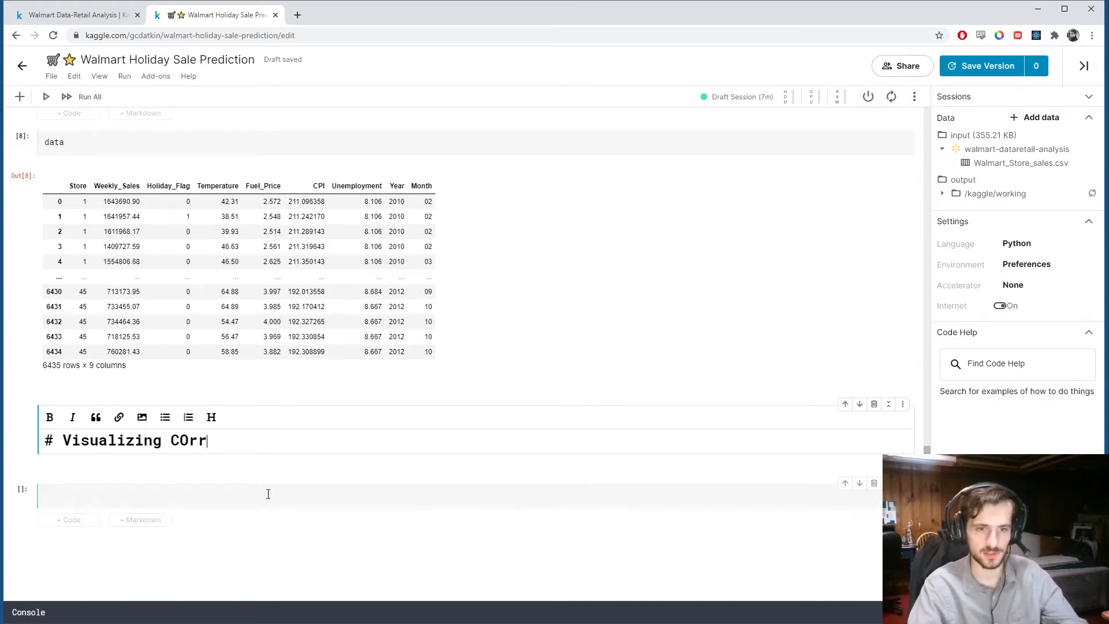
{"action": "type", "text": "elga"}
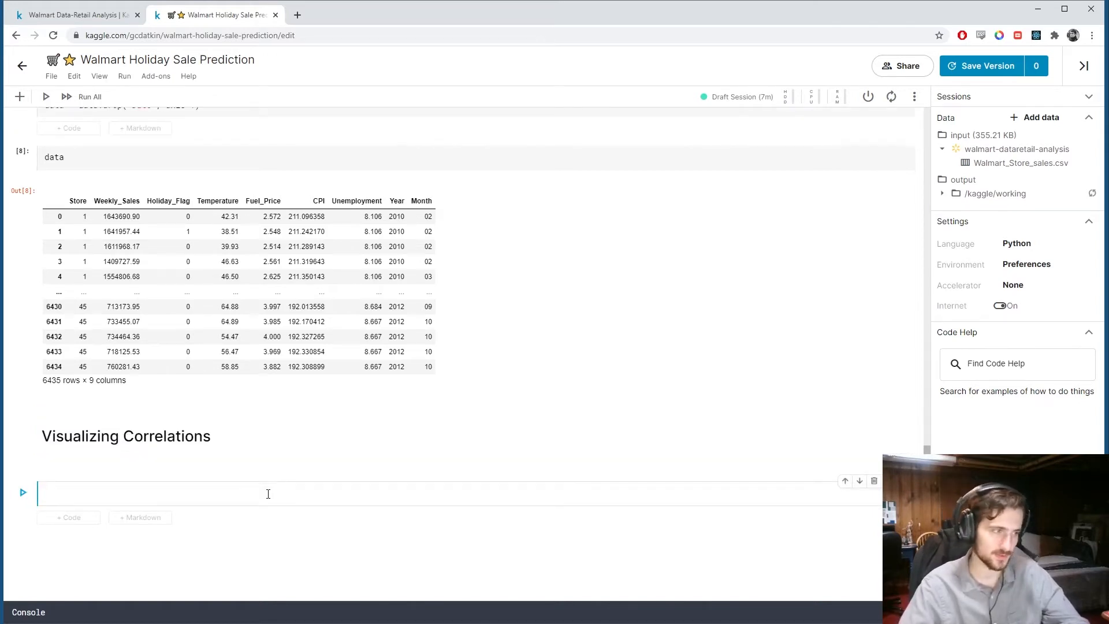
Write corr = data.corr() and plt.figure(figsize(12, 10)) in a new code cell.
{"action": "type", "text": "corr ="}
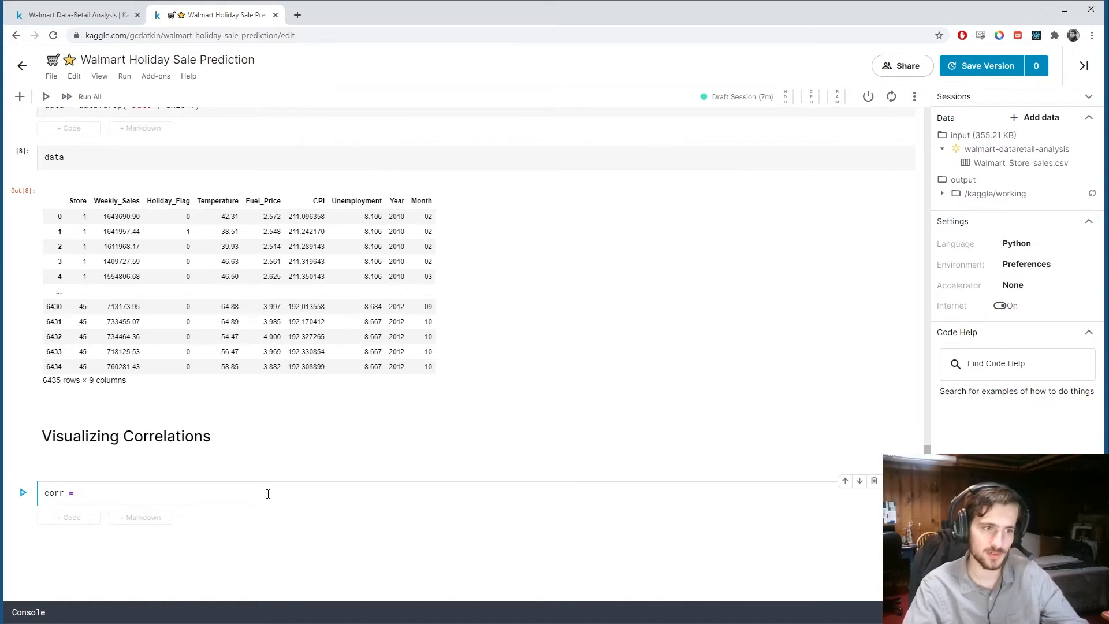
{"action": "type", "text": "data.cor"}
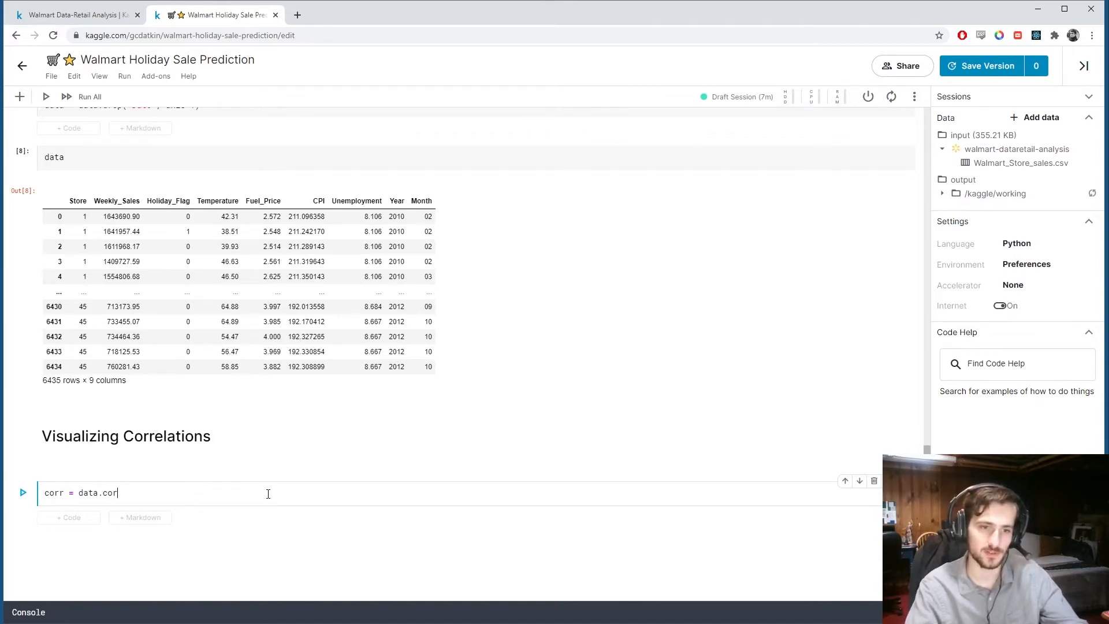
{"action": "type", "text": "r()"}
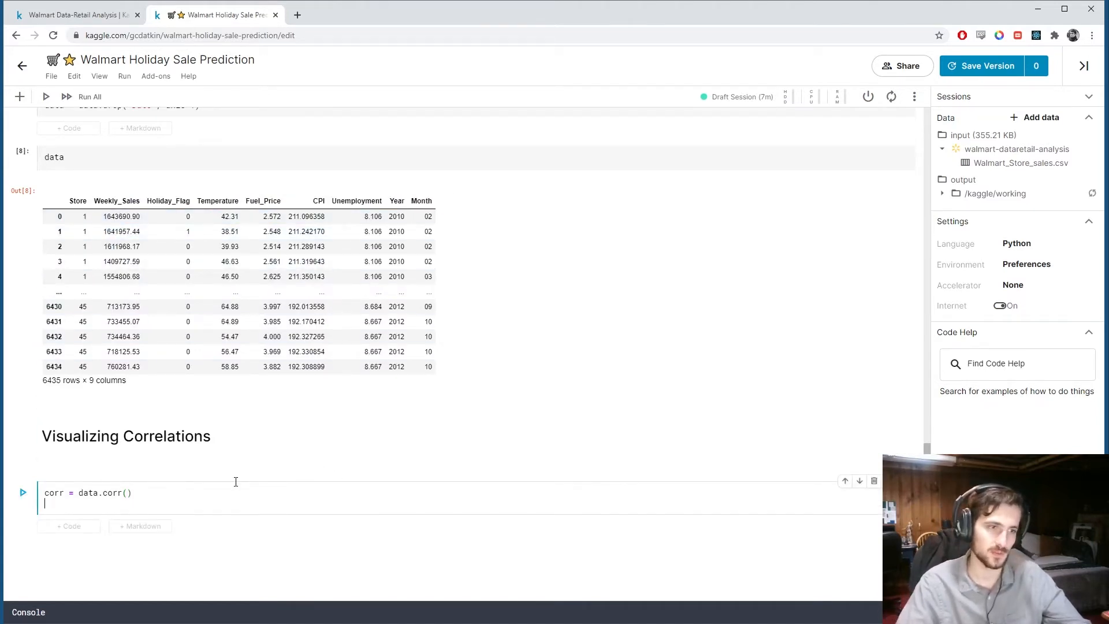
{"action": "type", "text": "plt.f"}
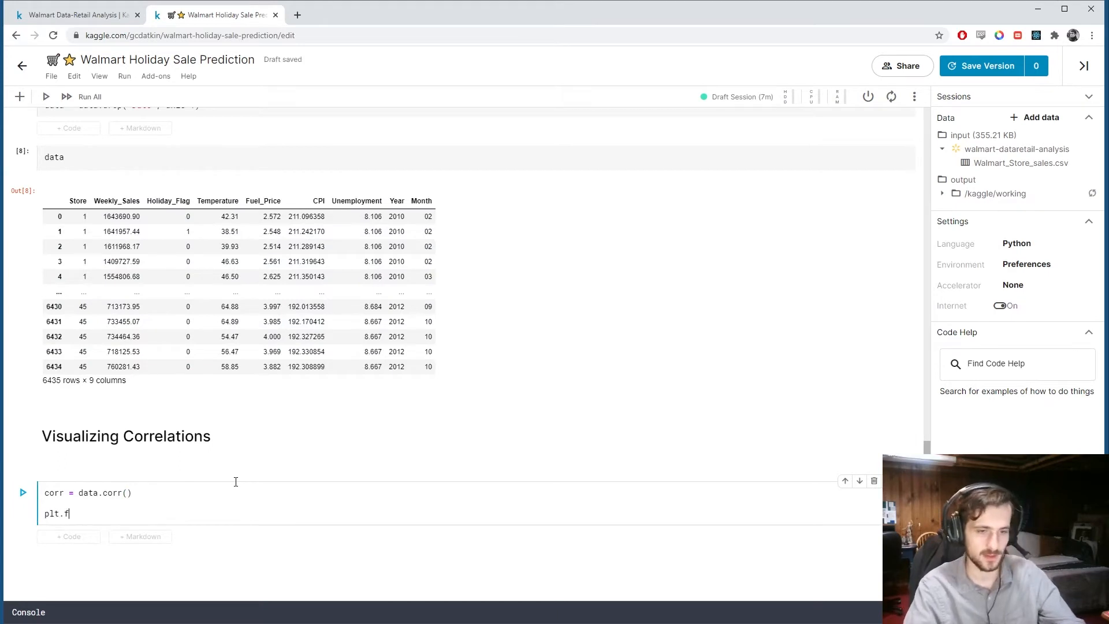
{"action": "type", "text": "igure("}
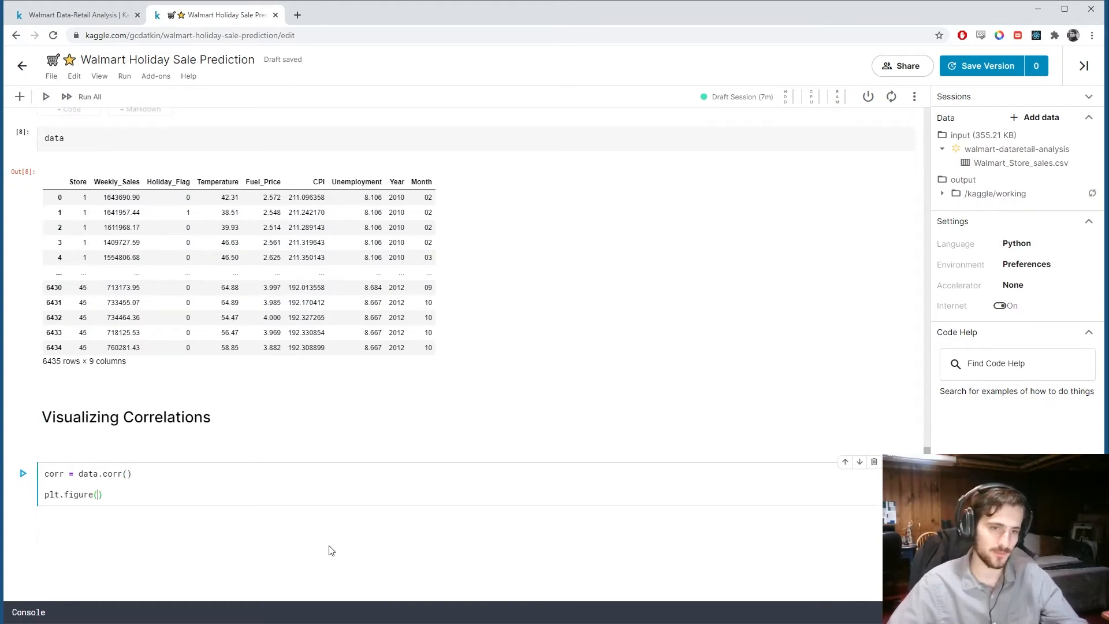
{"action": "type", "text": "figsize(1"}
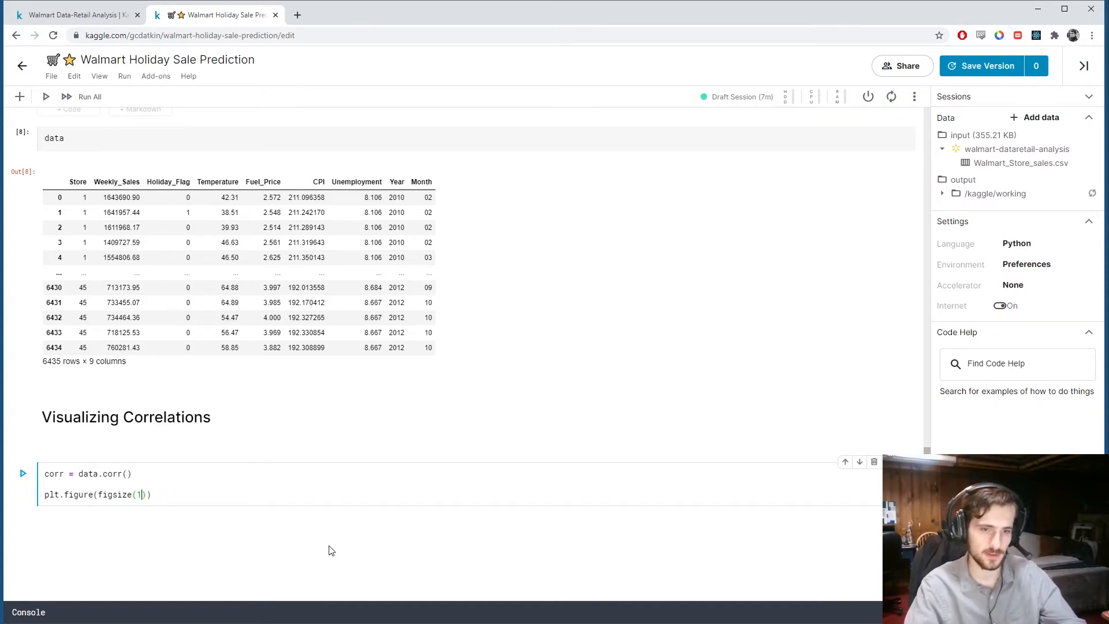
{"action": "type", "text": "2, 10))"}
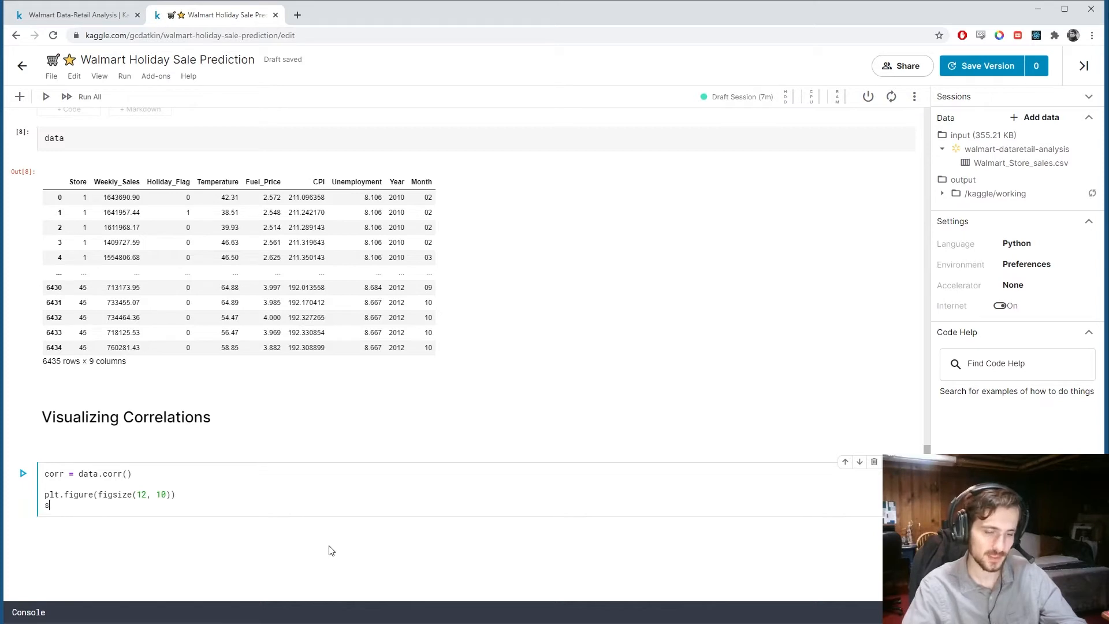
Add sns.heatmap(corr, annot=True, vmin=-1.0, cmap='mako') and plt.show(), then run the cell, hitting a NameError.
{"action": "type", "text": "ns.heatmap(corr, )"}
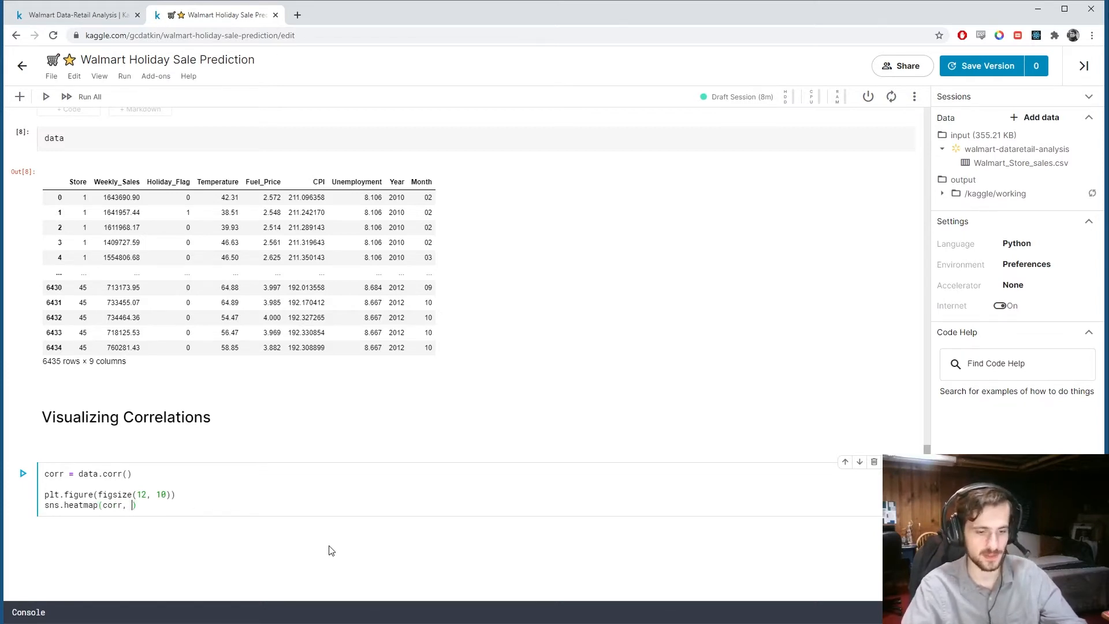
{"action": "type", "text": "annot=True, vmin"}
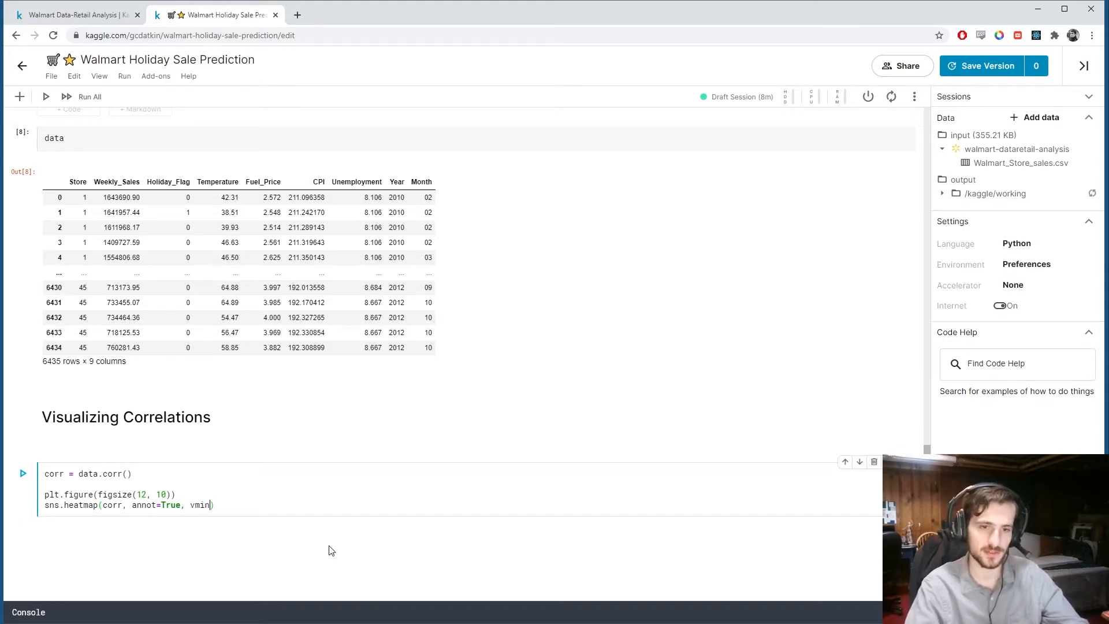
{"action": "type", "text": "=-1.0"}
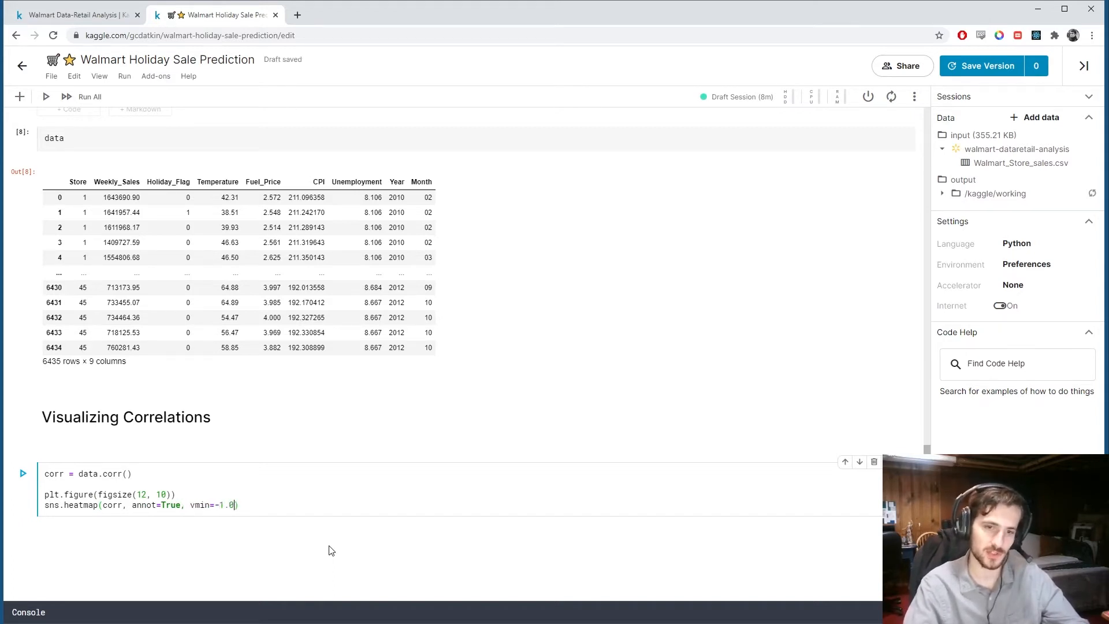
{"action": "type", "text": ","}
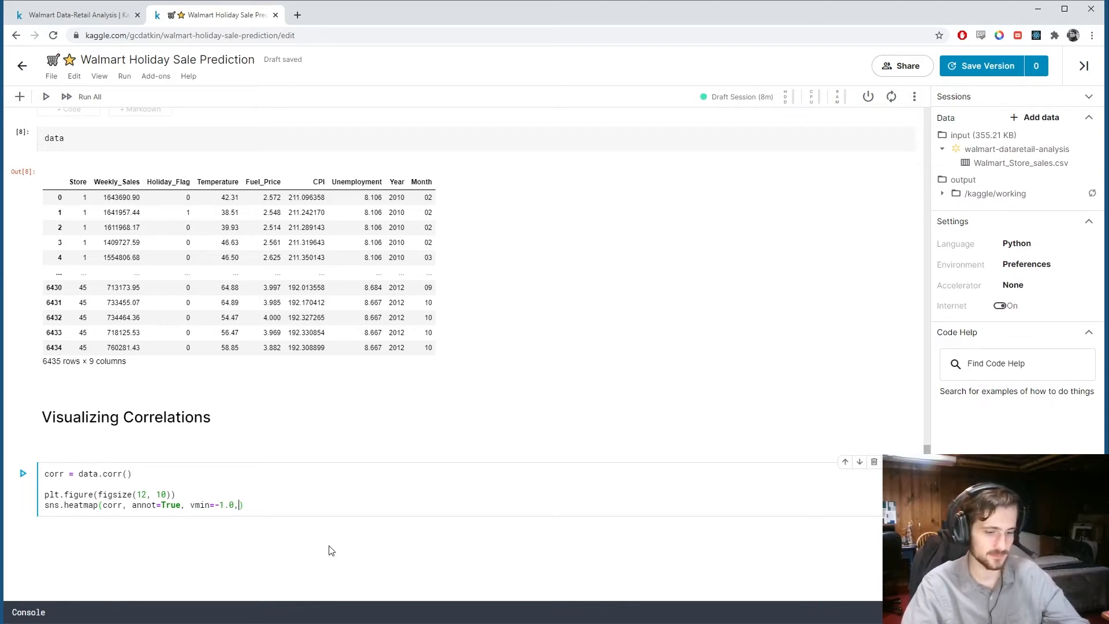
{"action": "type", "text": "cmap='mako'"}
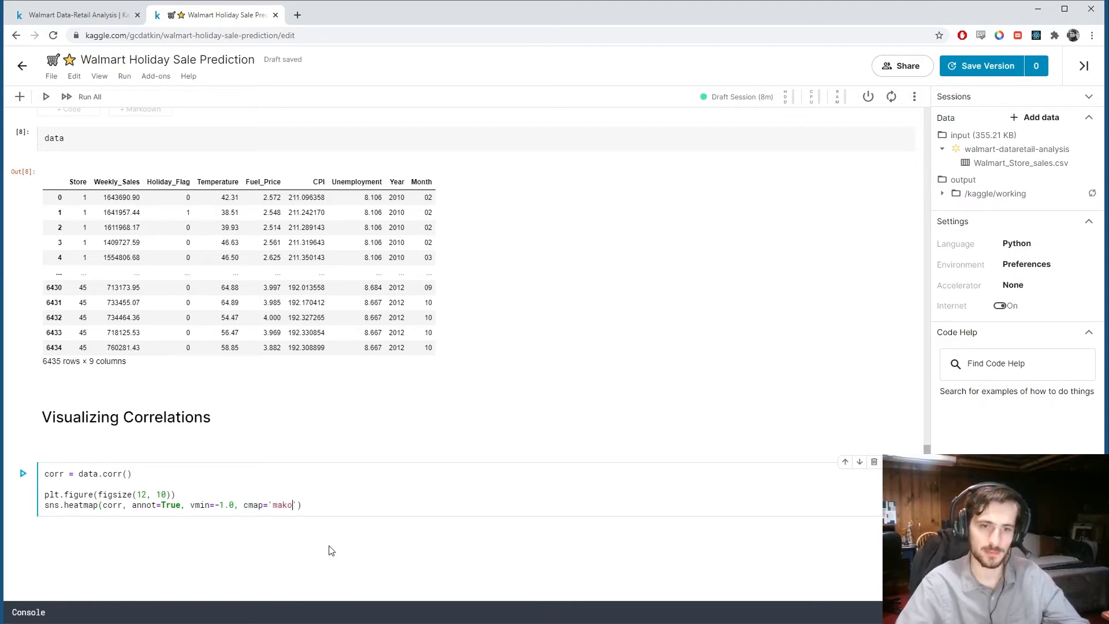
{"action": "type", "text": "plt.show()"}
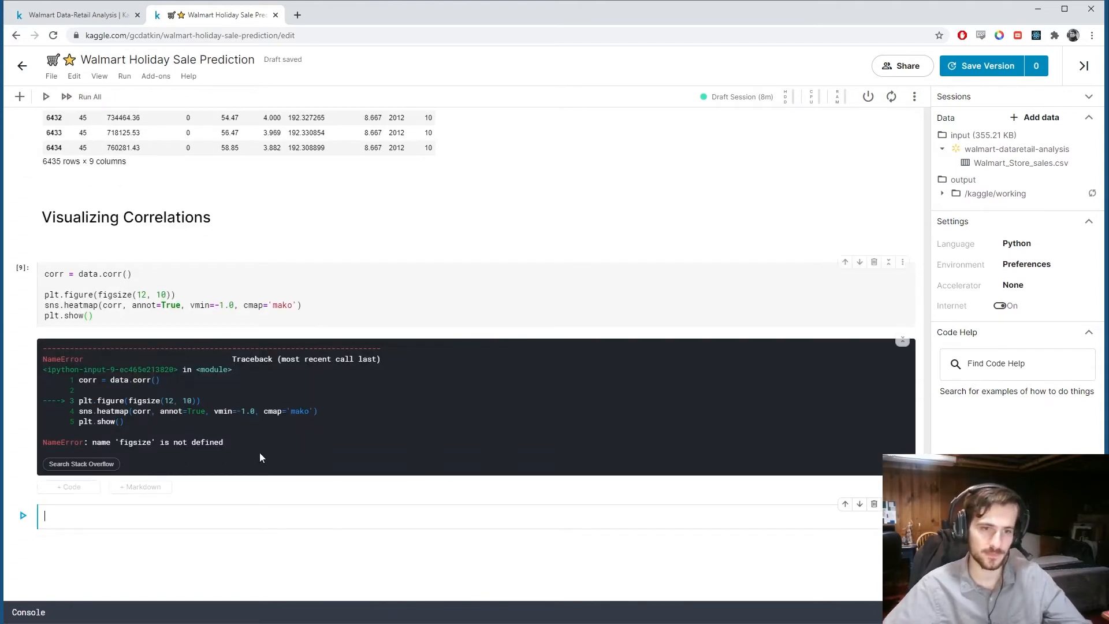
Correct figsize to figsize=(12, 10) so the heatmap renders, review it, and start a markdown cell below.
{"action": "left_click", "coordinate": [130, 294]}
{"action": "type", "text": "="}
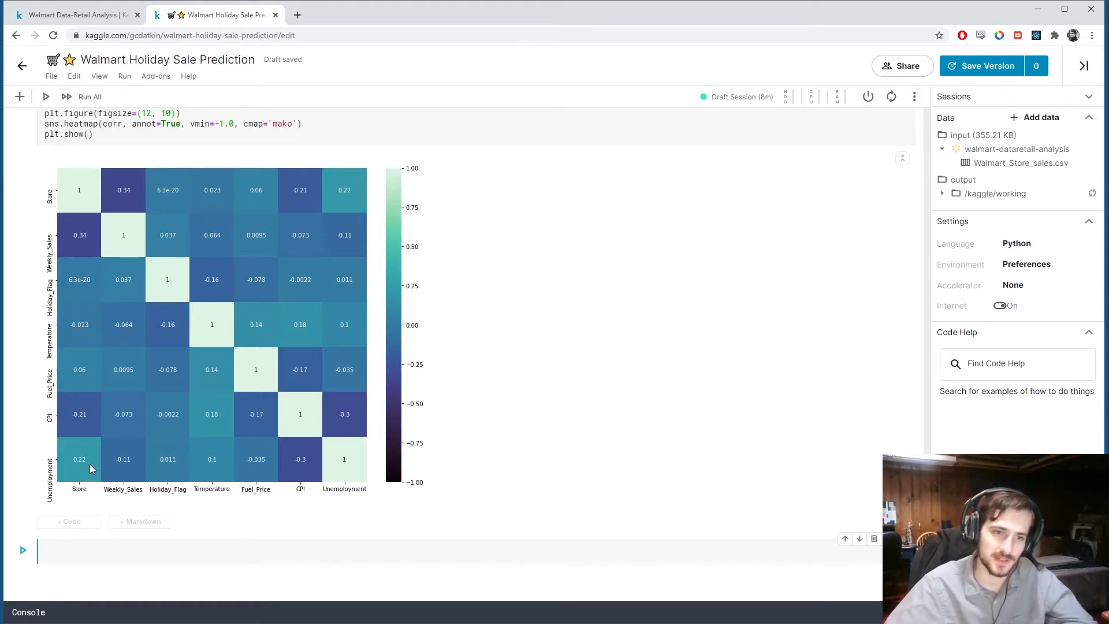
{"action": "mouse_move", "coordinate": [78, 449]}
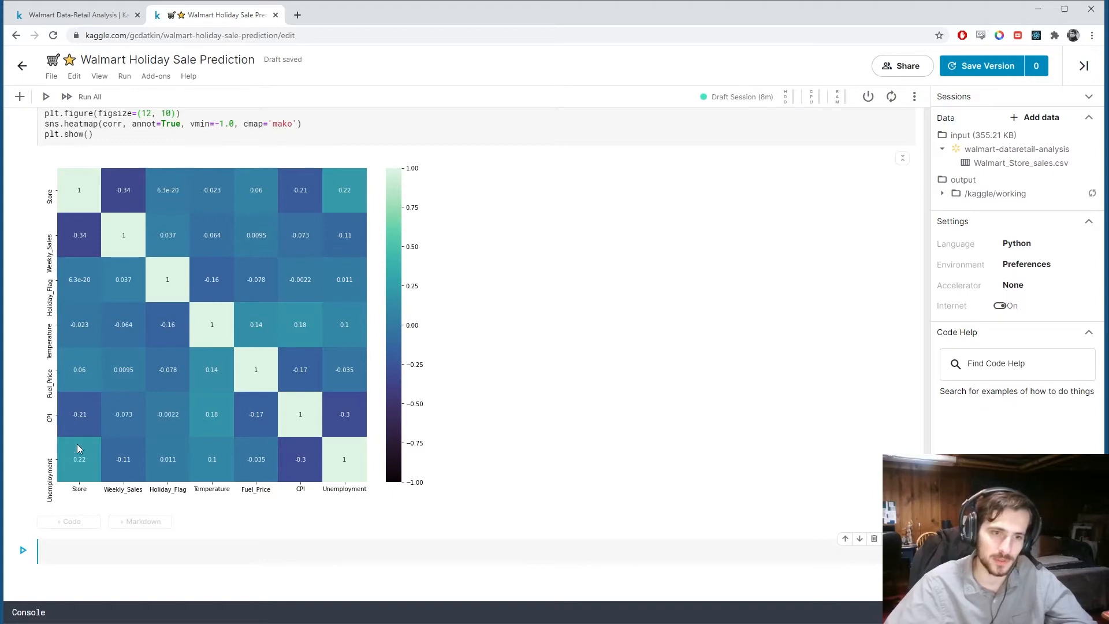
{"action": "mouse_move", "coordinate": [89, 484]}
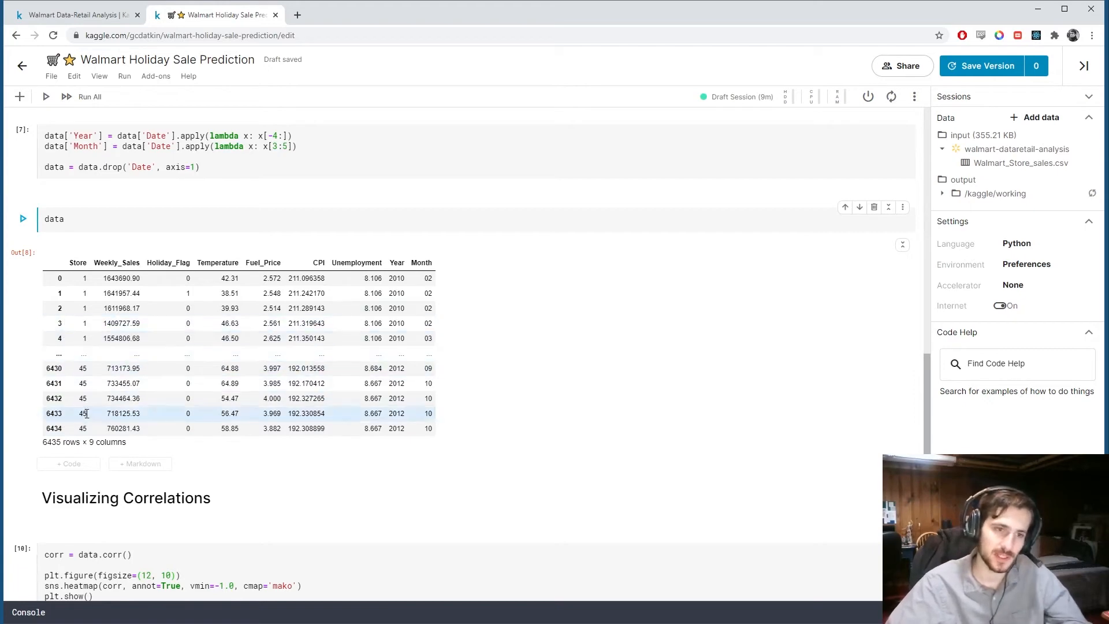
{"action": "scroll", "scroll_direction": "down", "scroll_amount": 3}
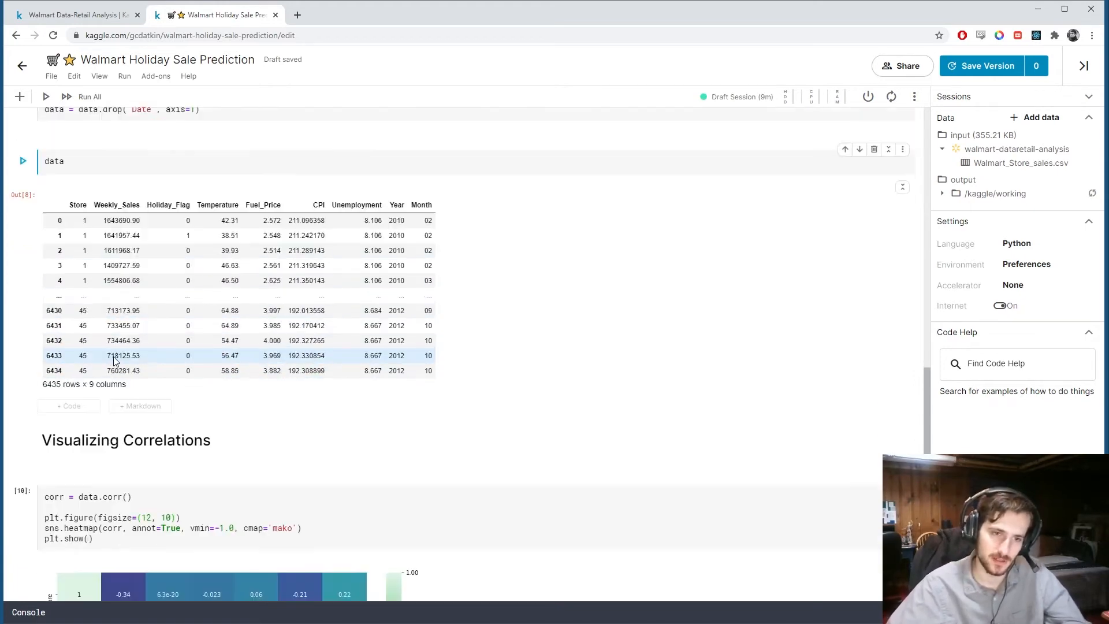
{"action": "scroll", "scroll_direction": "down", "scroll_amount": 3}
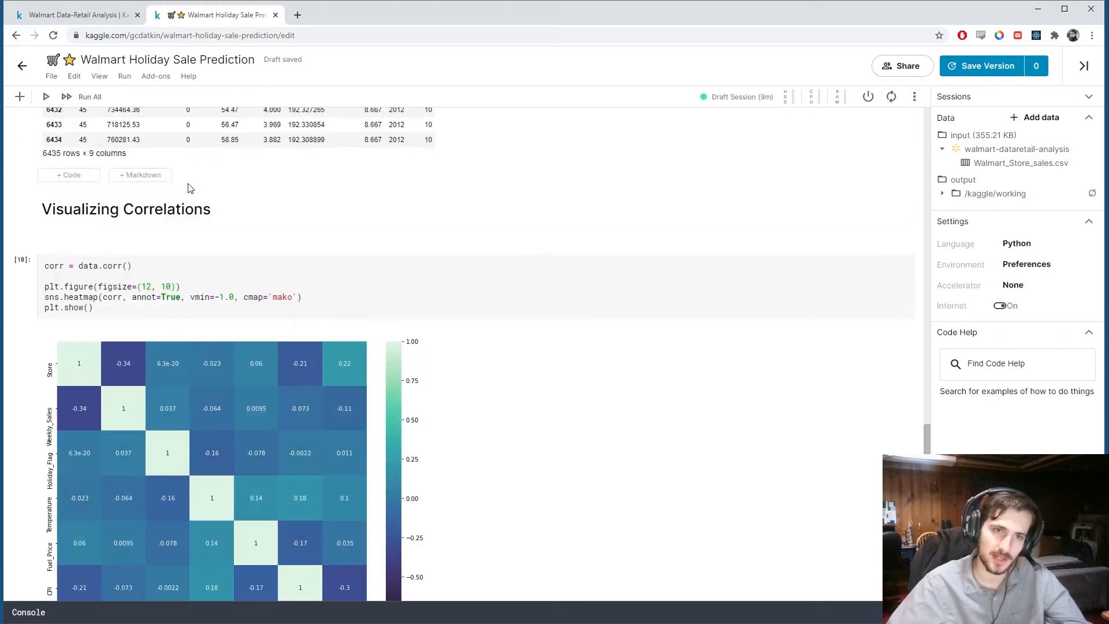
{"action": "scroll", "scroll_direction": "down", "scroll_amount": 3}
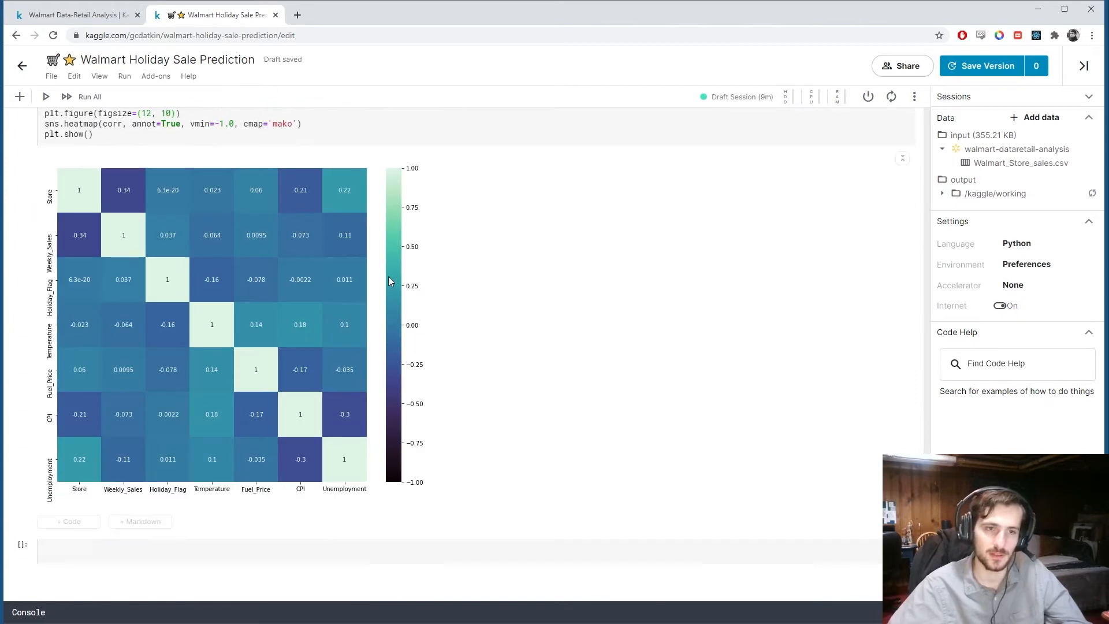
{"action": "left_click", "coordinate": [68, 463]}
{"action": "type", "text": "#"}
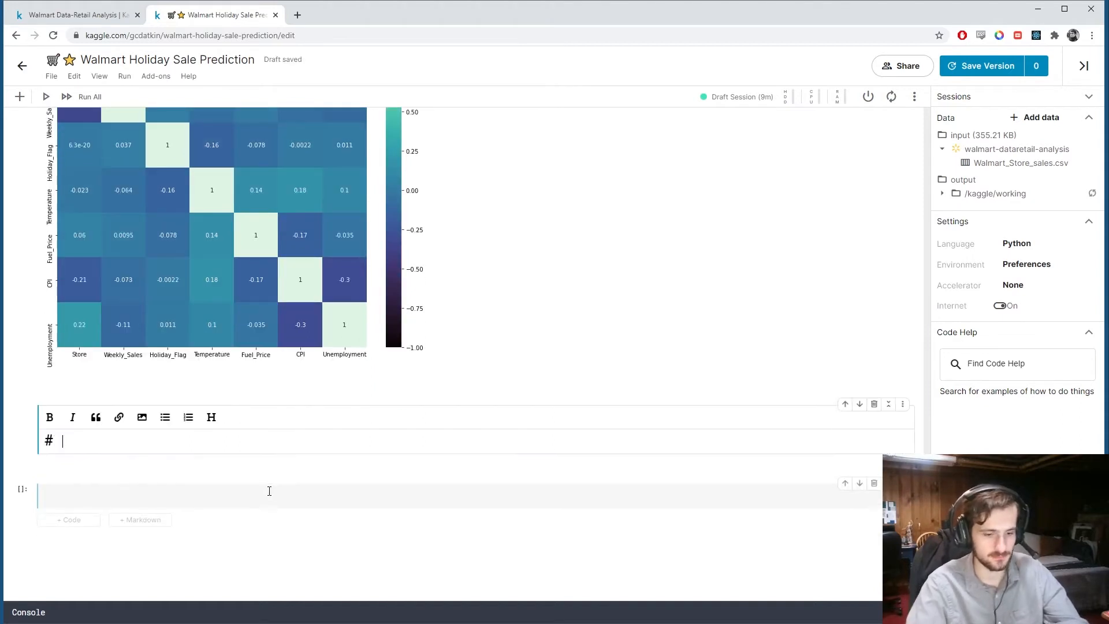
Add an 'Encoding Store Column' heading and define onehot_encode(df, column, prefix).
{"action": "type", "text": "Encoding Store"}
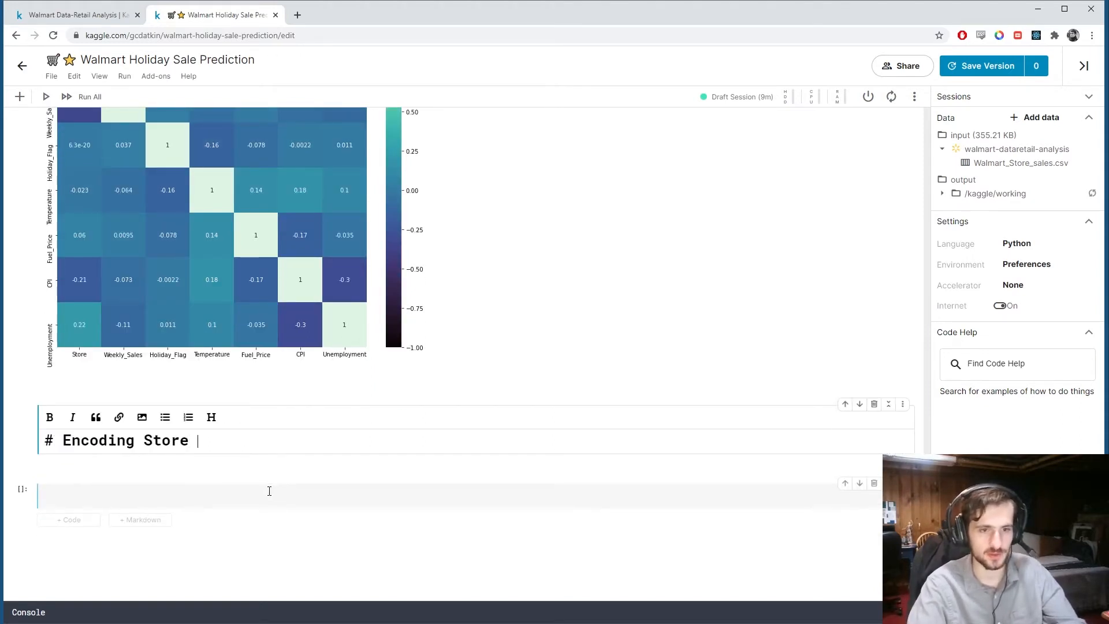
{"action": "type", "text": "Column"}
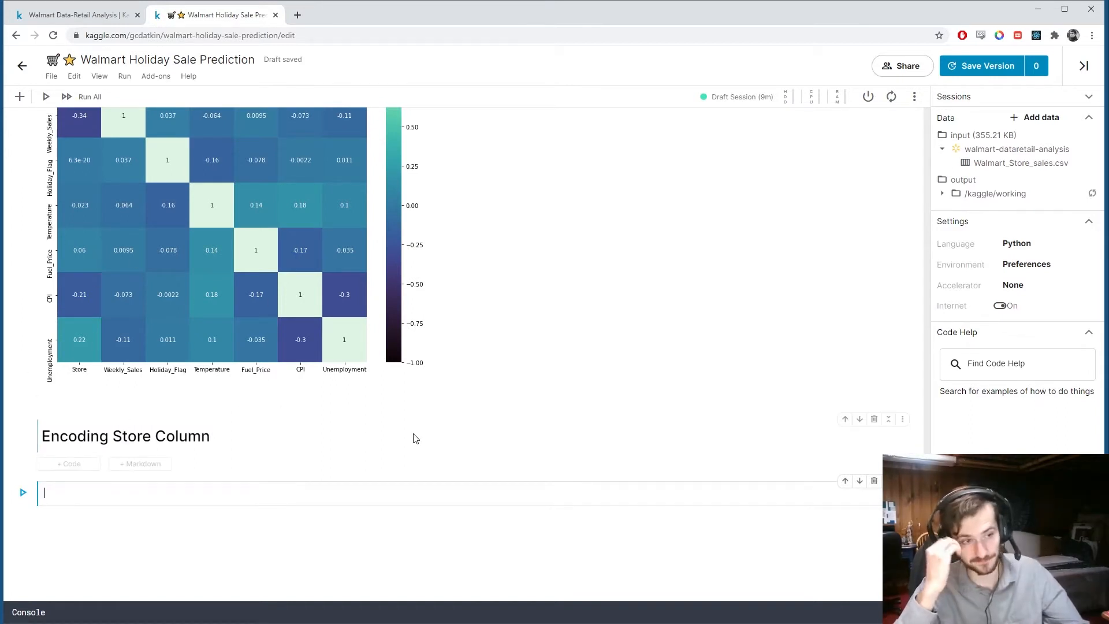
{"action": "type", "text": "def"}
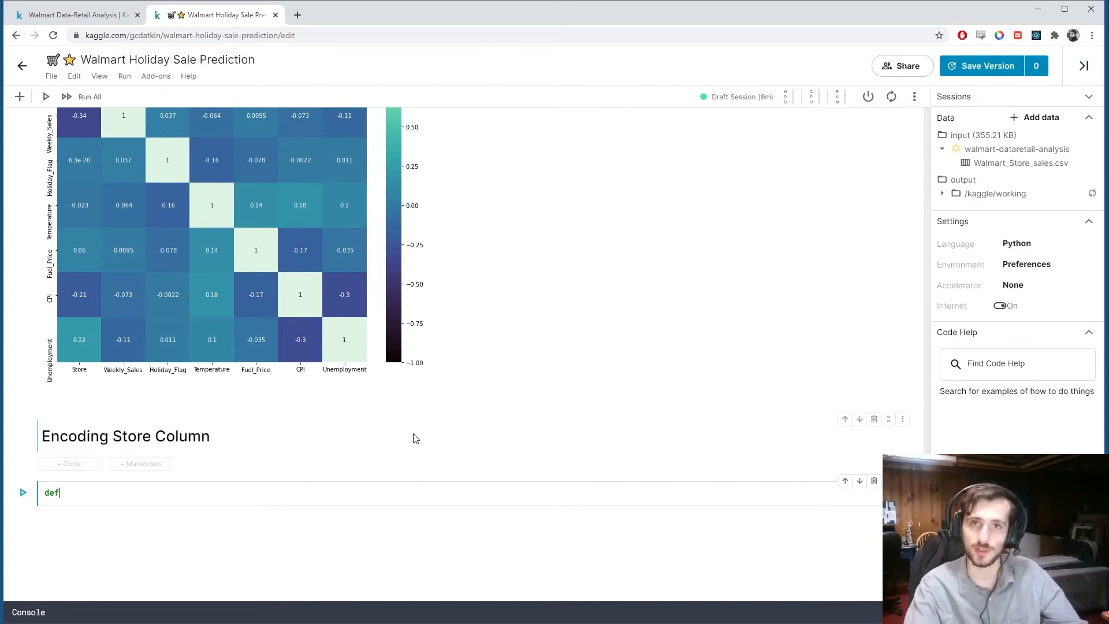
{"action": "type", "text": "onehot"}
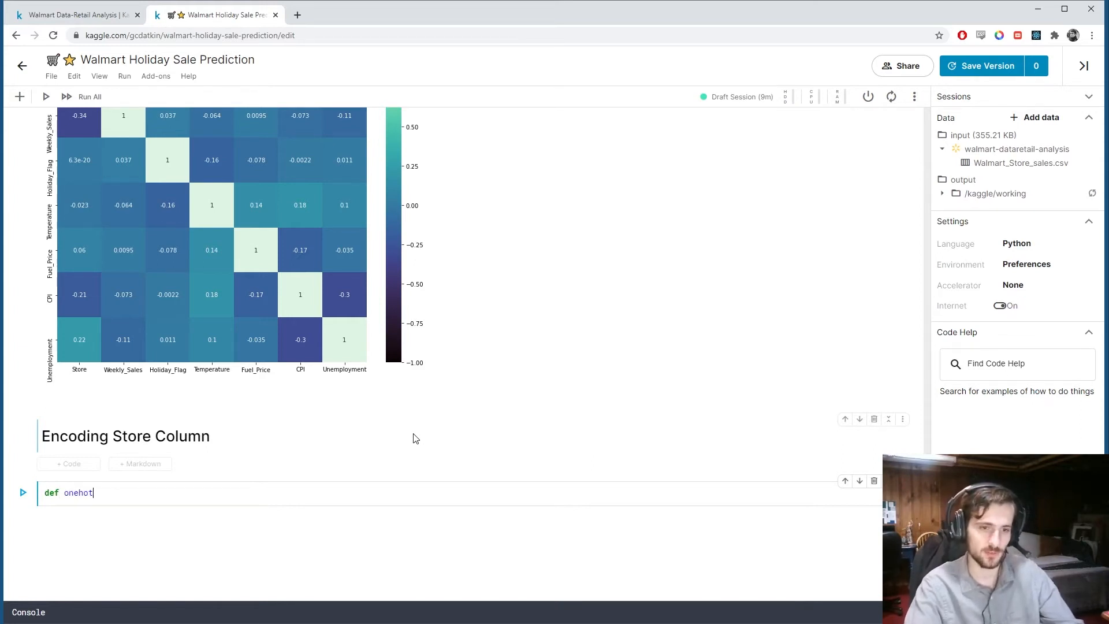
{"action": "type", "text": "_encode()"}
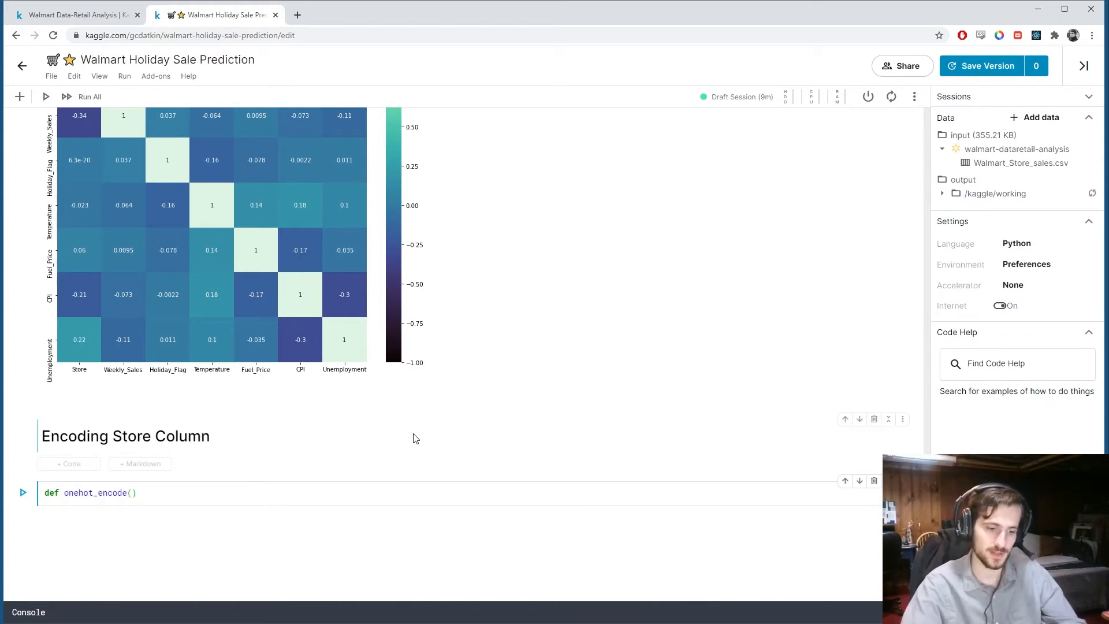
{"action": "type", "text": "df, column, p"}
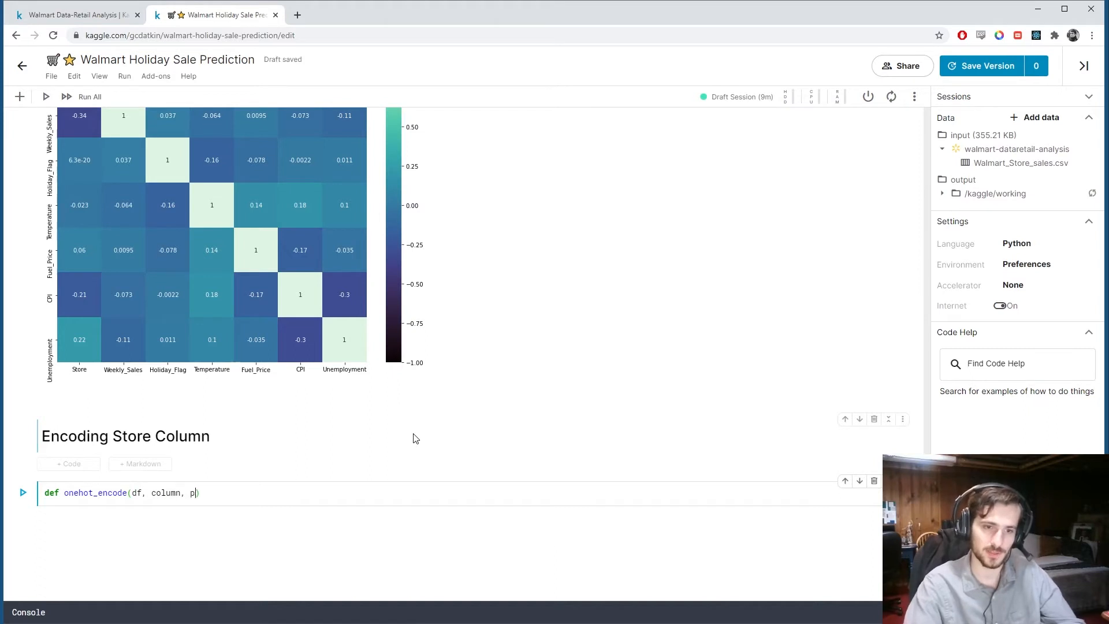
{"action": "type", "text": "refix):"}
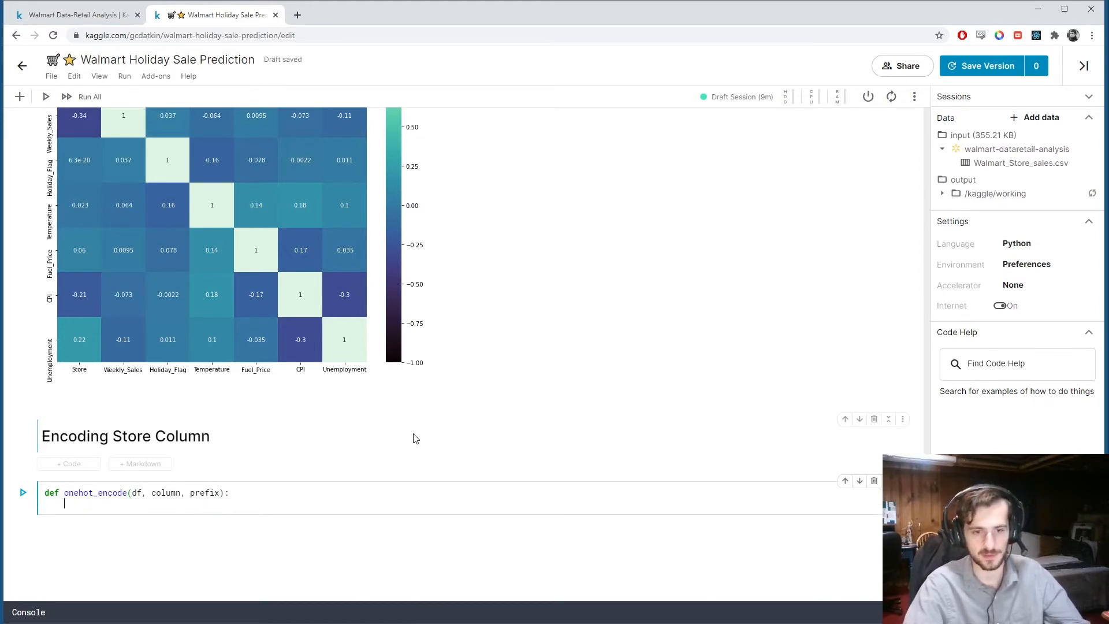
Inside the function, write df = df.copy() and begin dummies = pd.get_dummies(df[column]...).
{"action": "scroll", "scroll_direction": "down", "scroll_amount": 3}
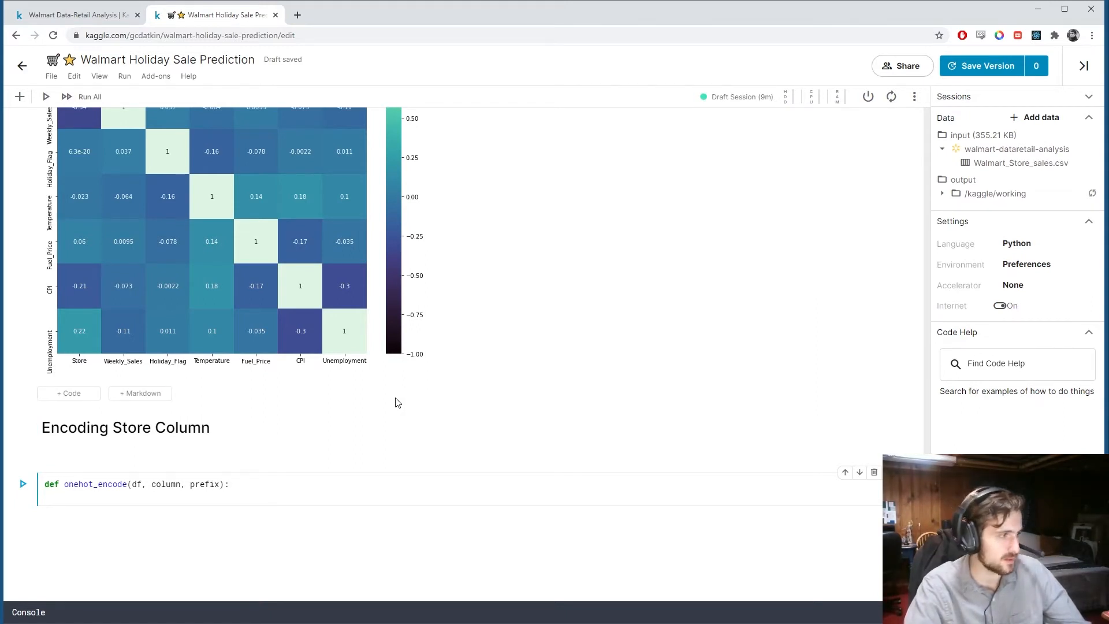
{"action": "type", "text": "df = df.copy("}
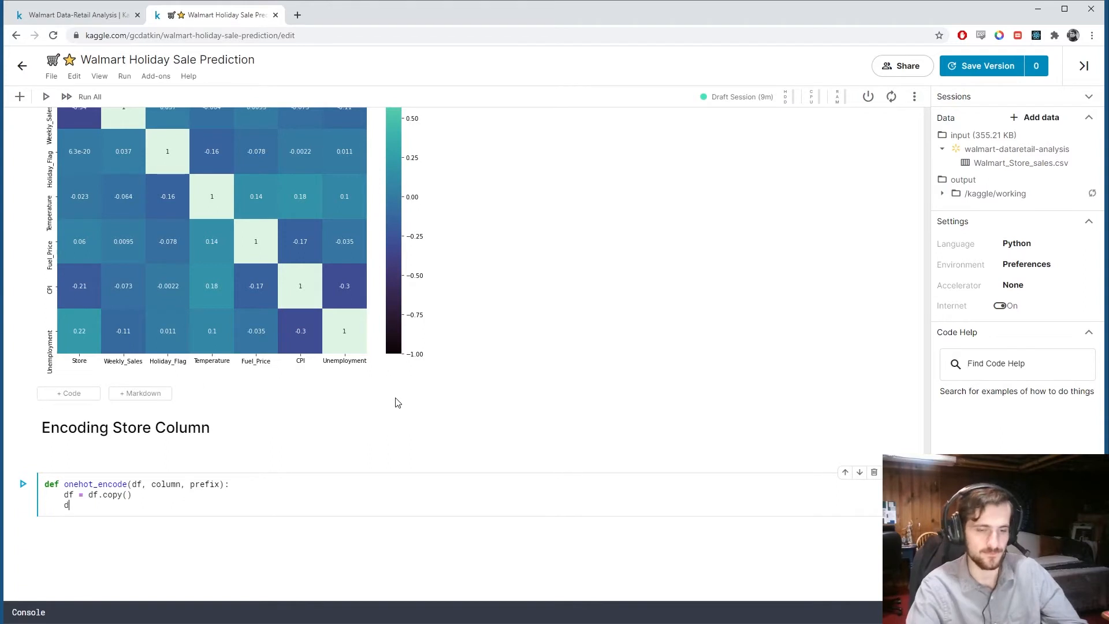
{"action": "type", "text": "ummies ="}
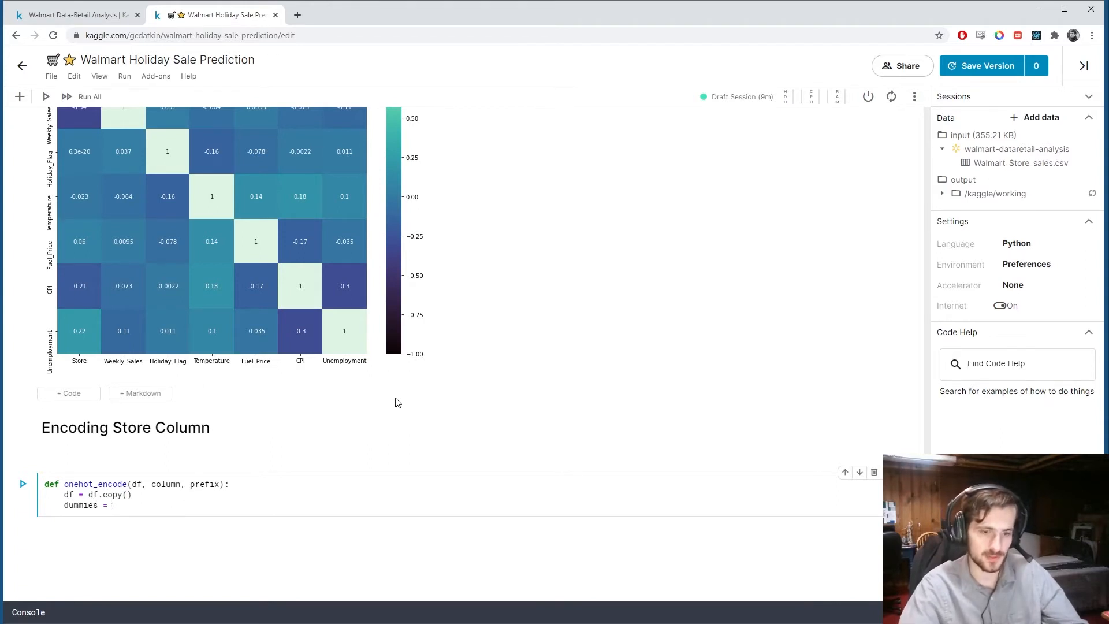
{"action": "type", "text": "pd."}
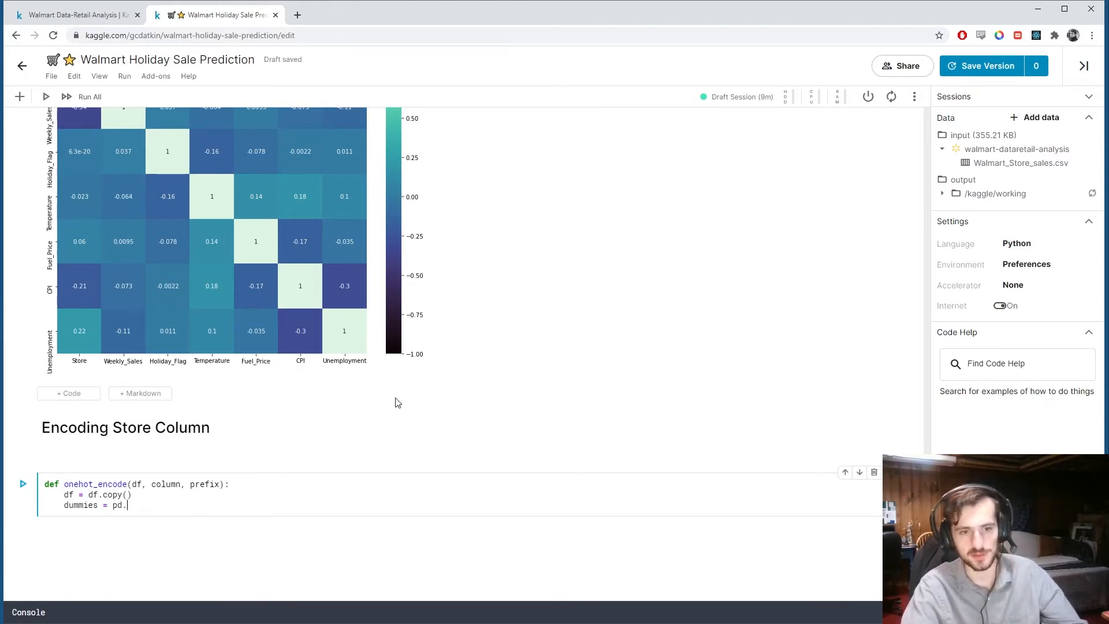
{"action": "type", "text": "get_dum"}
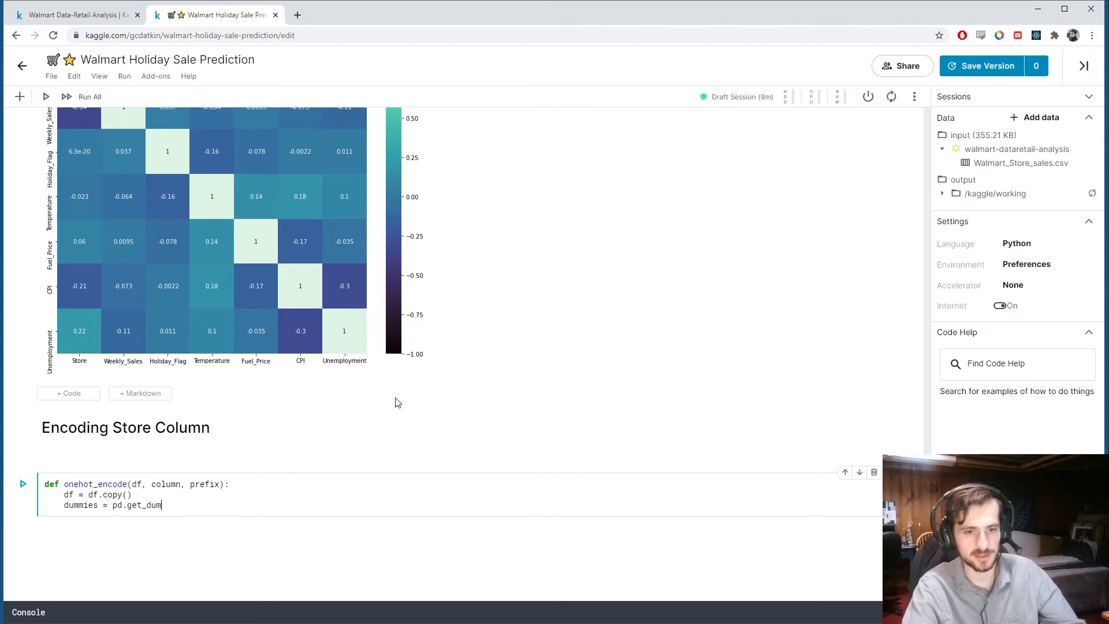
{"action": "type", "text": "mies(df[col]"}
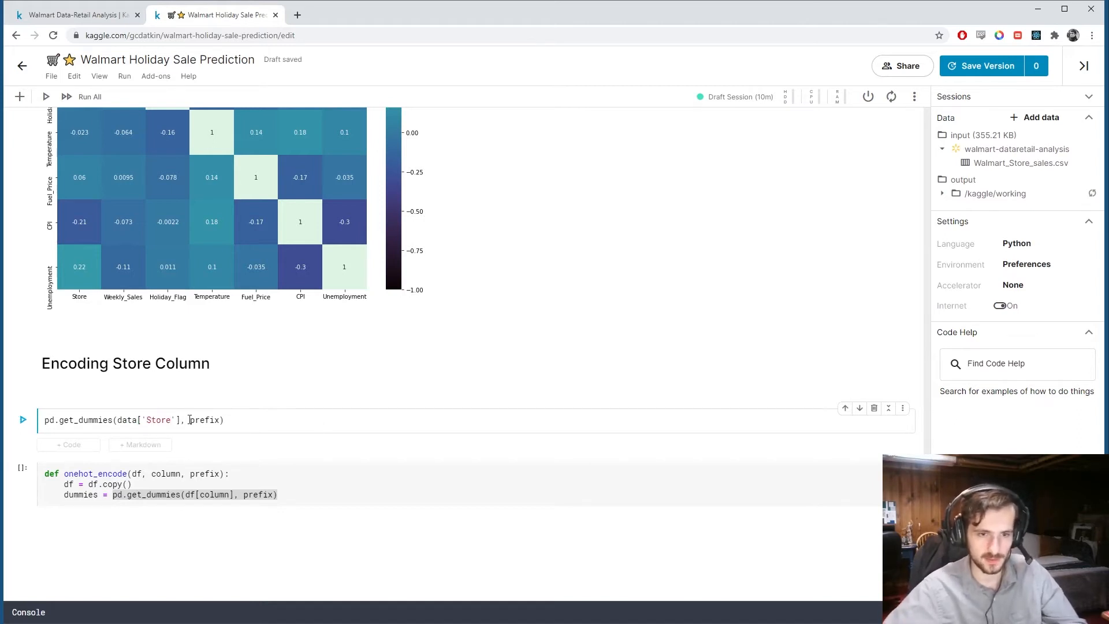
Test pd.get_dummies(data['Store'], prefix='store') to confirm 45 store_ columns, then delete that trial cell.
{"action": "type", "text": "='store"}
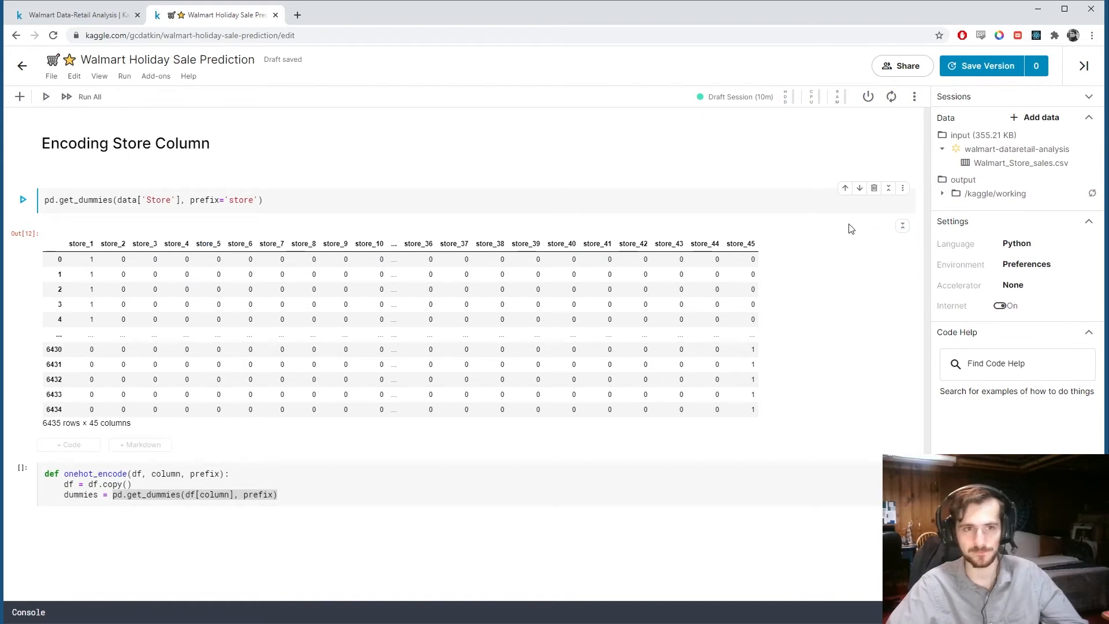
{"action": "left_click", "coordinate": [873, 187]}
{"action": "type", "text": "=pref"}
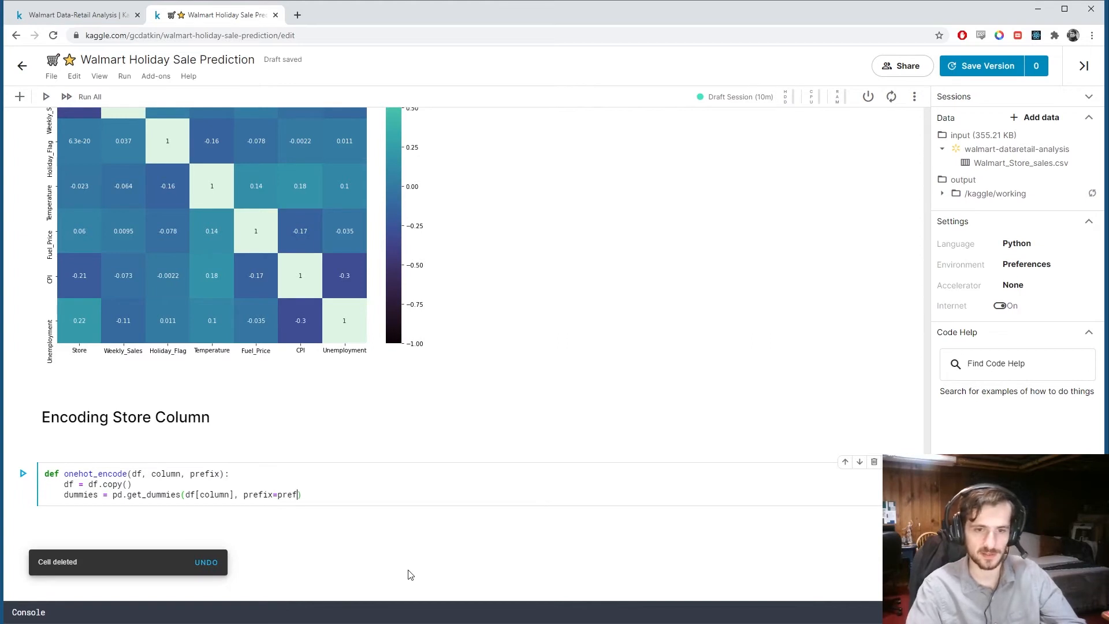
Finish onehot_encode with prefix=prefix, pd.concat([df, dummies], axis=1), df.drop(column, axis=1) and return df, then run it.
{"action": "type", "text": "ix)"}
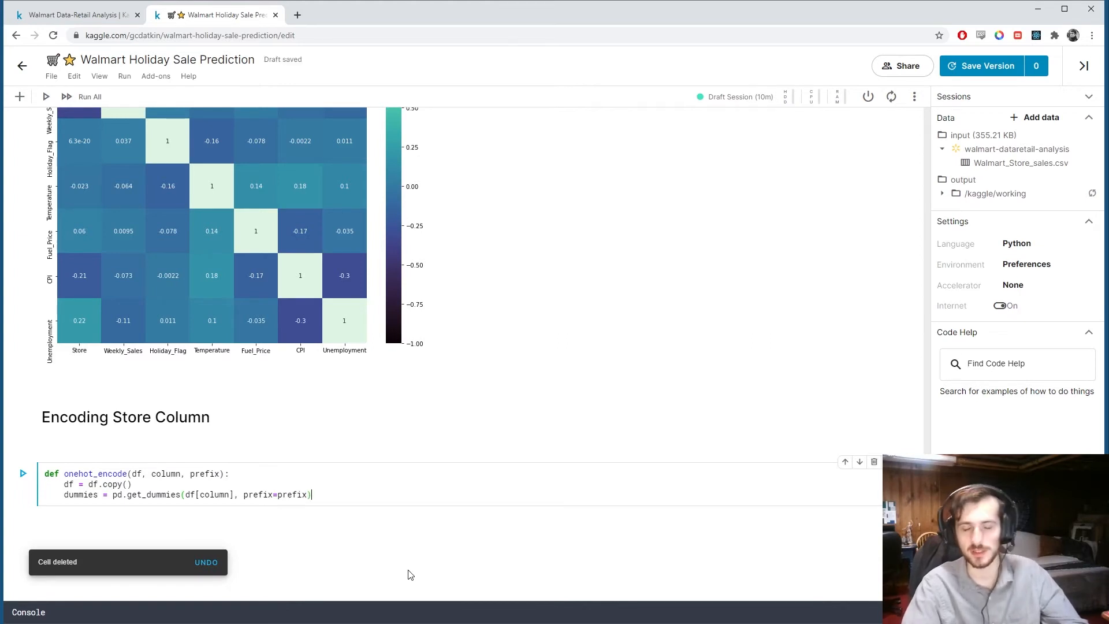
{"action": "type", "text": "d"}
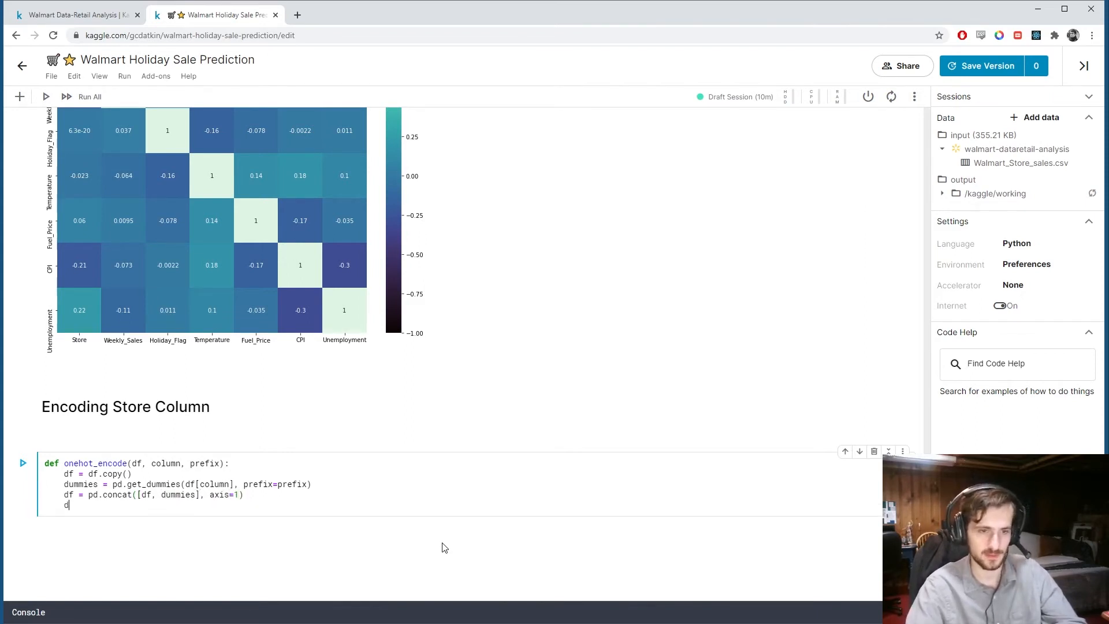
{"action": "type", "text": "f = df.dr"}
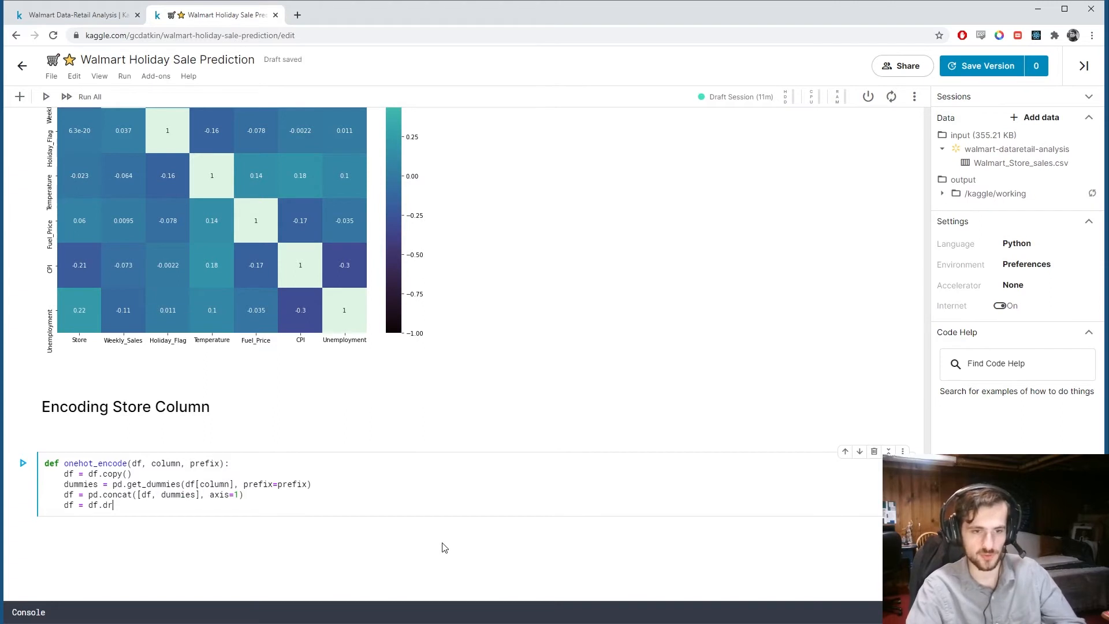
{"action": "type", "text": "op(column ,)"}
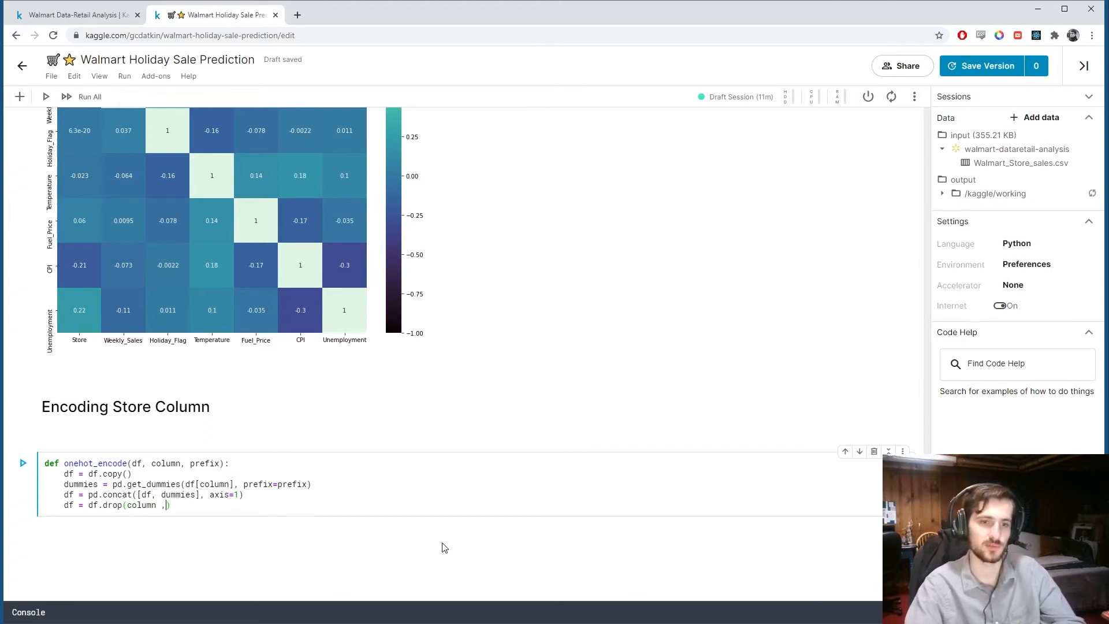
{"action": "type", "text": "axis=1"}
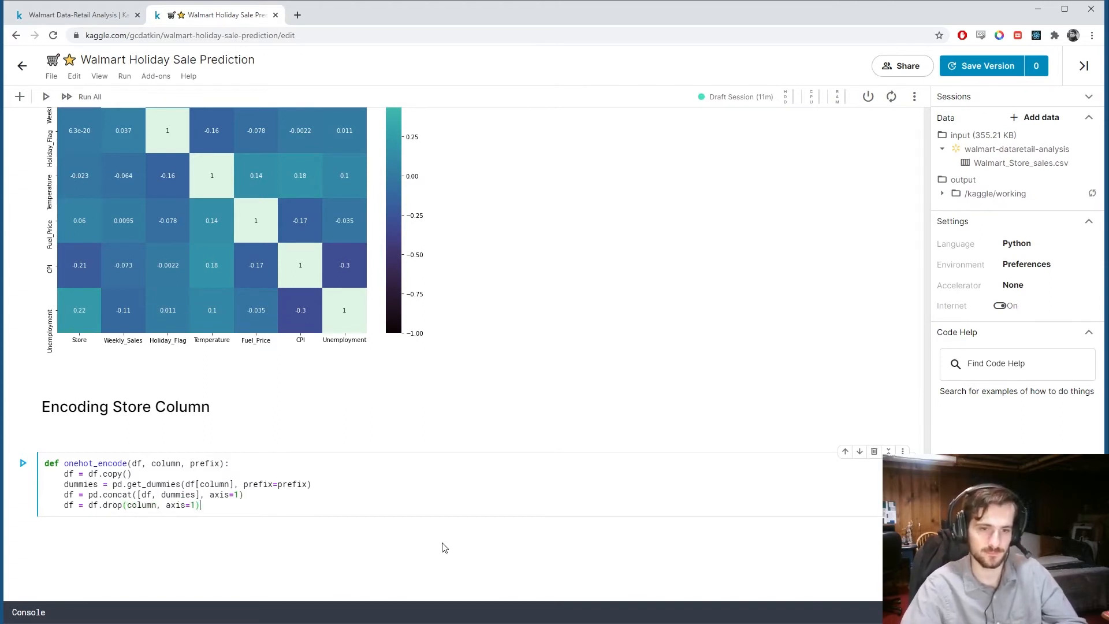
{"action": "type", "text": "t"}
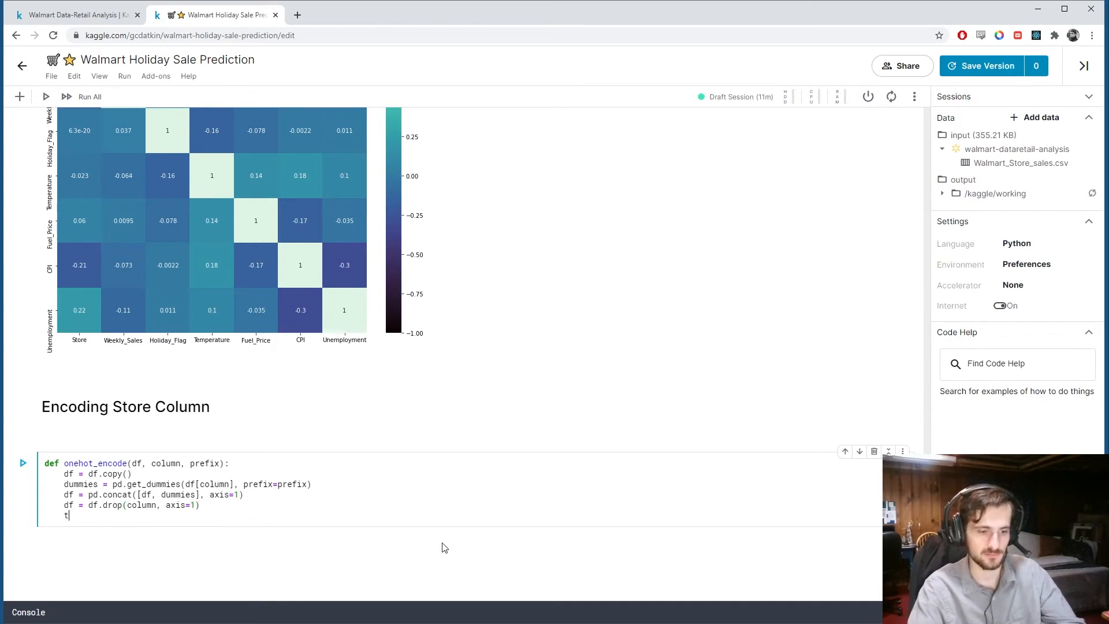
{"action": "type", "text": "eturn df"}
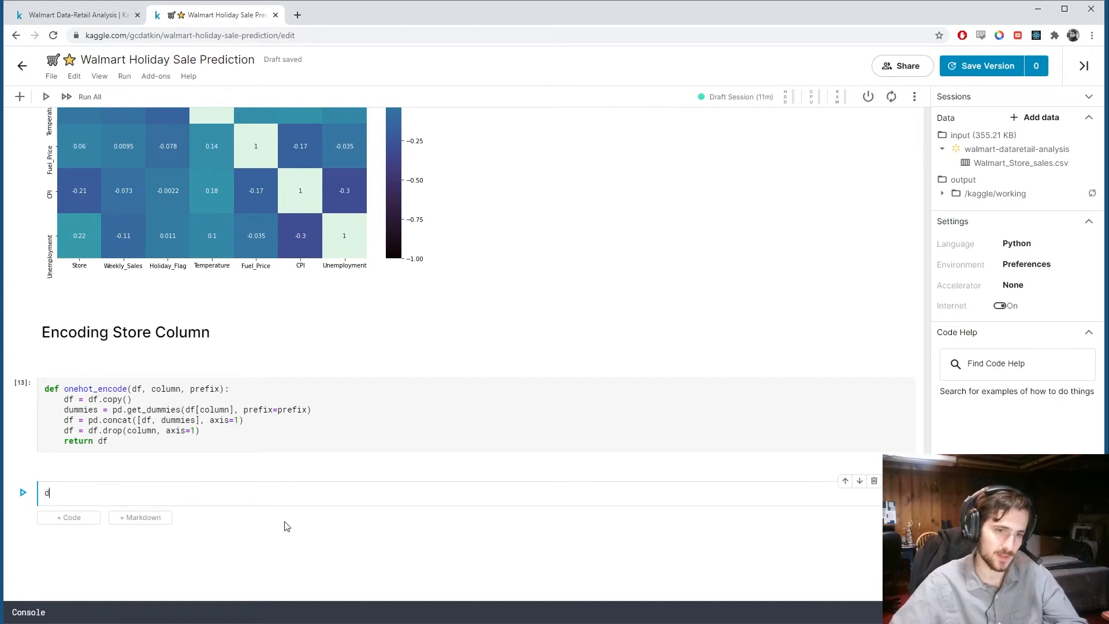
Run data = onehot_encode(data, 'Store', prefix='store') and display the 6435 × 53 result.
{"action": "type", "text": "ata ="}
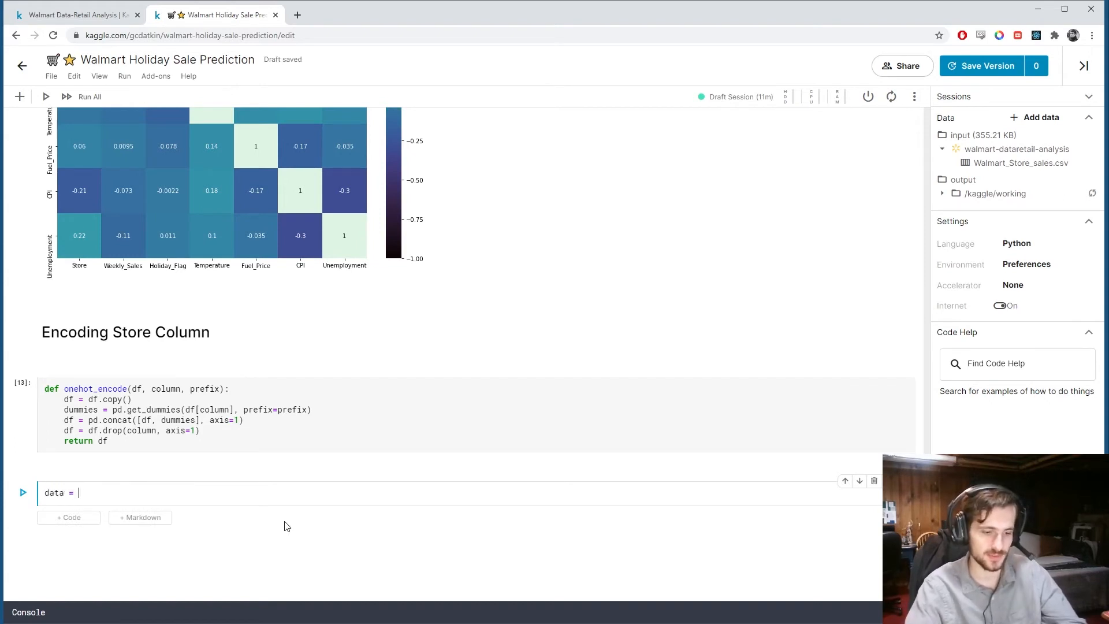
{"action": "type", "text": "onehot_encode(data,"}
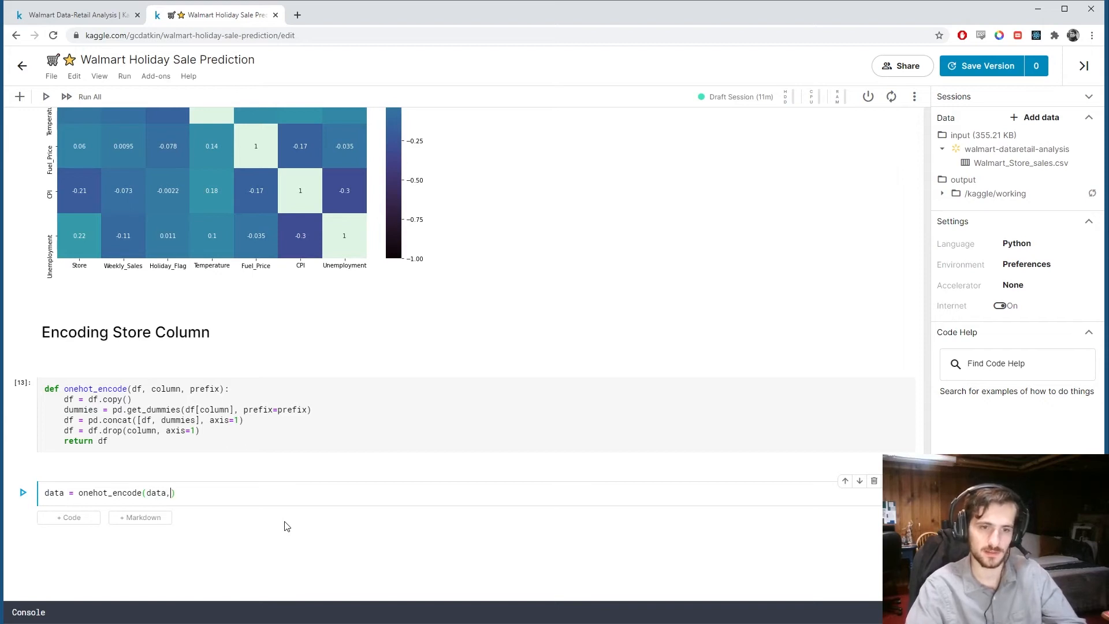
{"action": "type", "text": "'Store'"}
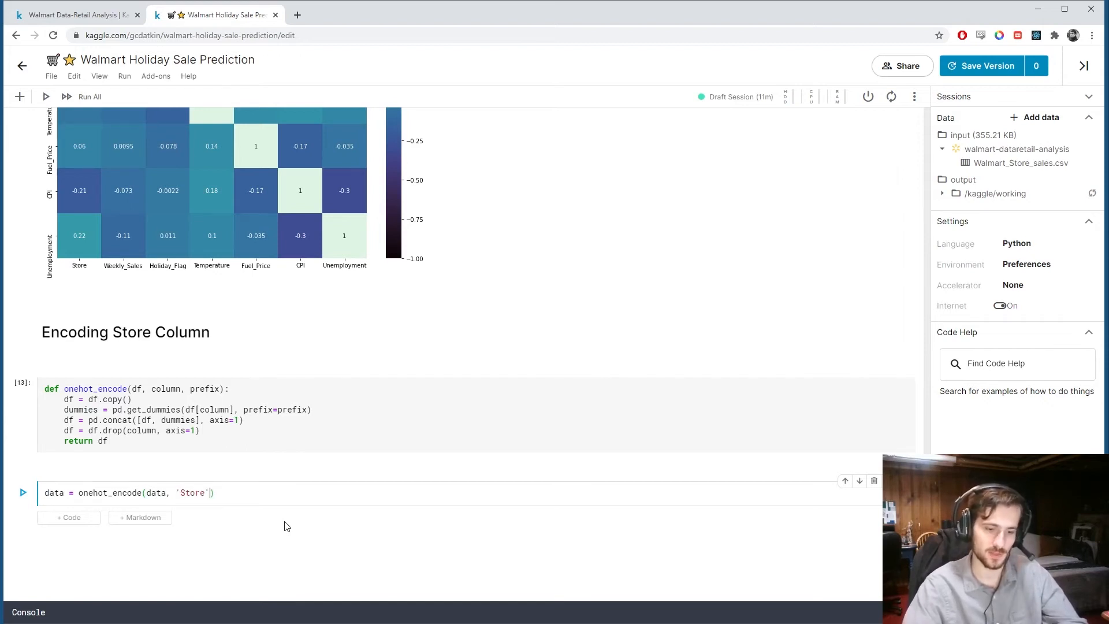
{"action": "type", "text": ", 'store'"}
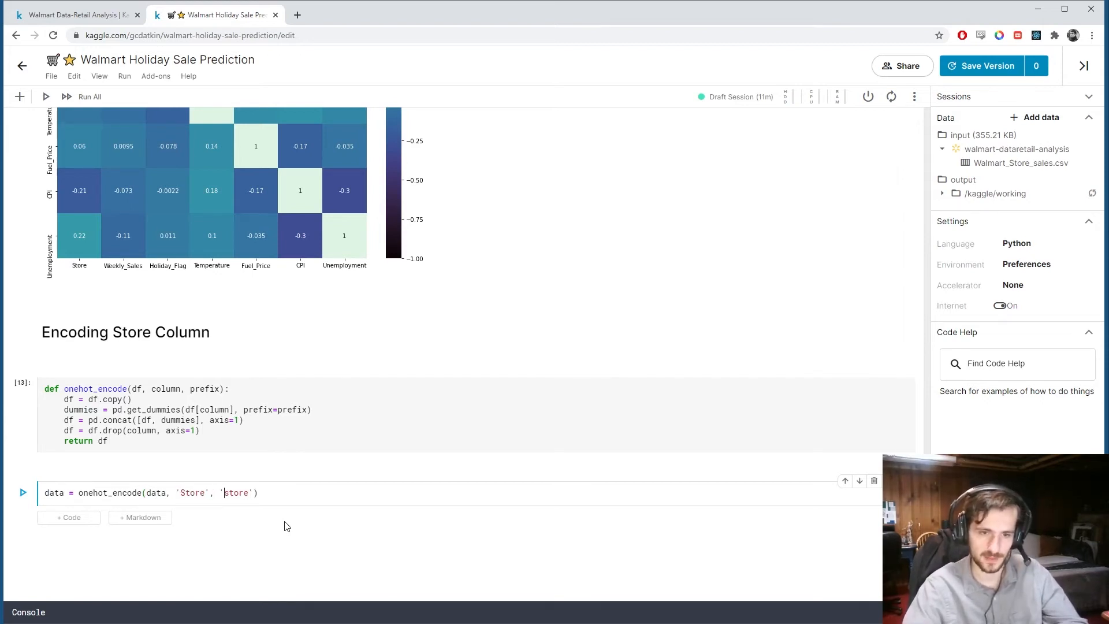
{"action": "type", "text": "prefix="}
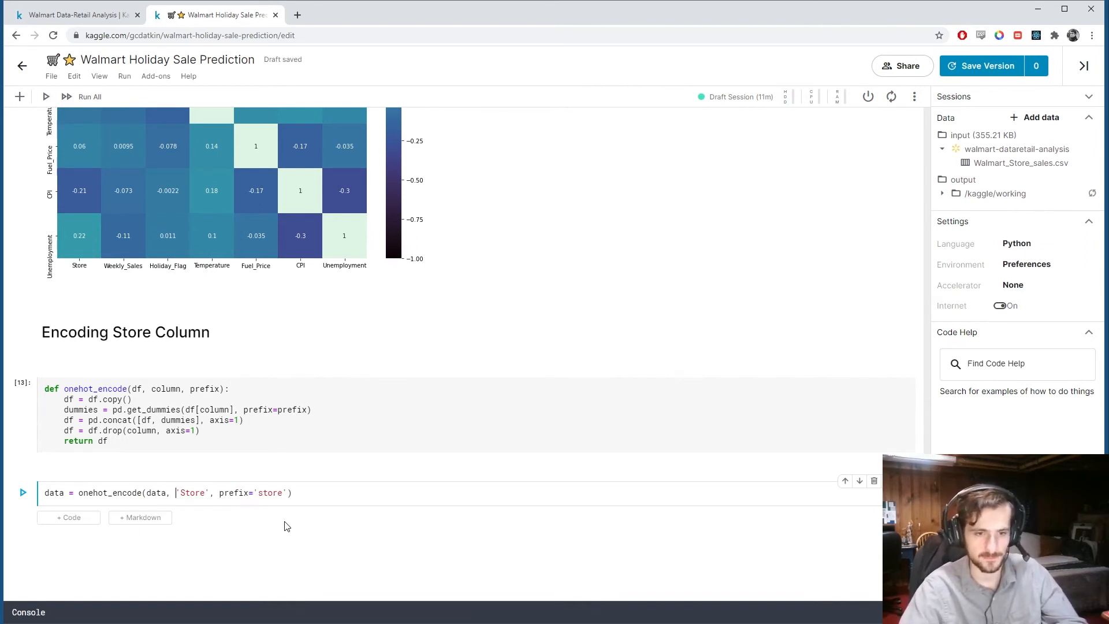
{"action": "type", "text": "colu"}
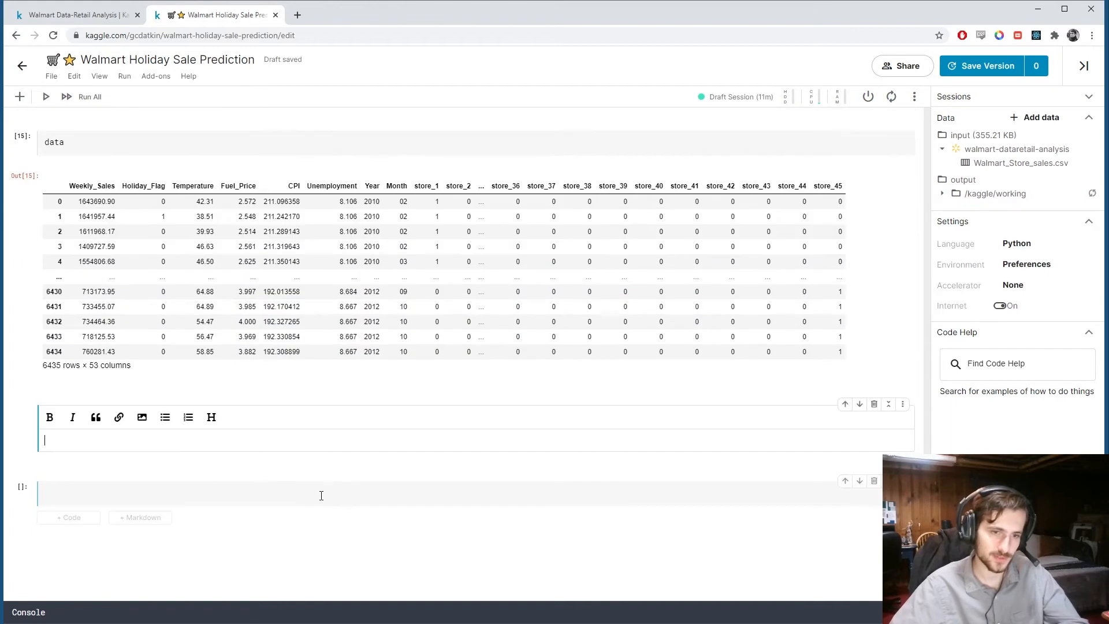
Add a '# Splitting/Scaling' markdown heading.
{"action": "type", "text": "# Splitting"}
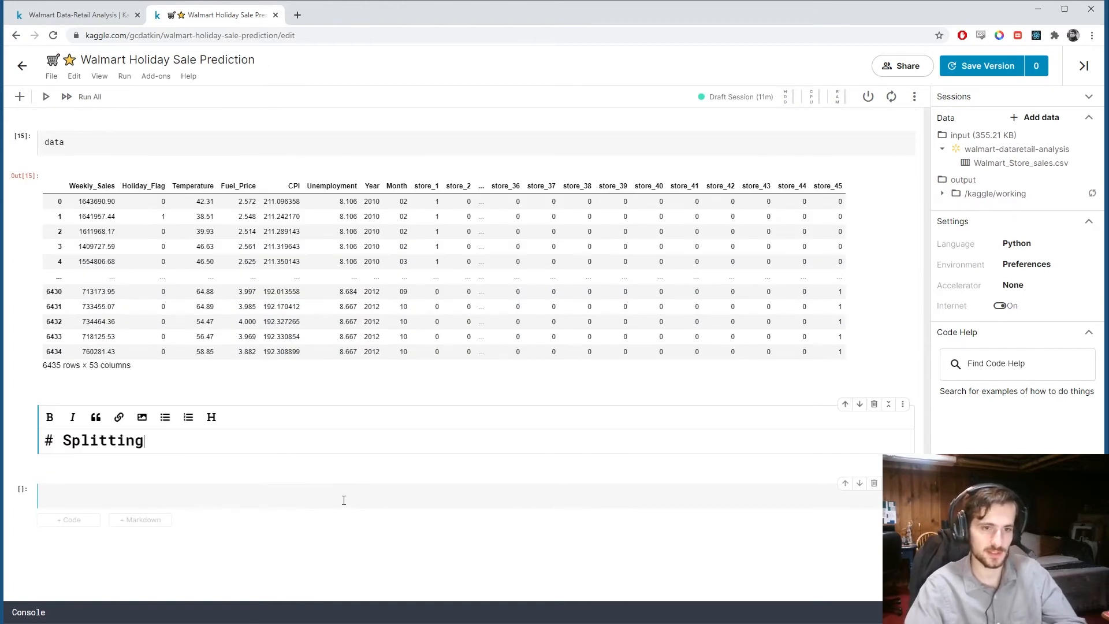
{"action": "type", "text": "/Scaling"}
{"action": "left_click", "coordinate": [458, 494]}
{"action": "type", "text": "y ="}
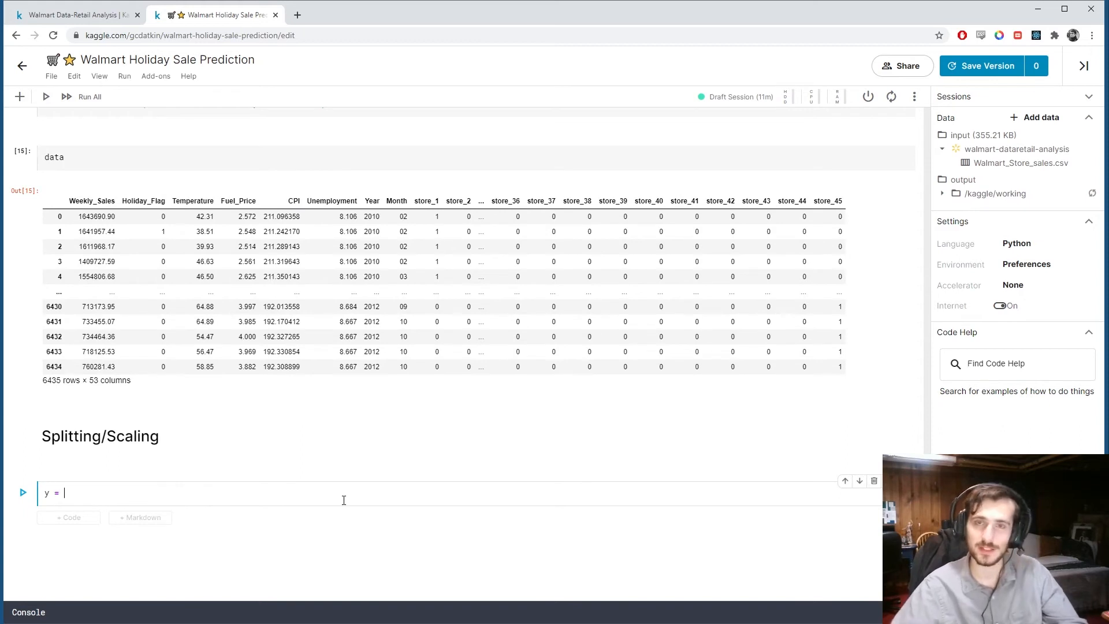
Assign y = data['Holiday_Flag'] and X = data.drop('Holiday_Flag', axis=1), then begin the scaler line.
{"action": "type", "text": "data[]"}
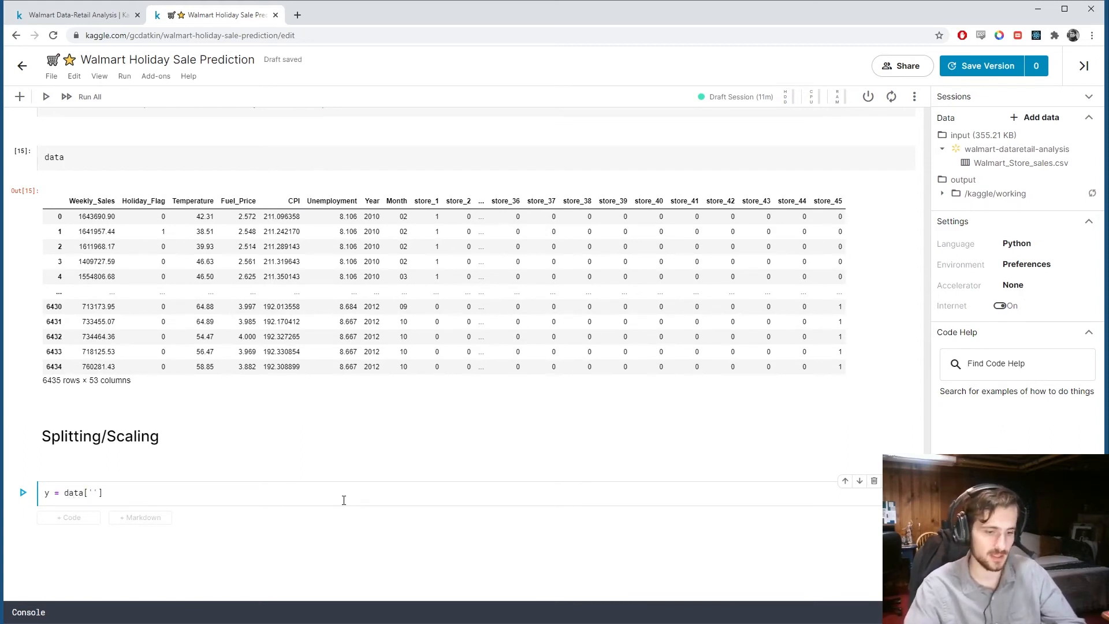
{"action": "type", "text": "Holiday_Flag"}
{"action": "type", "text": "X = data.drop('Holiday_"}
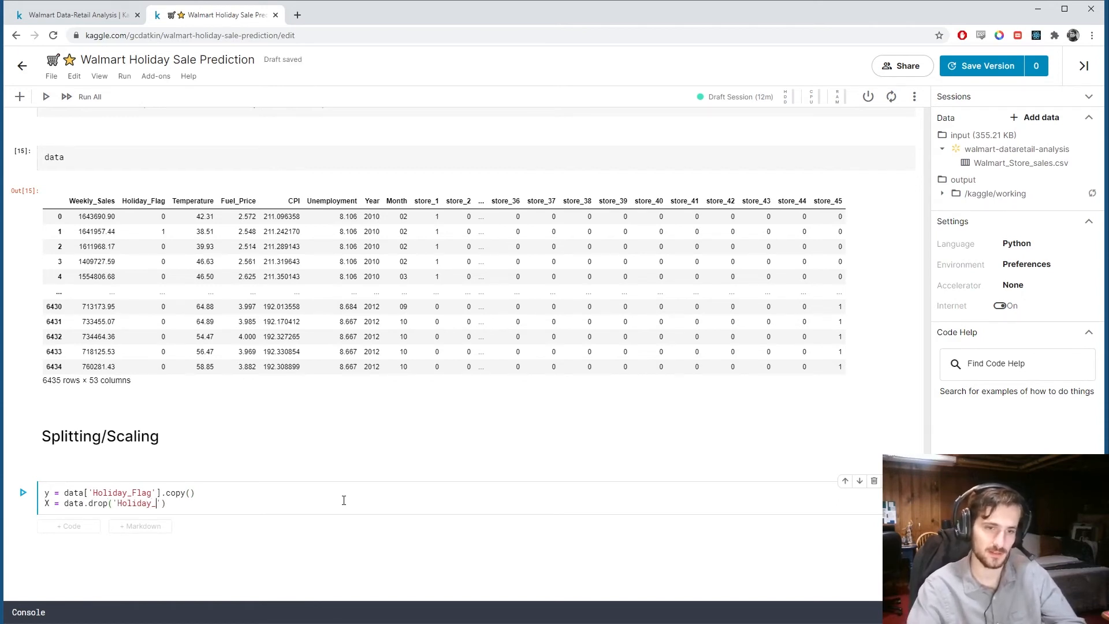
{"action": "type", "text": "Flag'"}
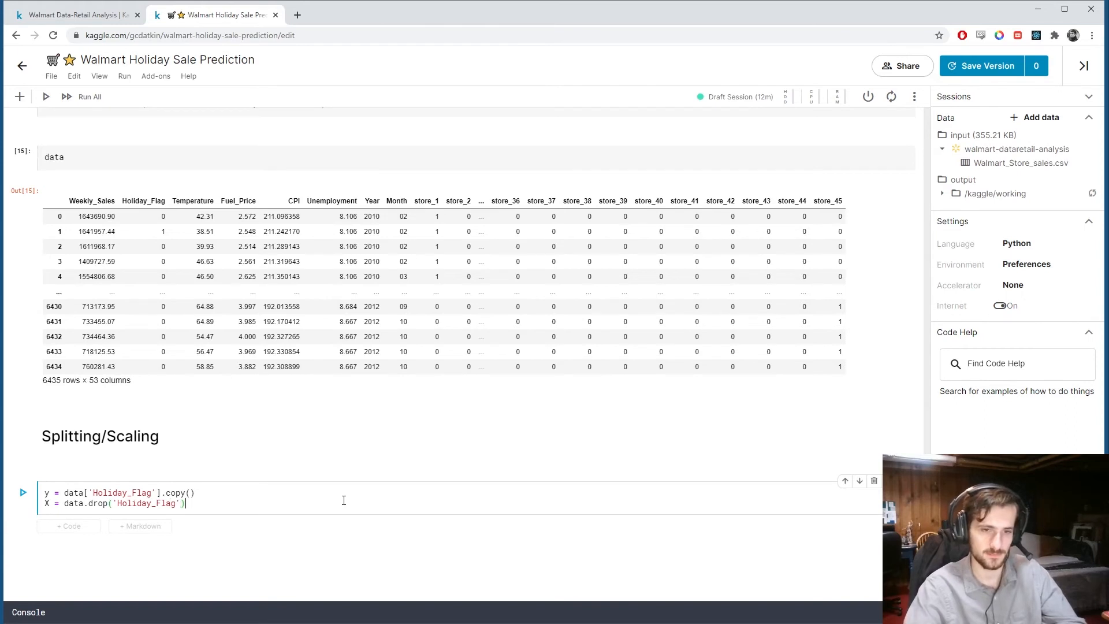
{"action": "type", "text": ", axis=1"}
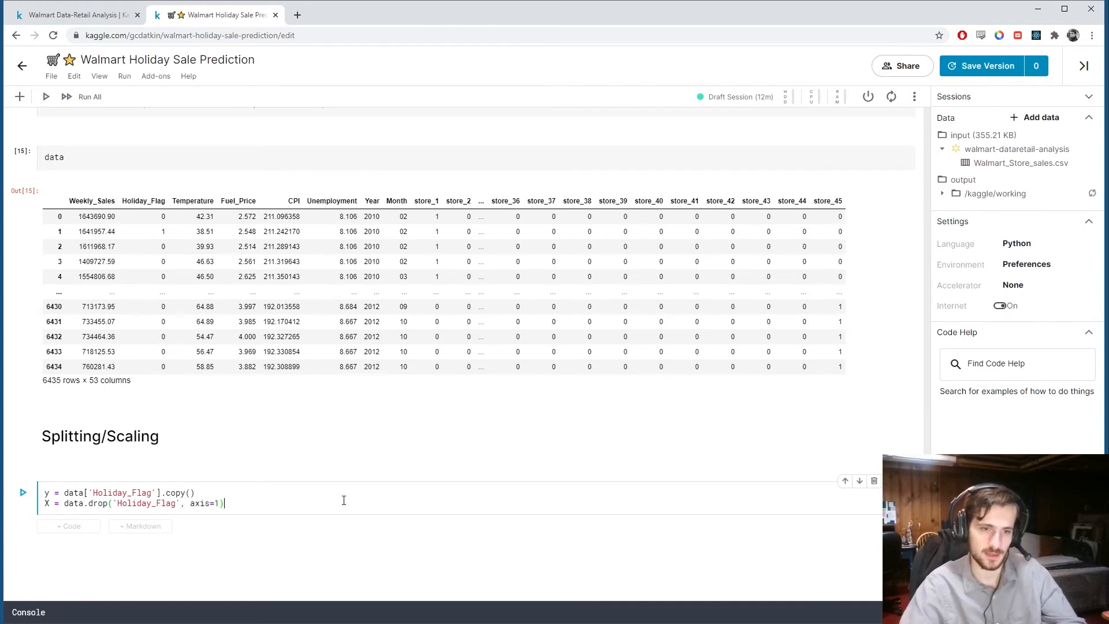
{"action": "type", "text": "/"}
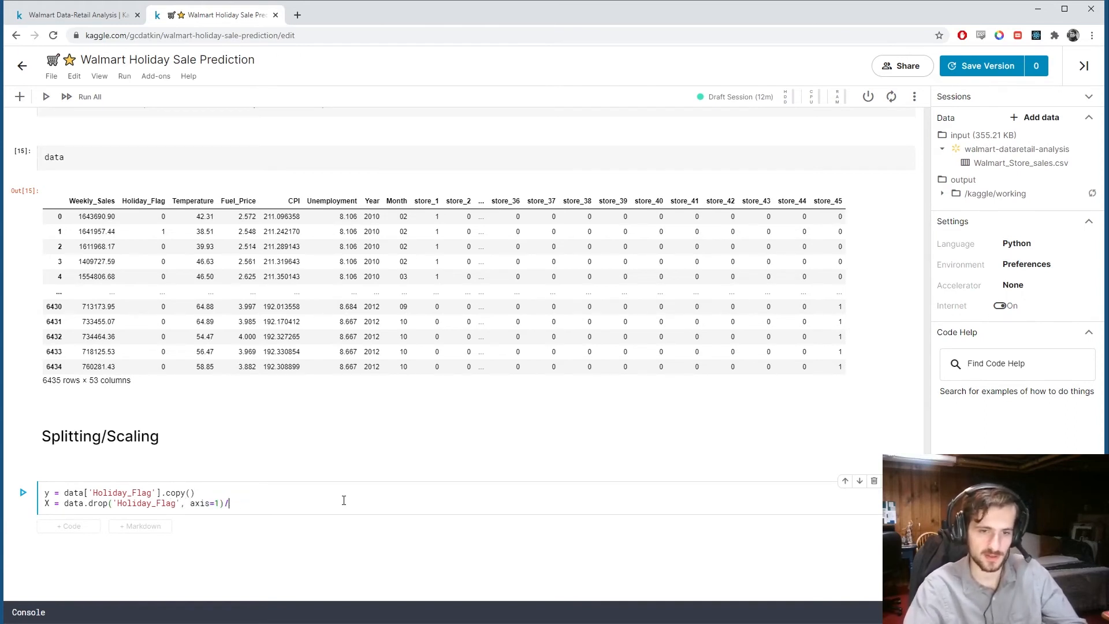
{"action": "type", "text": "copy()"}
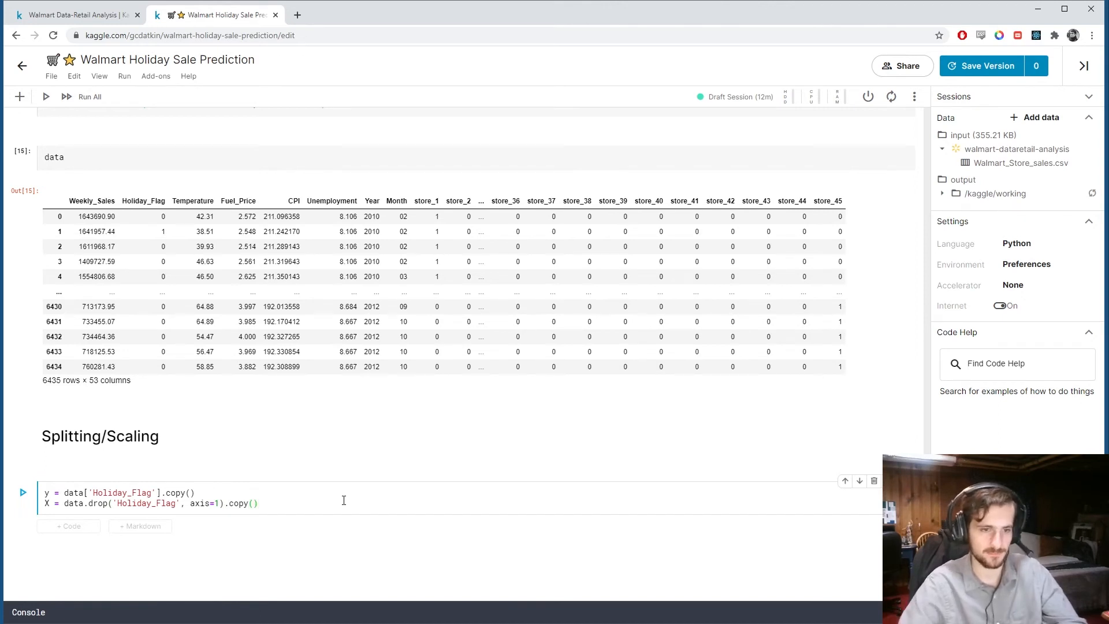
{"action": "type", "text": "scaler ="}
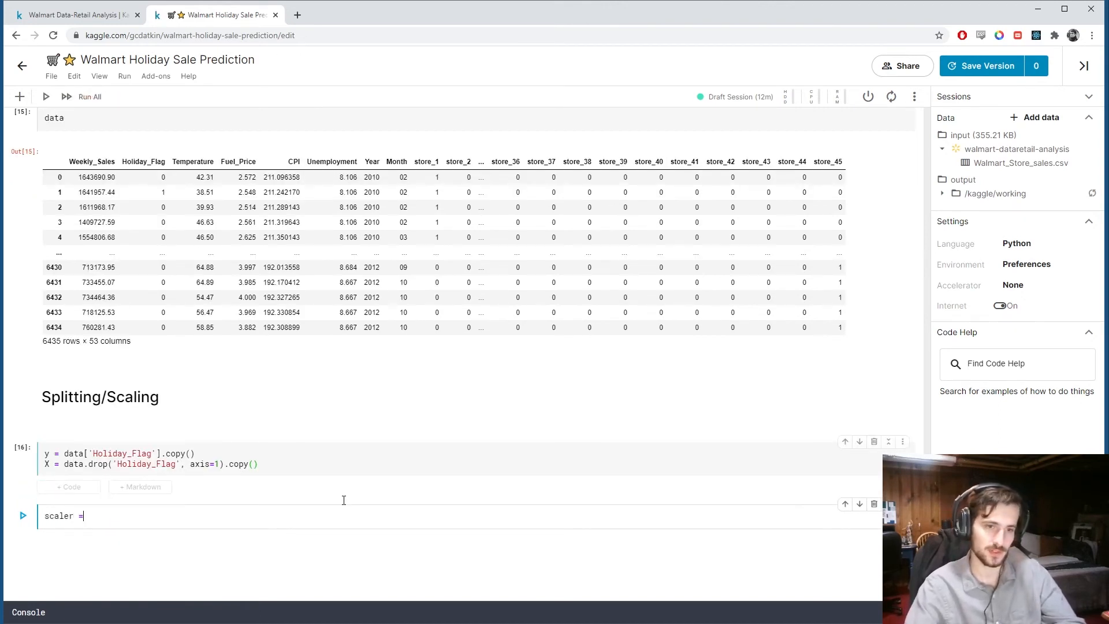
Write scaler = StandardScaler() and X = scaler.fit_transform(X) to standardize the features.
{"action": "type", "text": "StandardSc"}
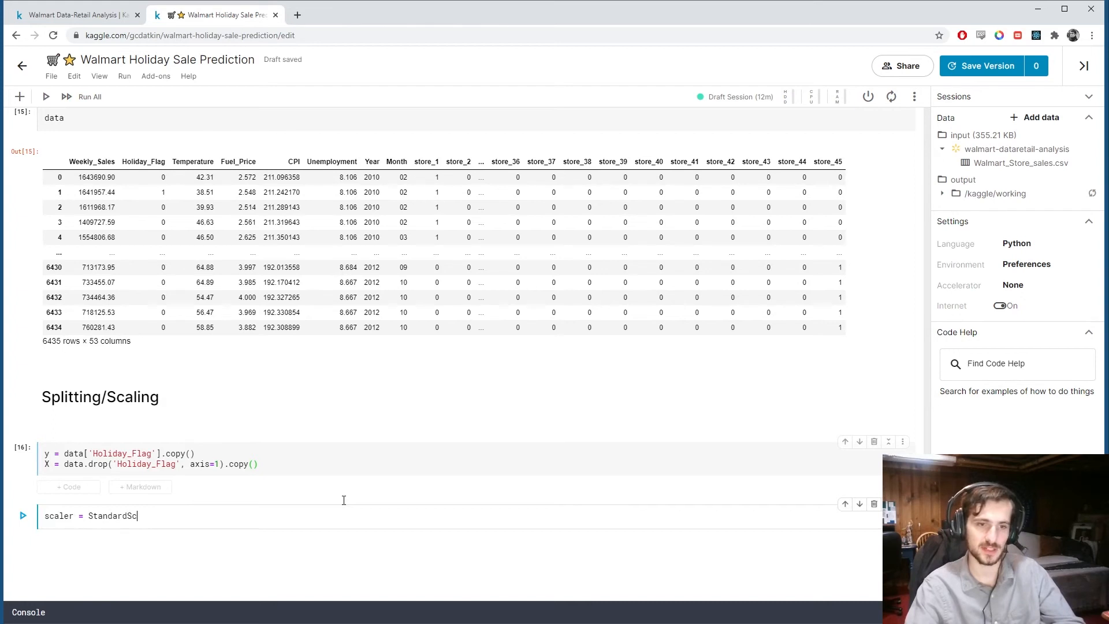
{"action": "type", "text": "aler()"}
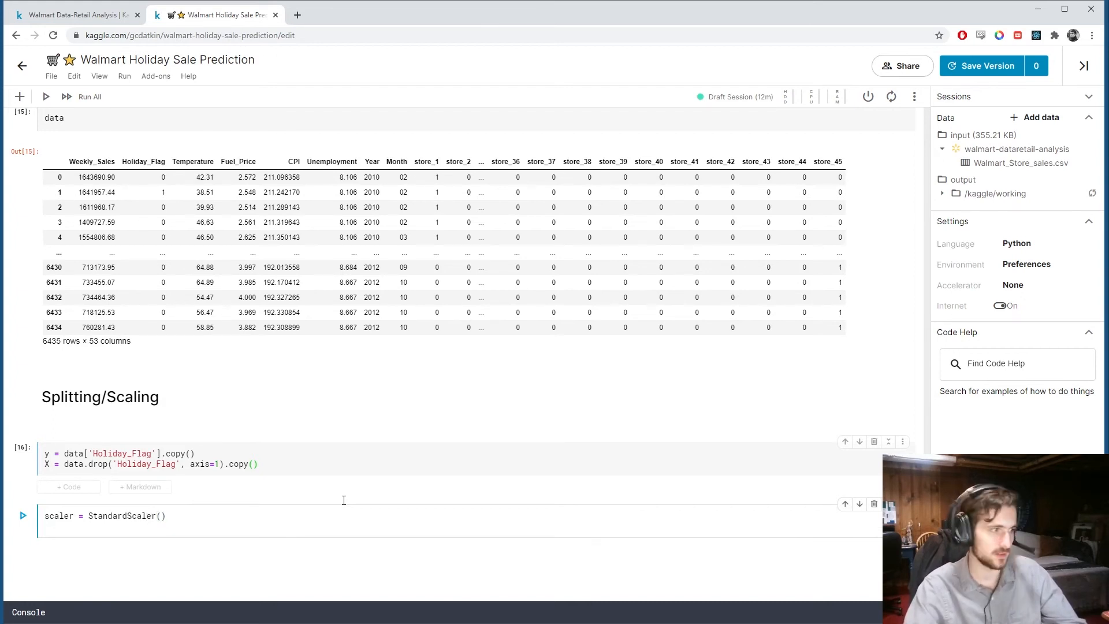
{"action": "type", "text": "X"}
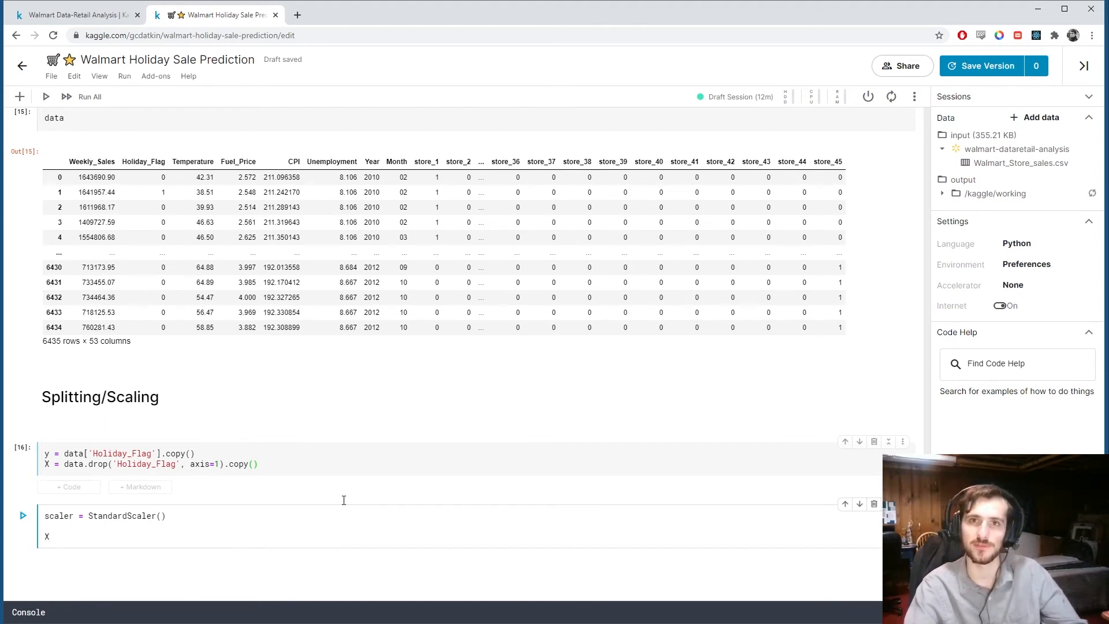
{"action": "type", "text": "="}
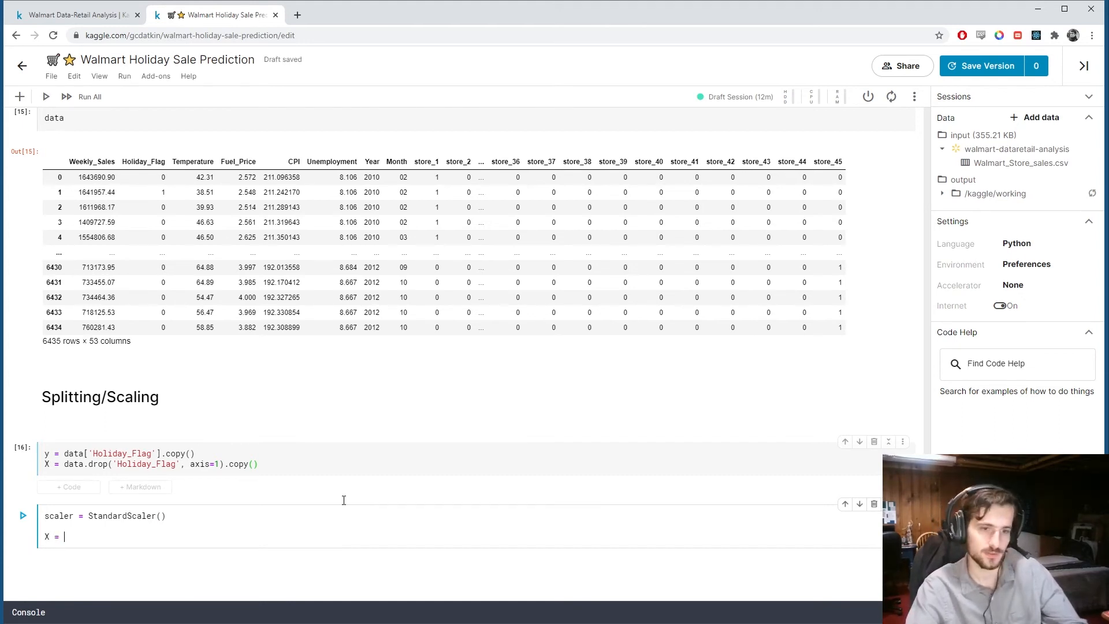
{"action": "type", "text": "scaler."}
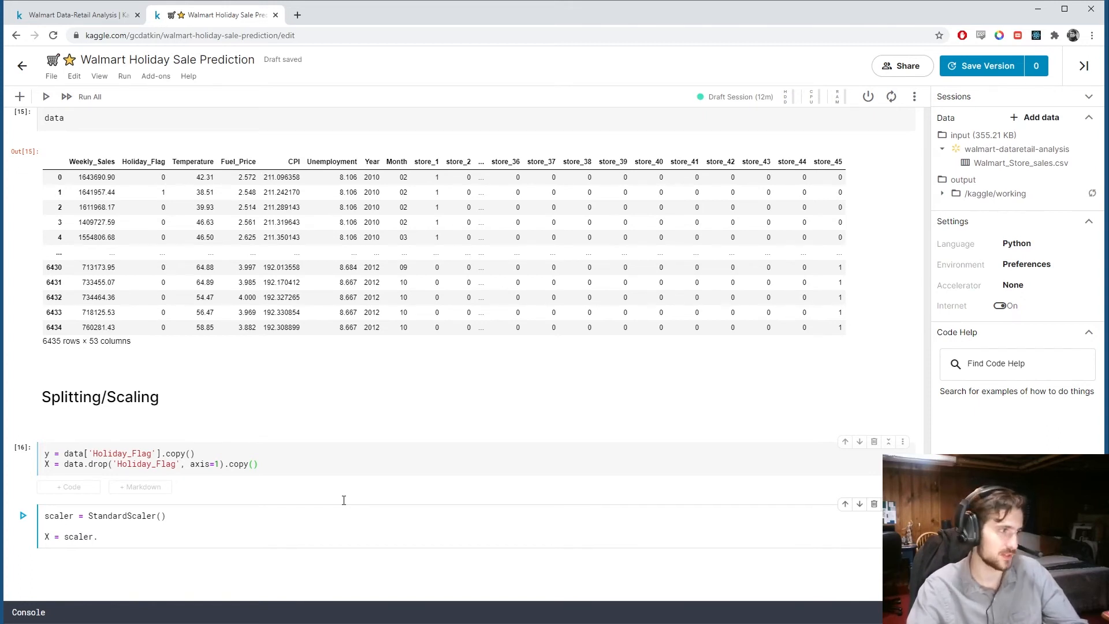
{"action": "type", "text": "fit_tran"}
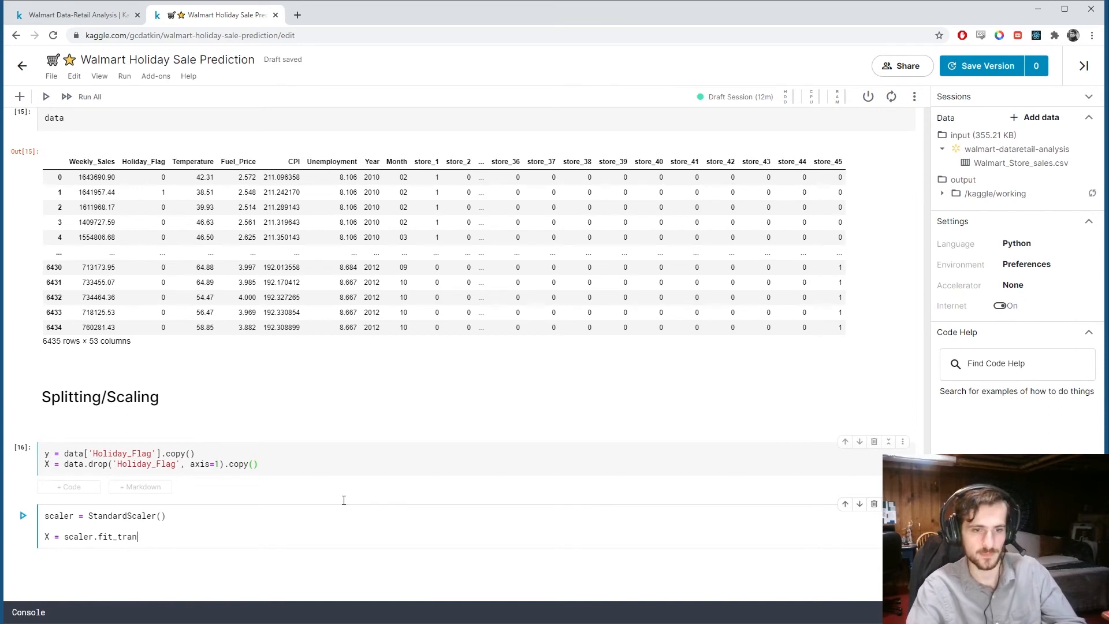
{"action": "type", "text": "sform()"}
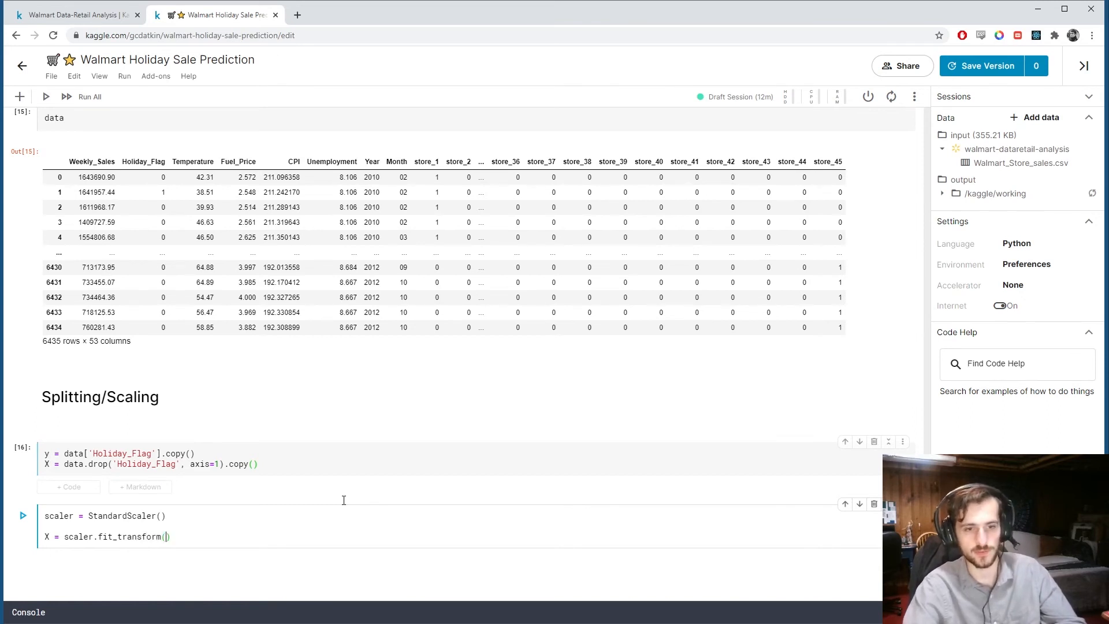
{"action": "type", "text": "X"}
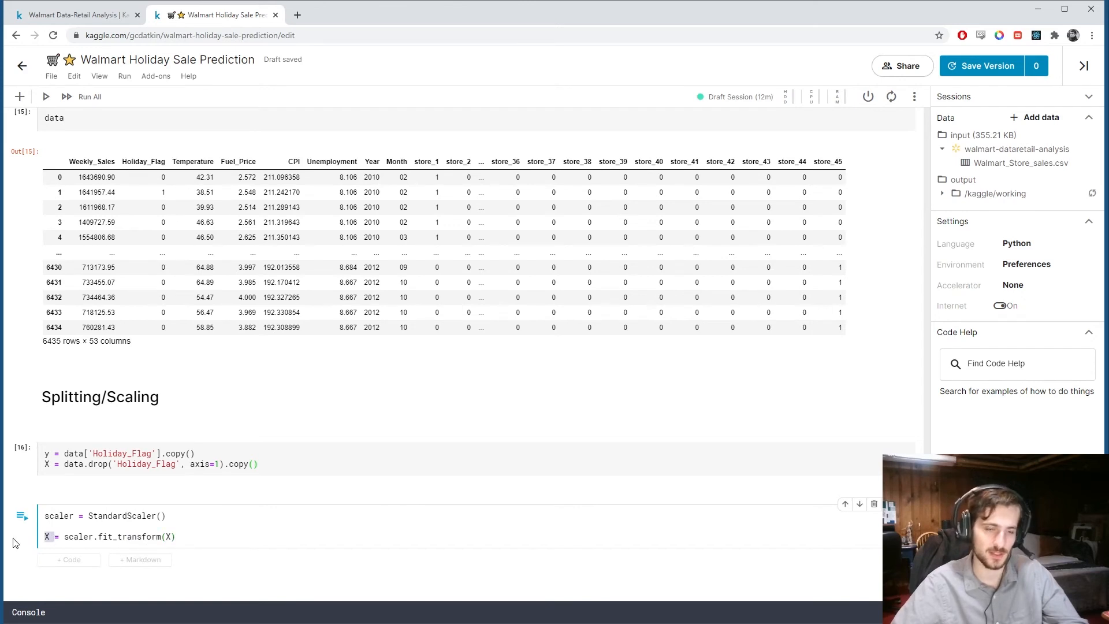
Start the train/test split line in the next code cell with 'X_t'.
{"action": "left_click", "coordinate": [197, 513]}
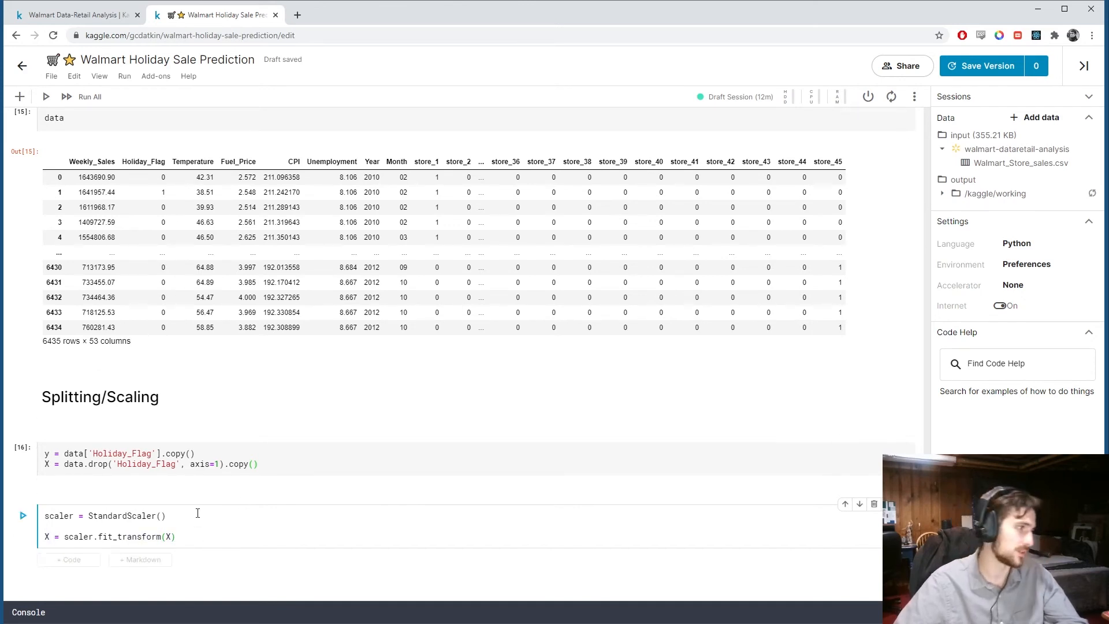
{"action": "type", "text": "X_train, X_test,"}
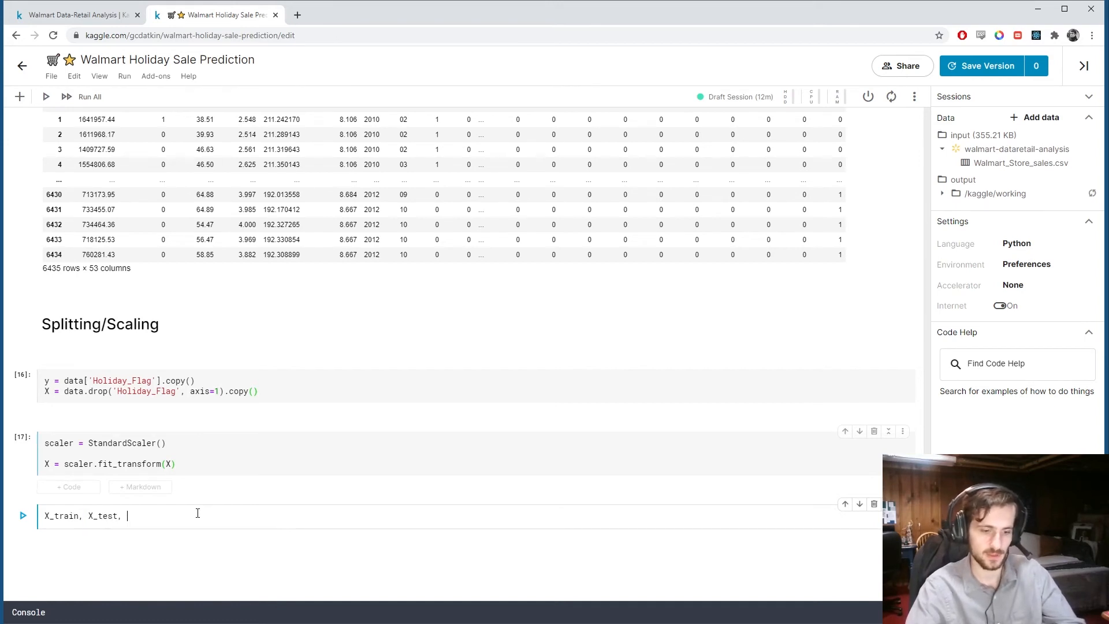
Write X_train, X_test, y_train, y_test = train_test_split(X, y, train_size=0.7) and begin a '# M' heading.
{"action": "type", "text": "y_train, y_t"}
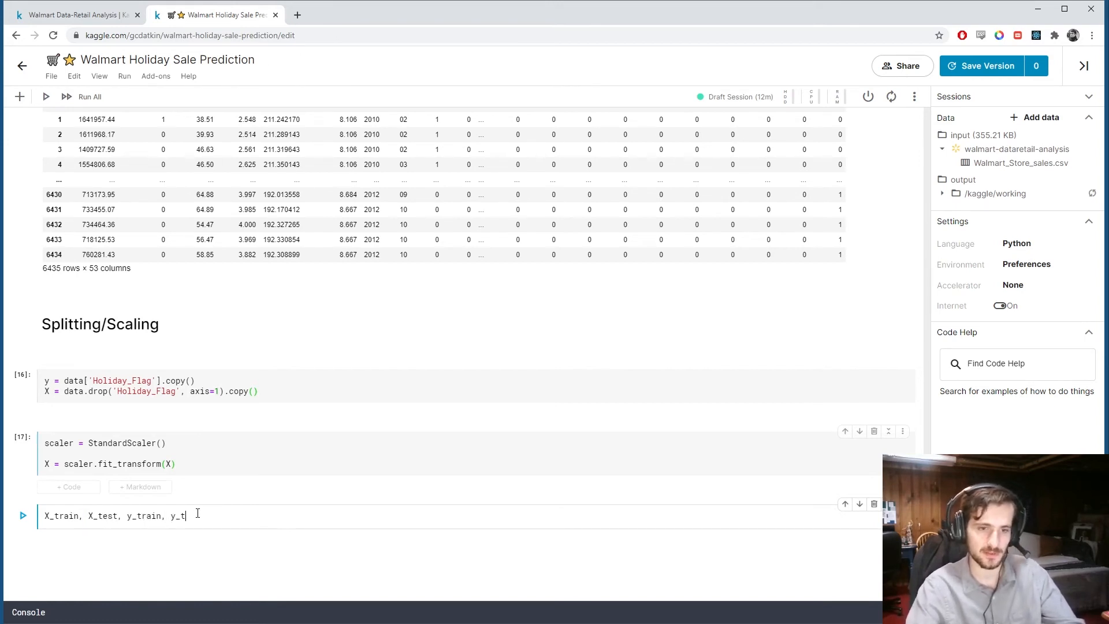
{"action": "type", "text": "est"}
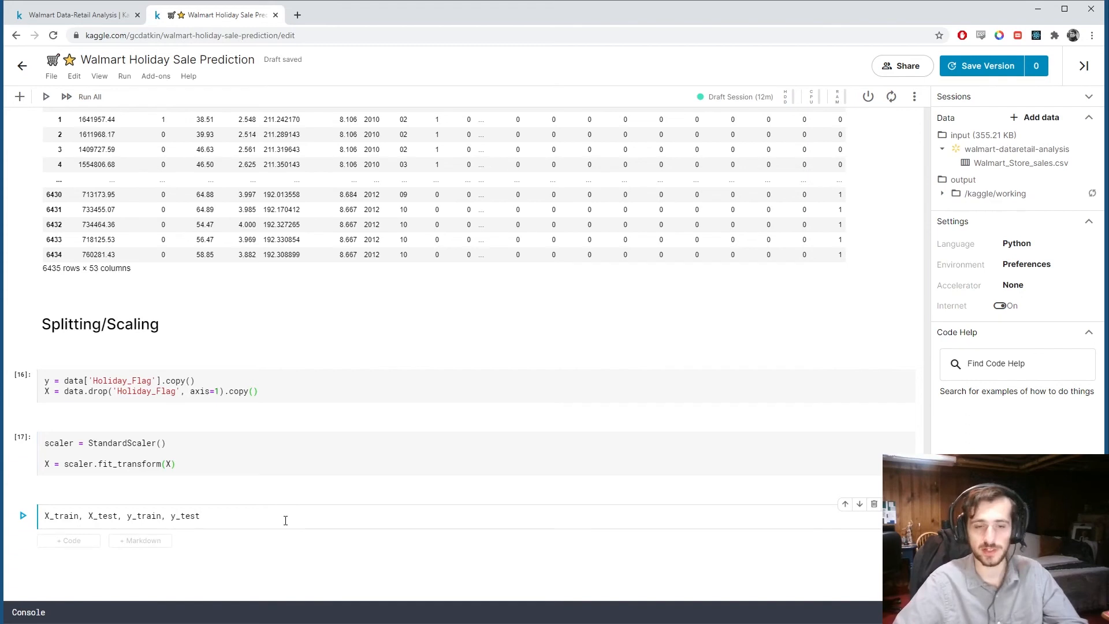
{"action": "type", "text": "= train_"}
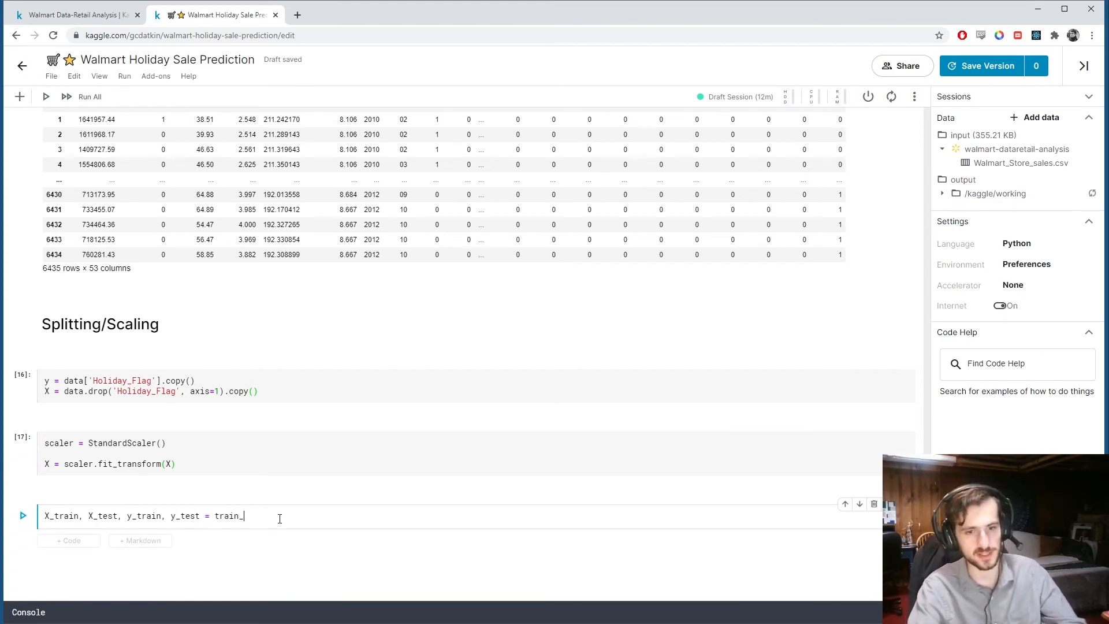
{"action": "type", "text": "test_split(X"}
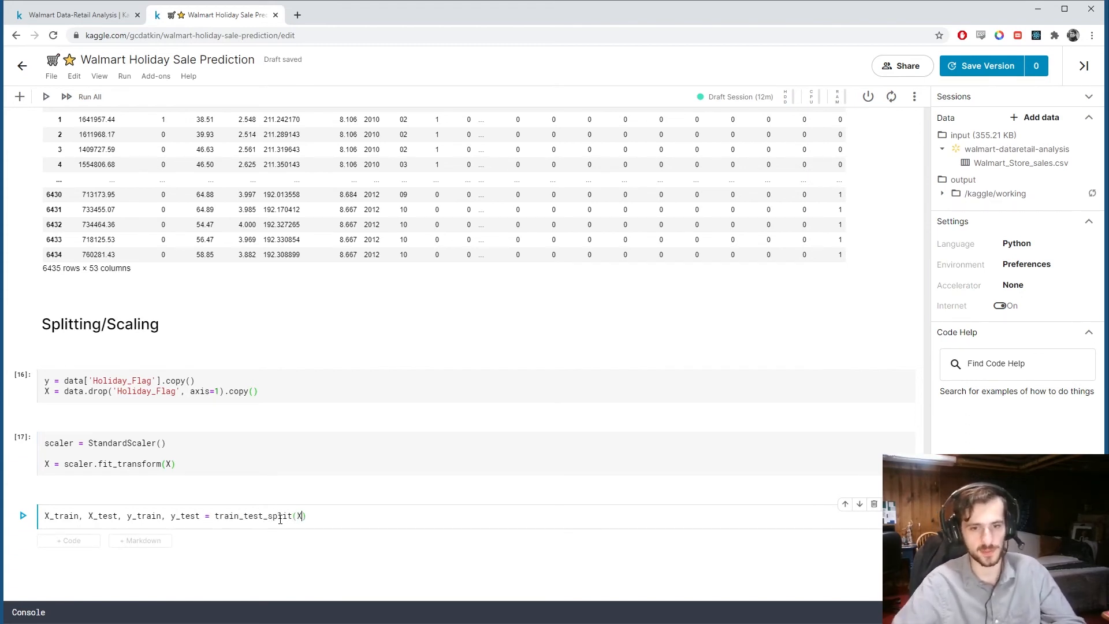
{"action": "type", "text": ", y,"}
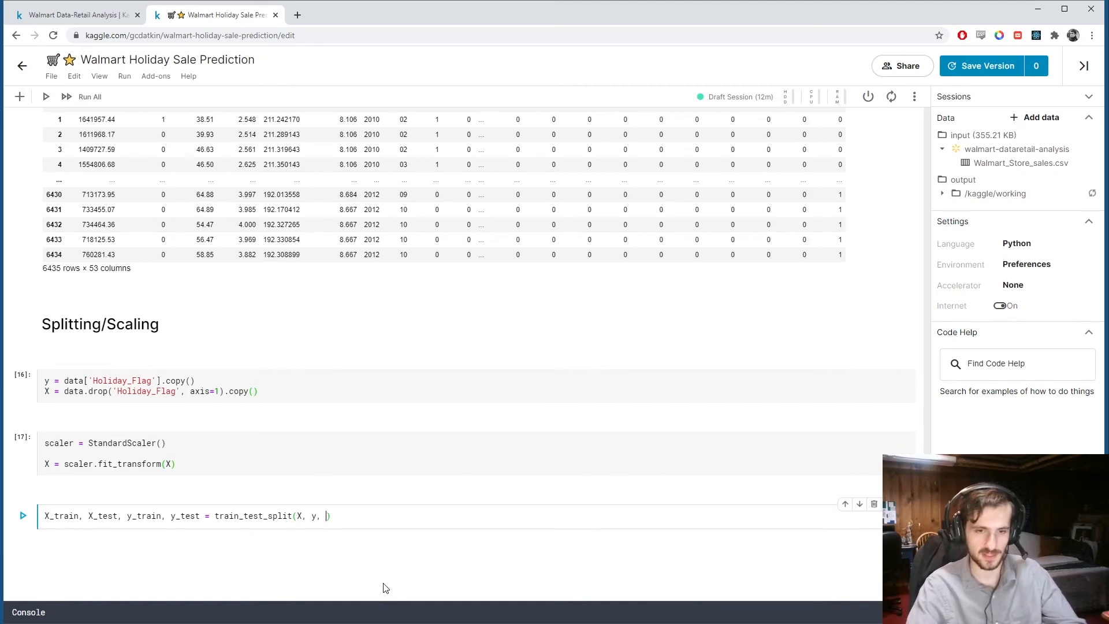
{"action": "type", "text": "train_size=0"}
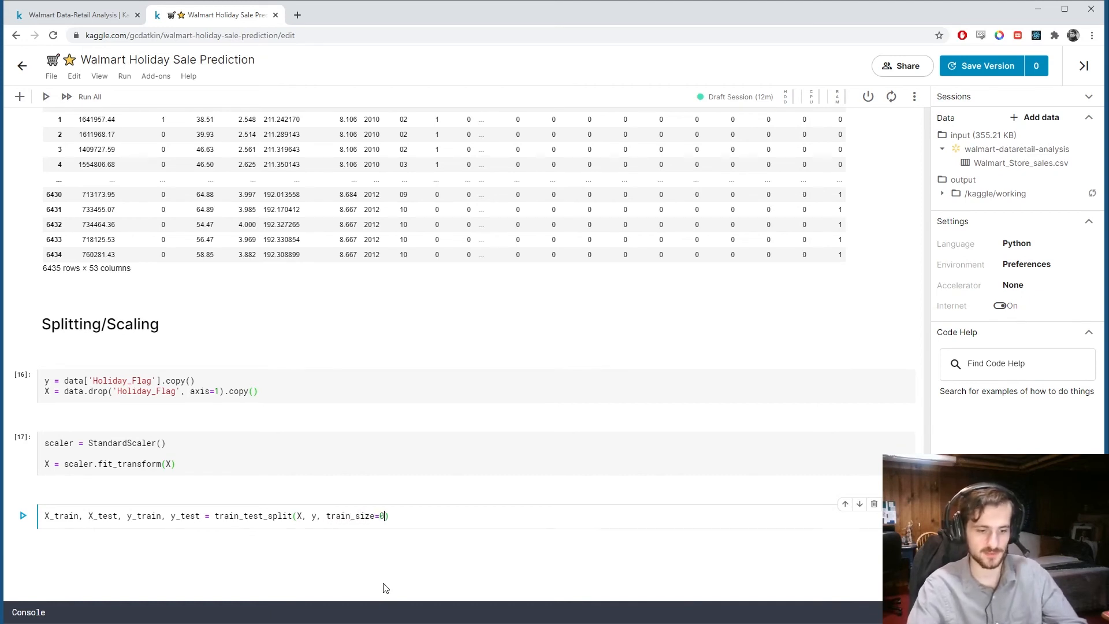
{"action": "type", "text": ".7"}
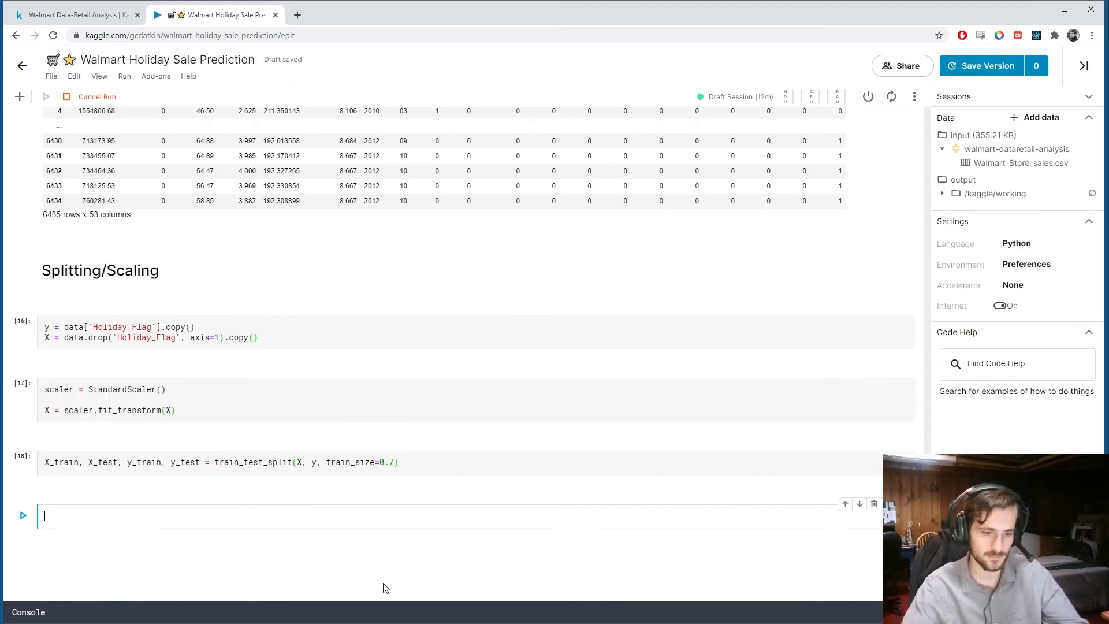
{"action": "type", "text": "# M"}
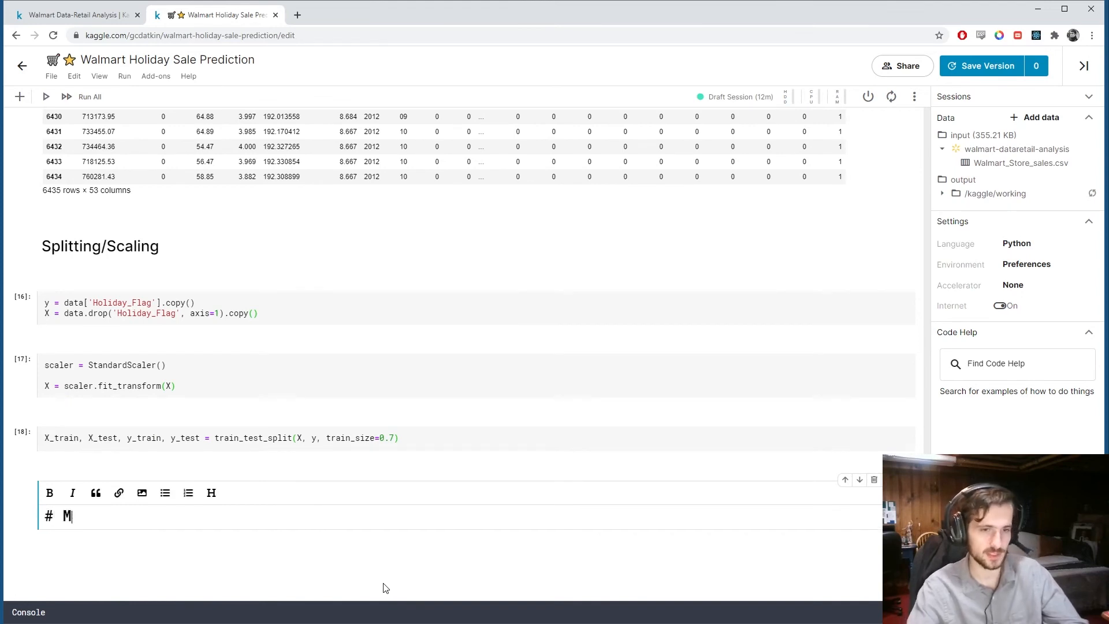
Finish the 'Modeling and Training' heading and define log_model = LogisticRegression().
{"action": "type", "text": "odeling and Training"}
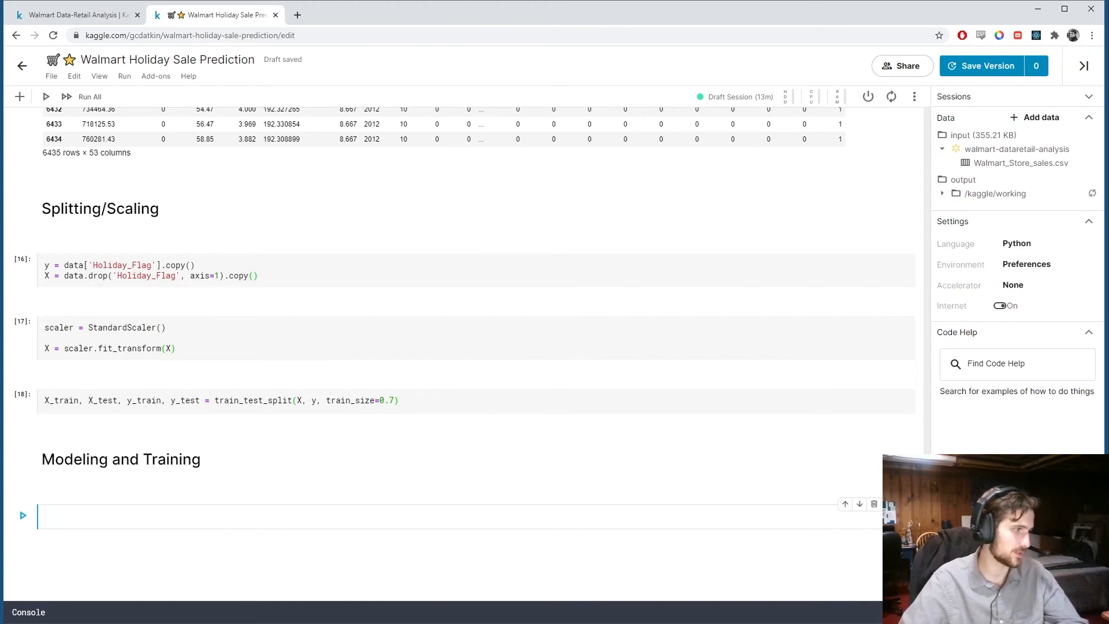
{"action": "type", "text": "1"}
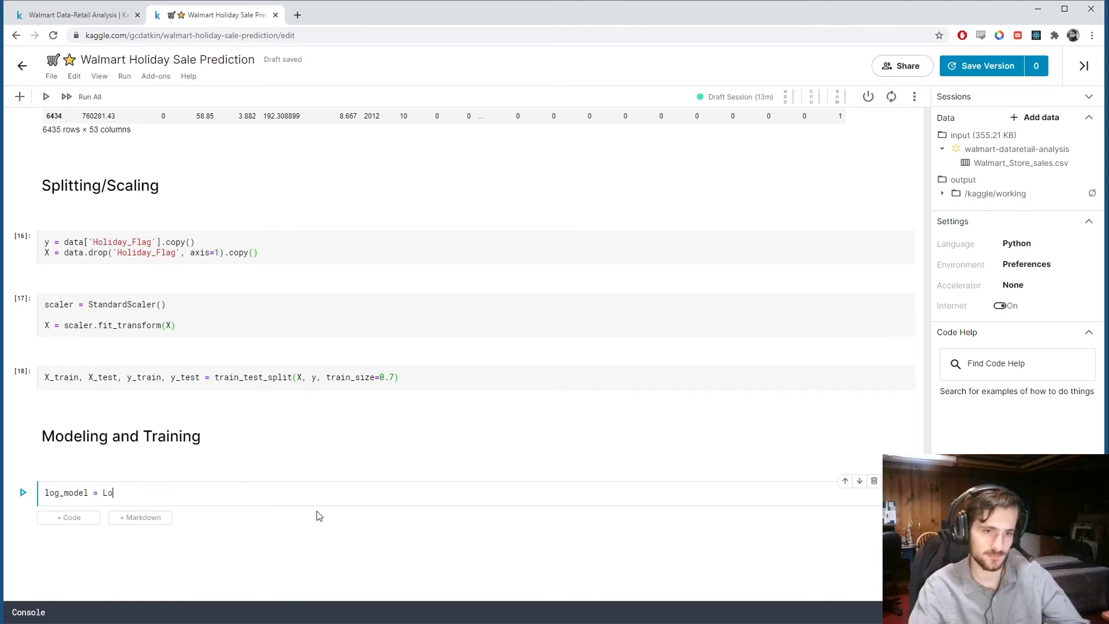
{"action": "type", "text": "gisticR"}
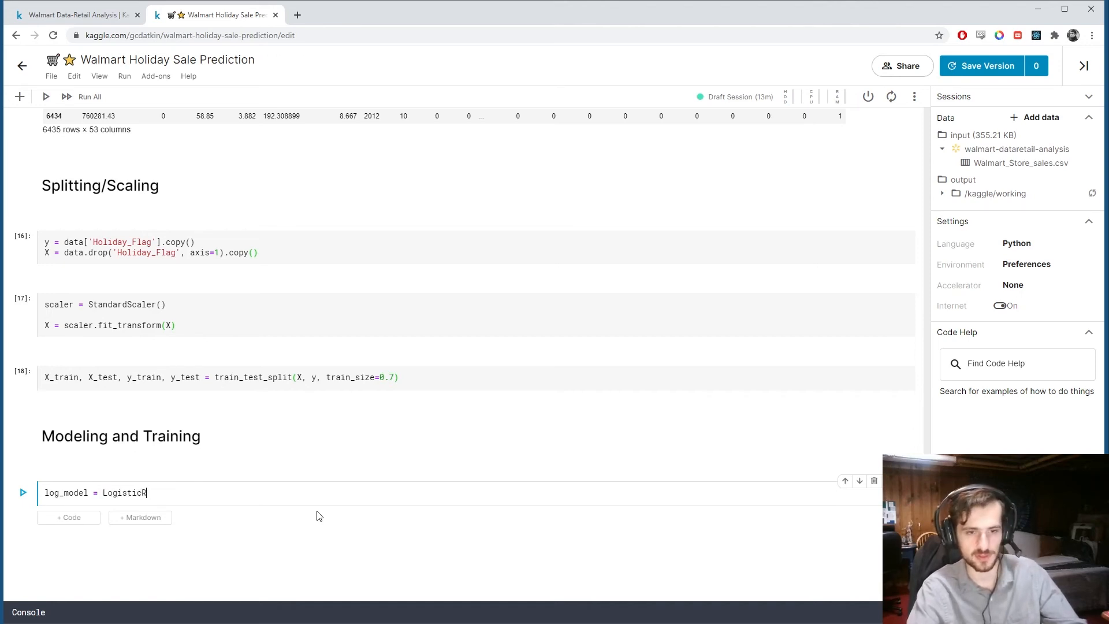
{"action": "type", "text": "egression()"}
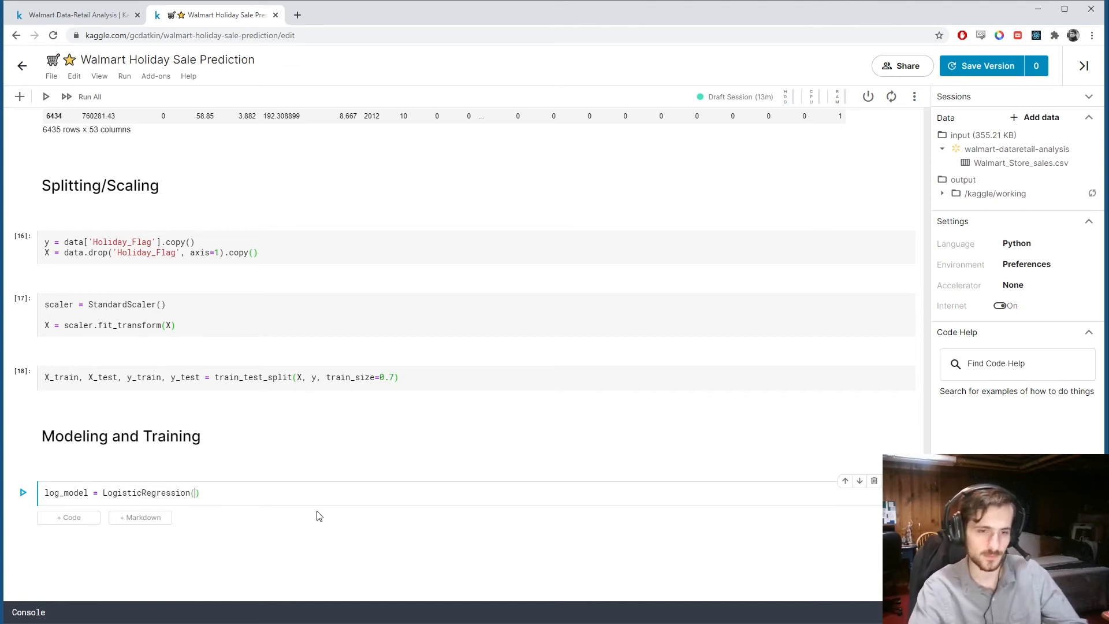
Define svm_model = SVC() and dec_model = DecisionTreeClassifier(), then run the cell.
{"action": "type", "text": "svm"}
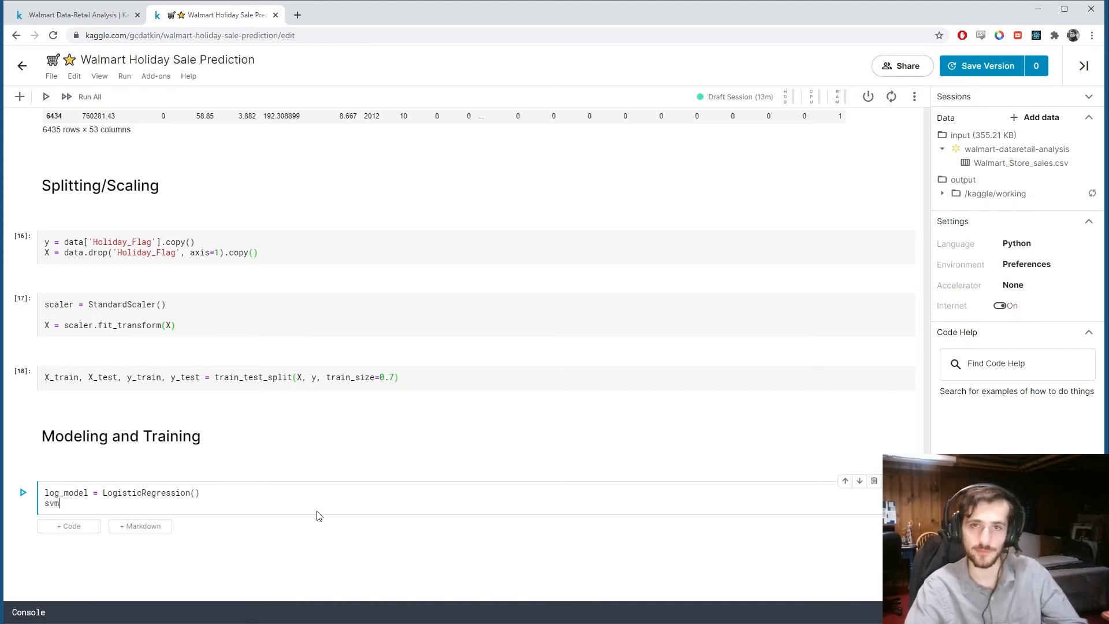
{"action": "type", "text": "_model ="}
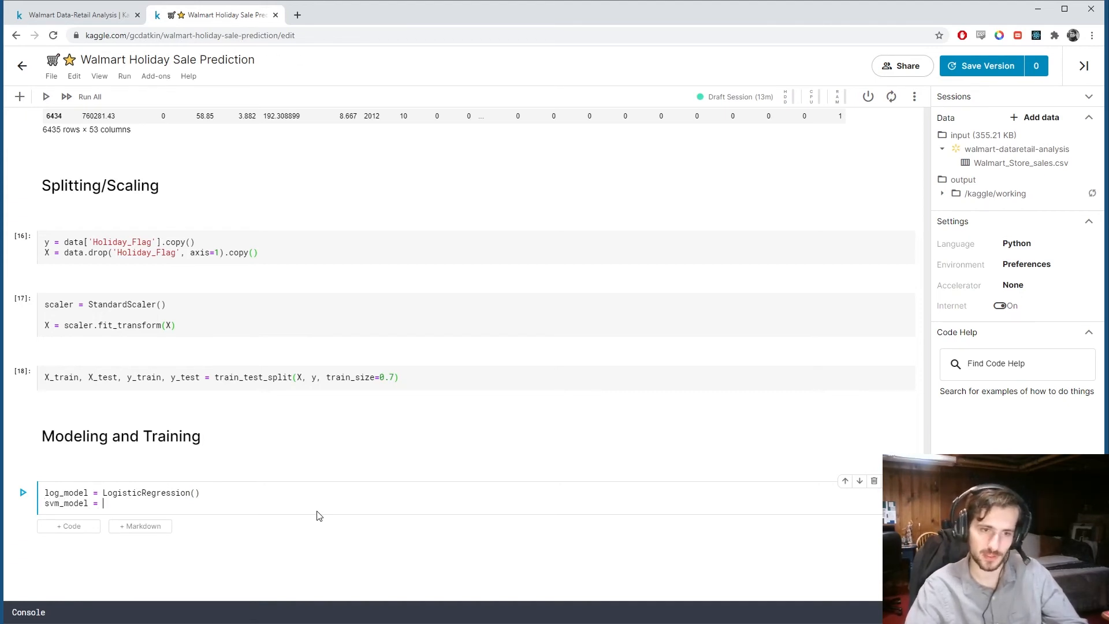
{"action": "type", "text": "SVC()"}
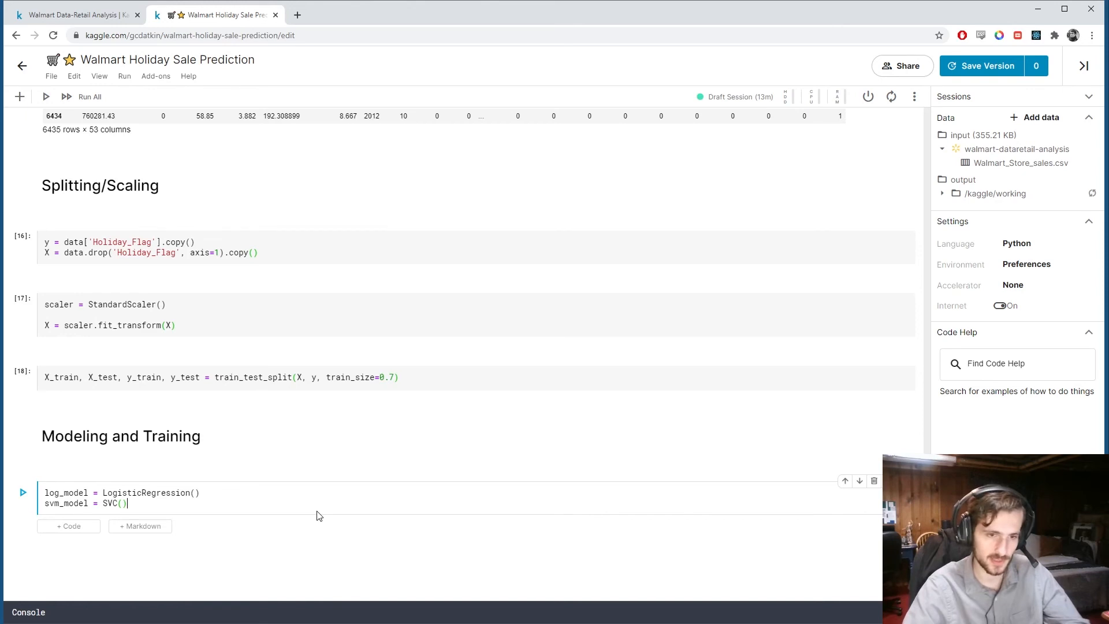
{"action": "type", "text": "dec_"}
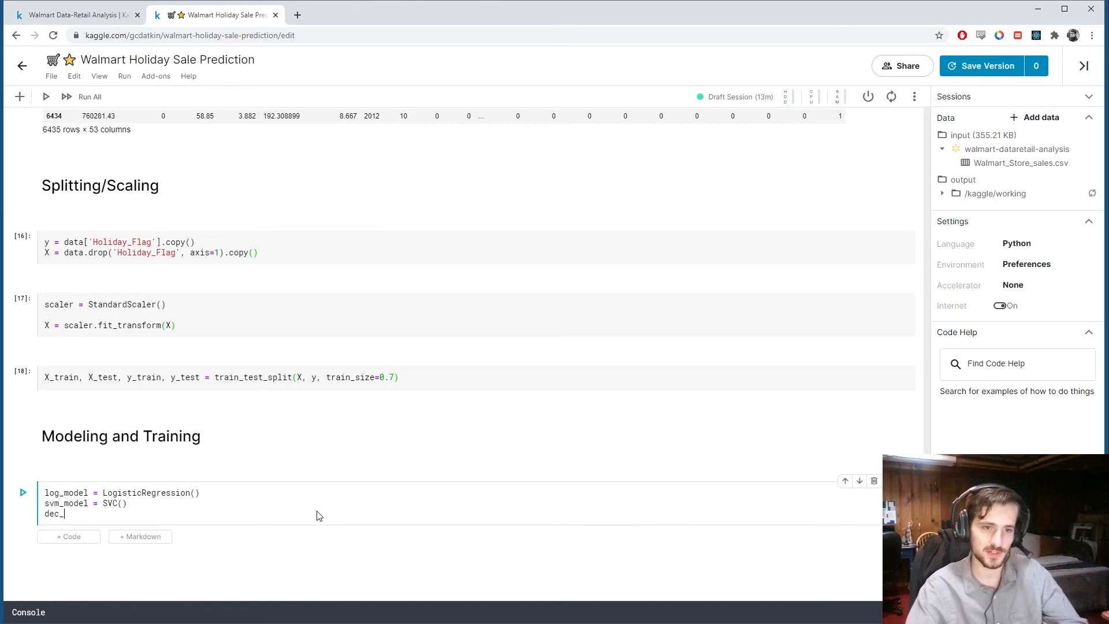
{"action": "type", "text": "model ="}
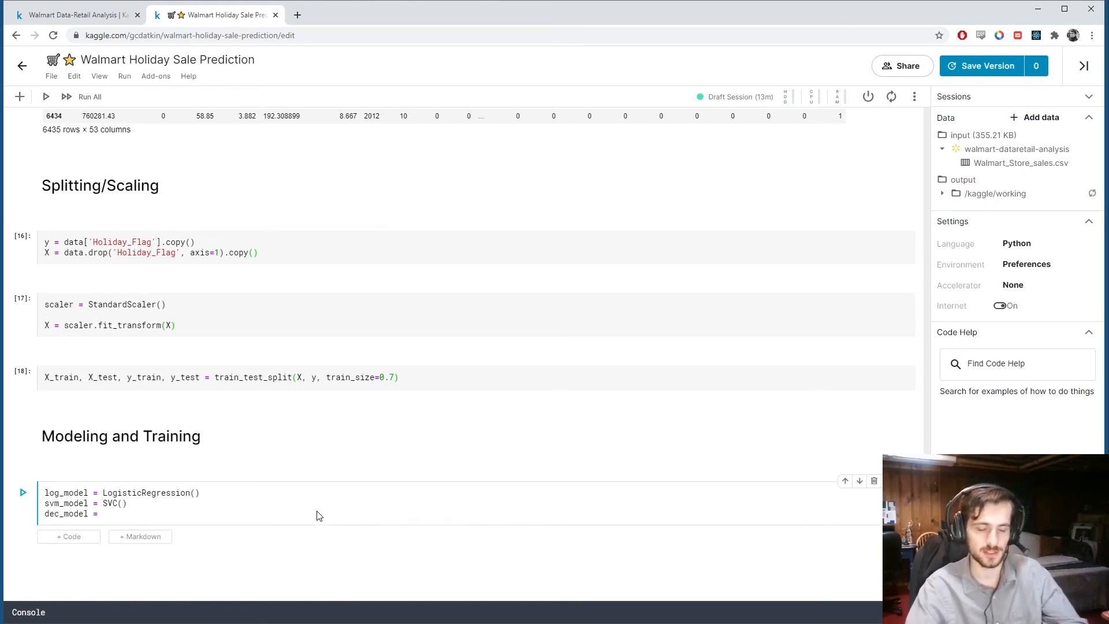
{"action": "type", "text": "DecisionTr"}
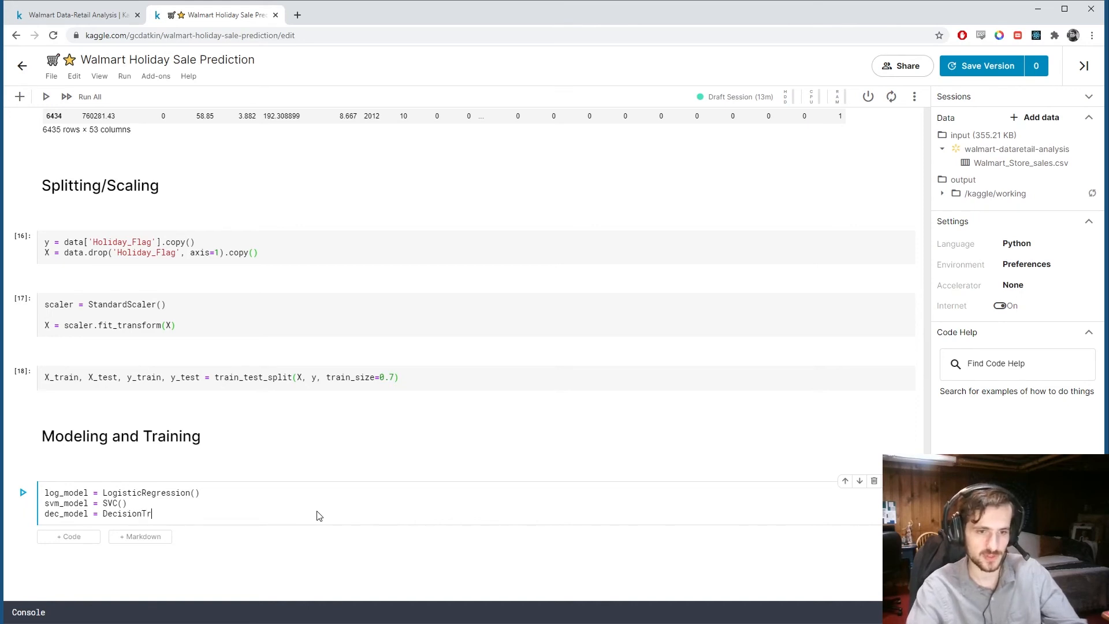
{"action": "type", "text": "eeClassifier()"}
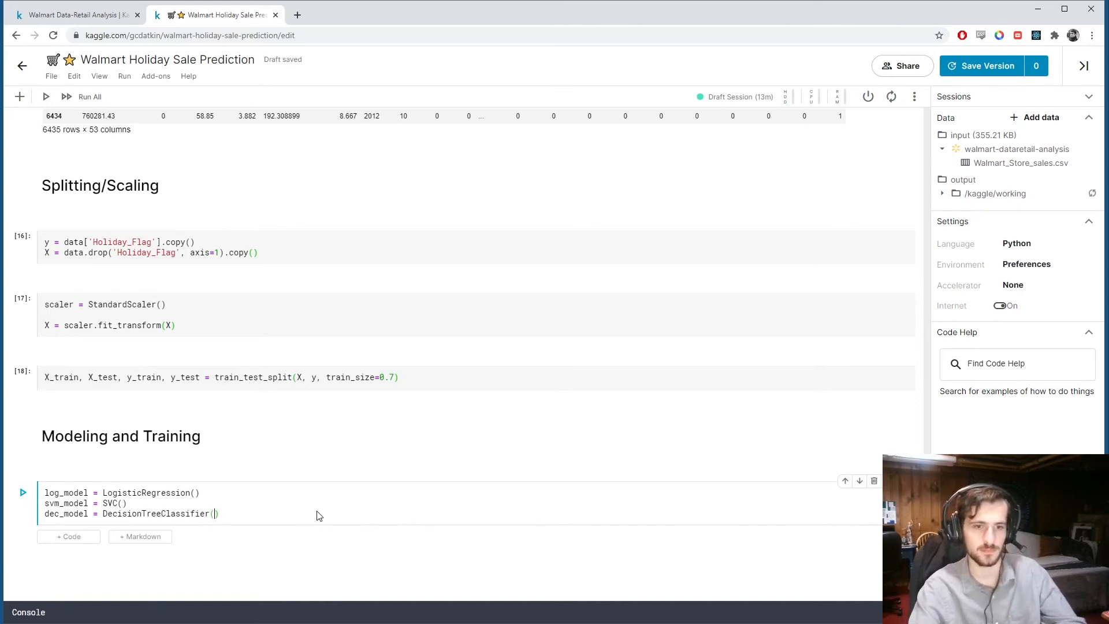
{"action": "key", "text": "Enter"}
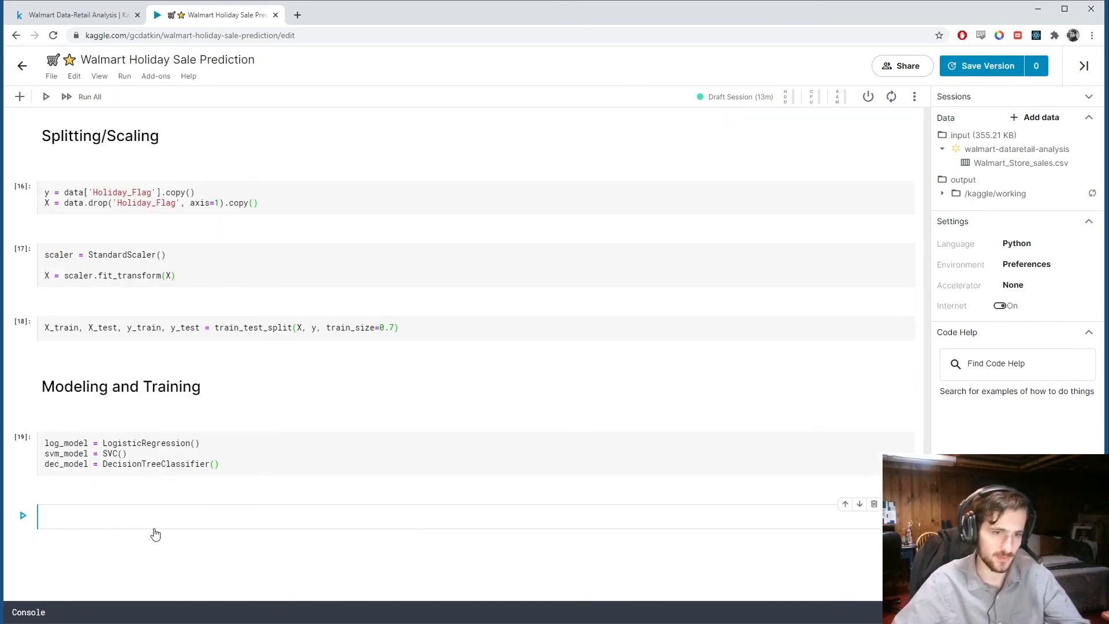
Fit log_model, svm_model and dec_model on (X_train, y_train) and print "Models trained.".
{"action": "left_click", "coordinate": [262, 515]}
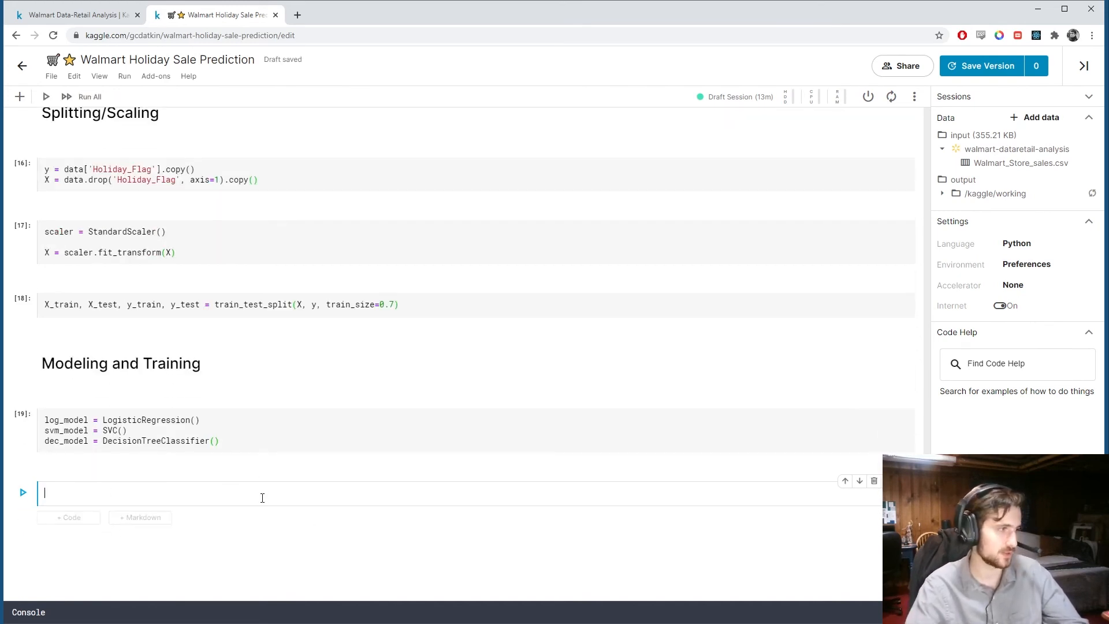
{"action": "type", "text": "log"}
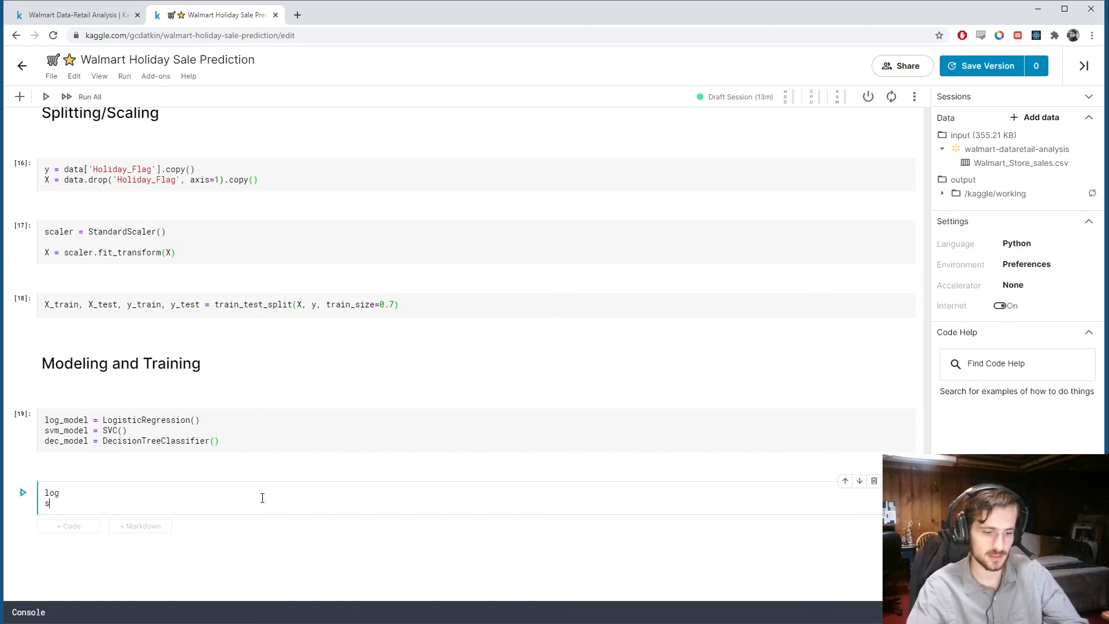
{"action": "type", "text": "svm"}
{"action": "type", "text": "dec"}
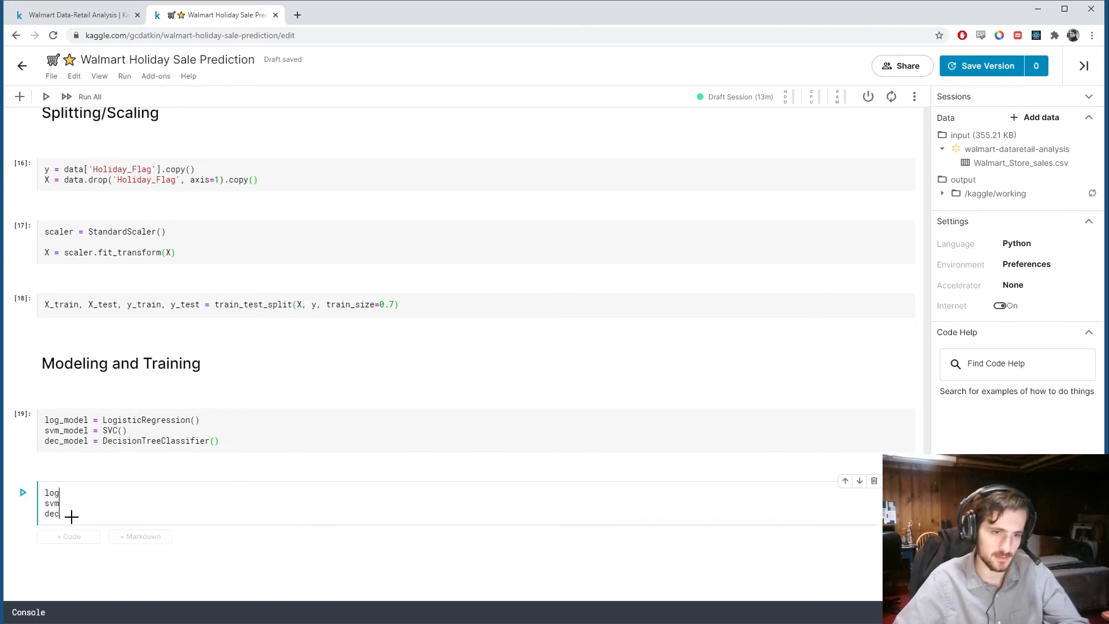
{"action": "type", "text": "_model ="}
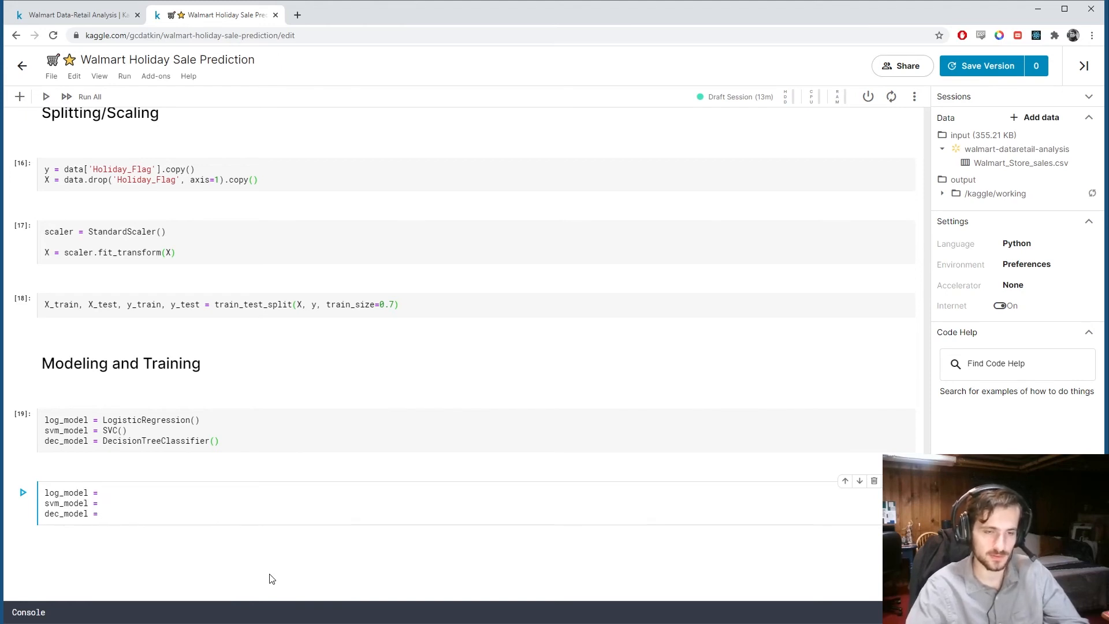
{"action": "type", "text": ".fit((X))"}
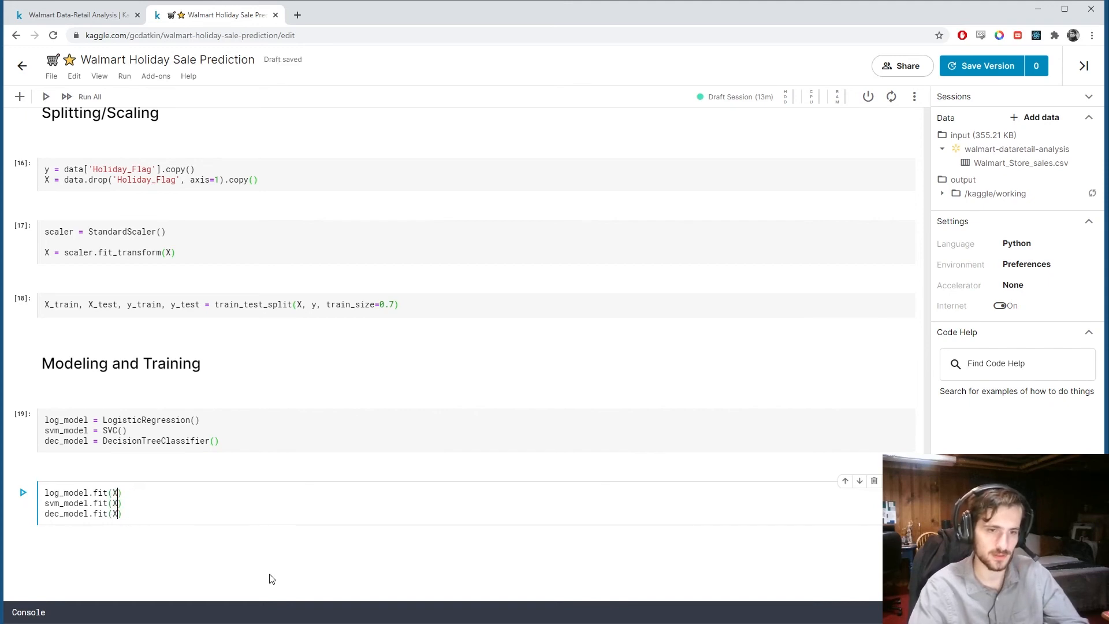
{"action": "type", "text": "_train, y_t"}
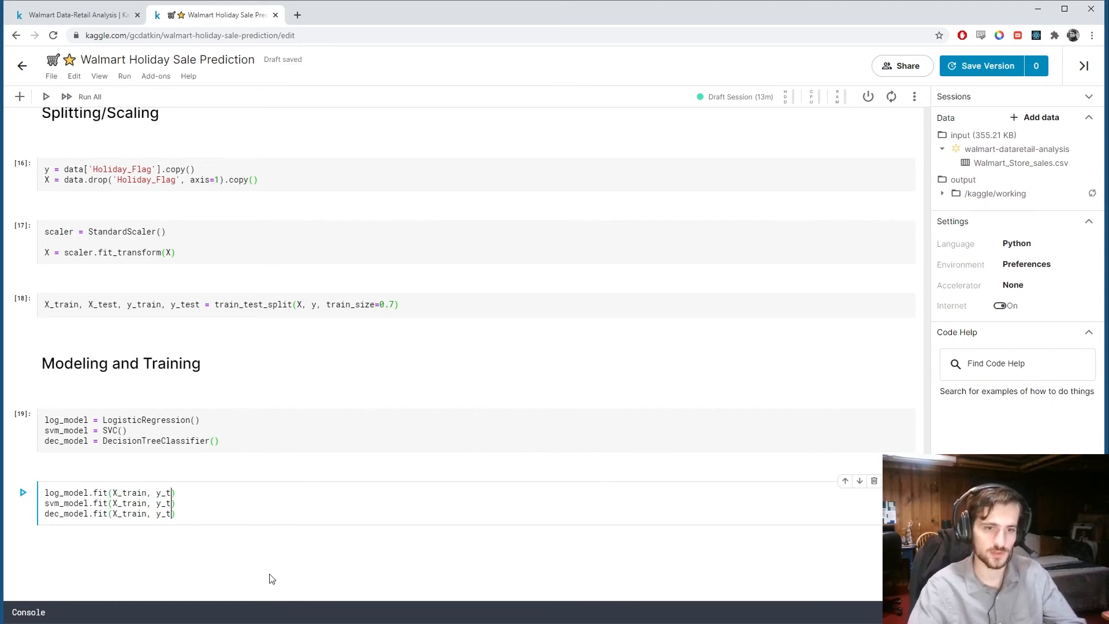
{"action": "type", "text": "rain"}
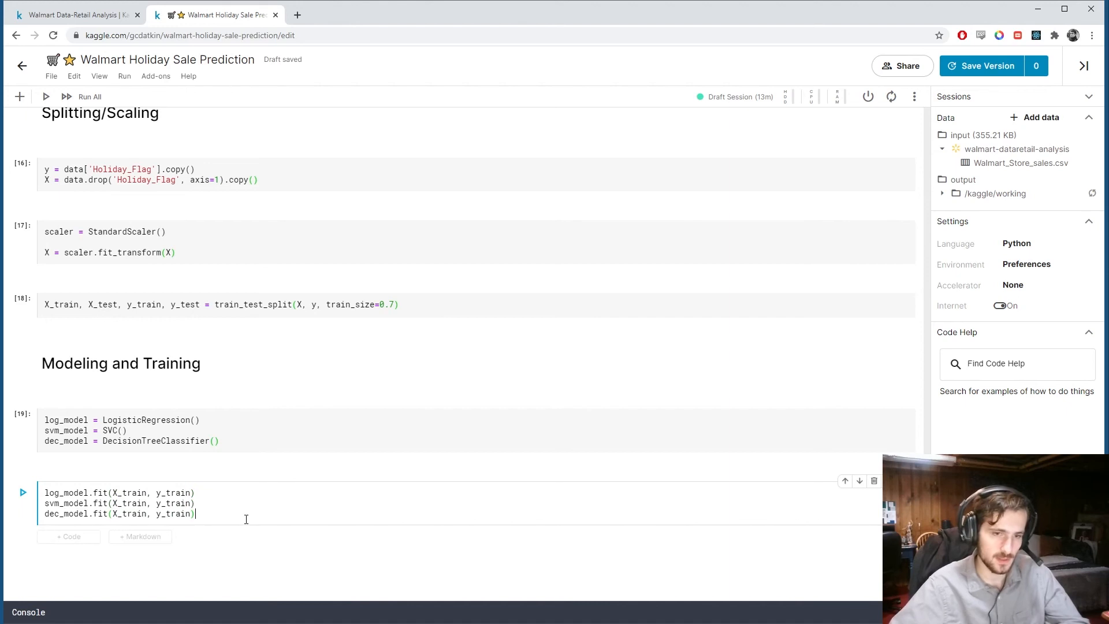
{"action": "type", "text": "print(\"M\")"}
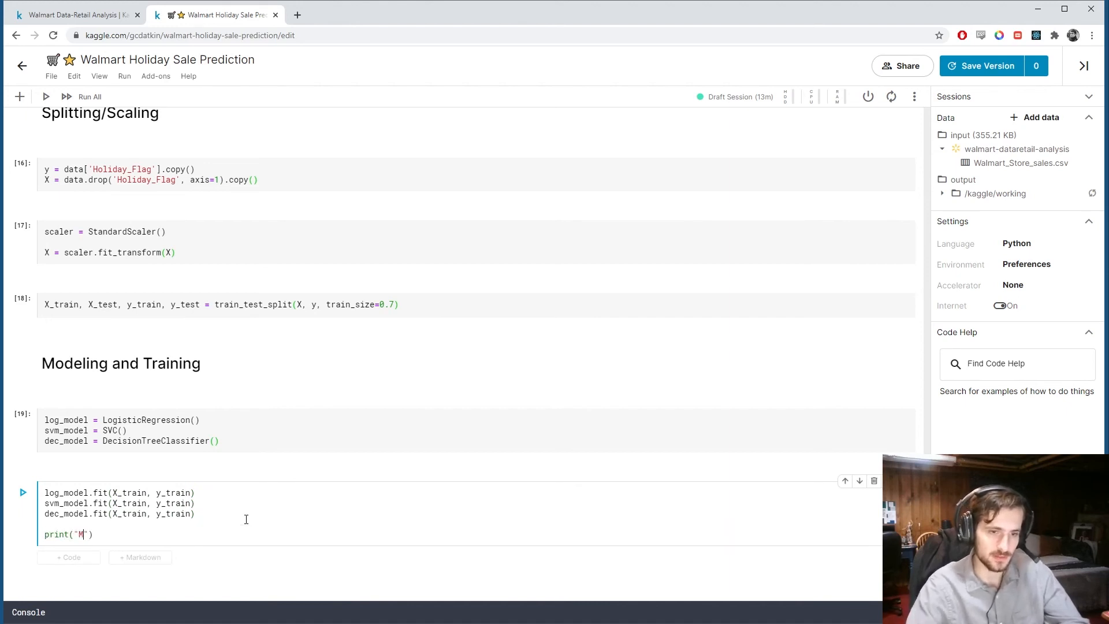
{"action": "type", "text": "odels trained."}
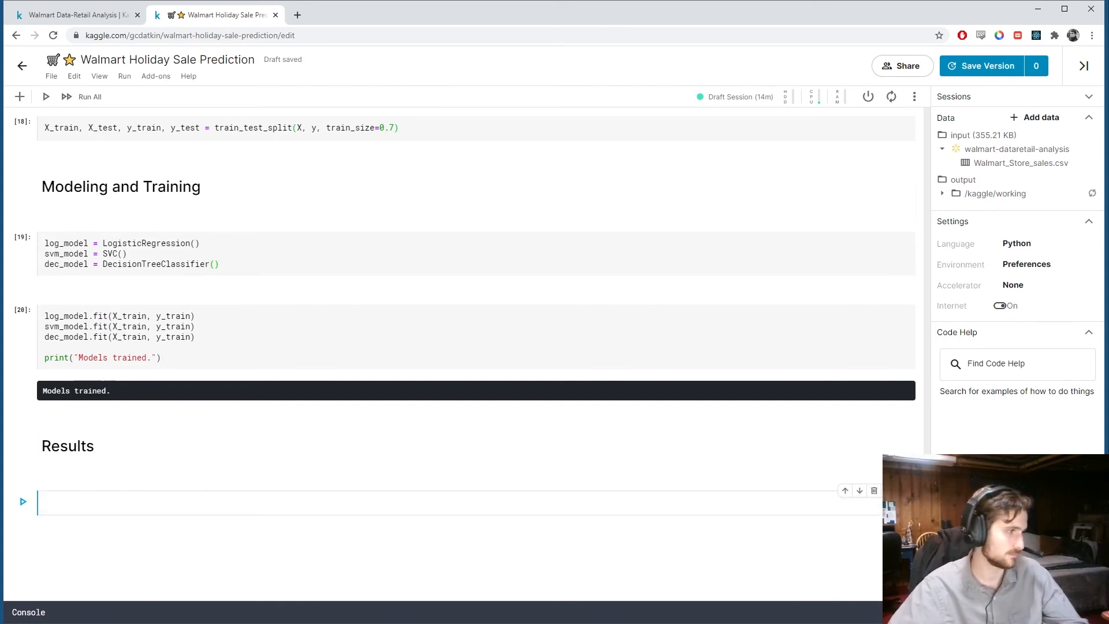
Write a print of log_model.score(X_test, y_test) for the first accuracy line.
{"action": "type", "text": "print"}
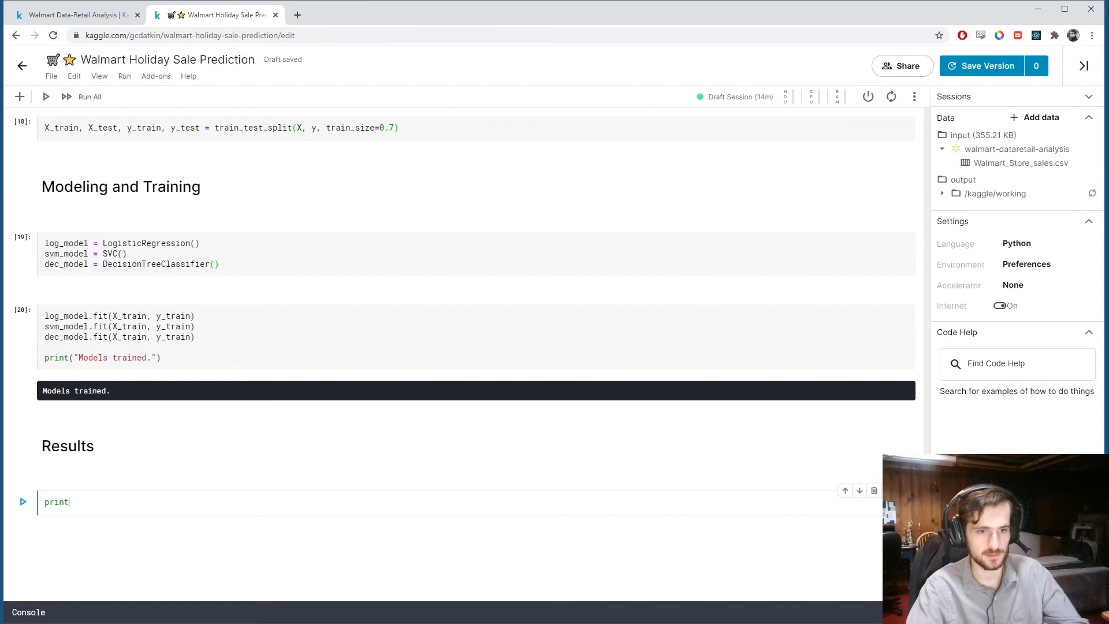
{"action": "type", "text": "('')"}
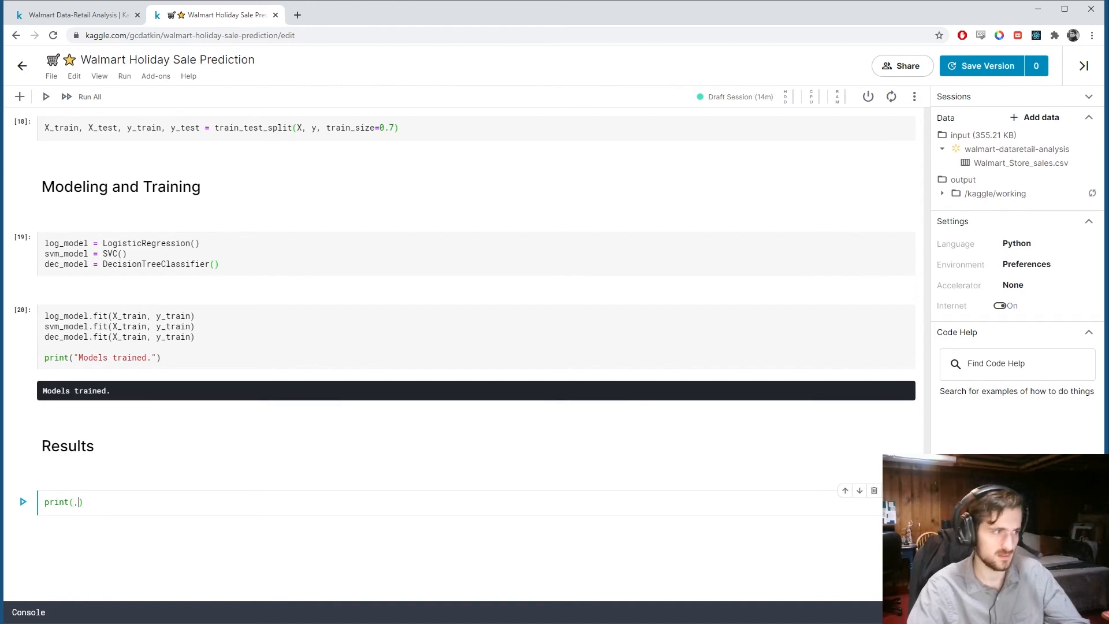
{"action": "key", "text": "Backspace"}
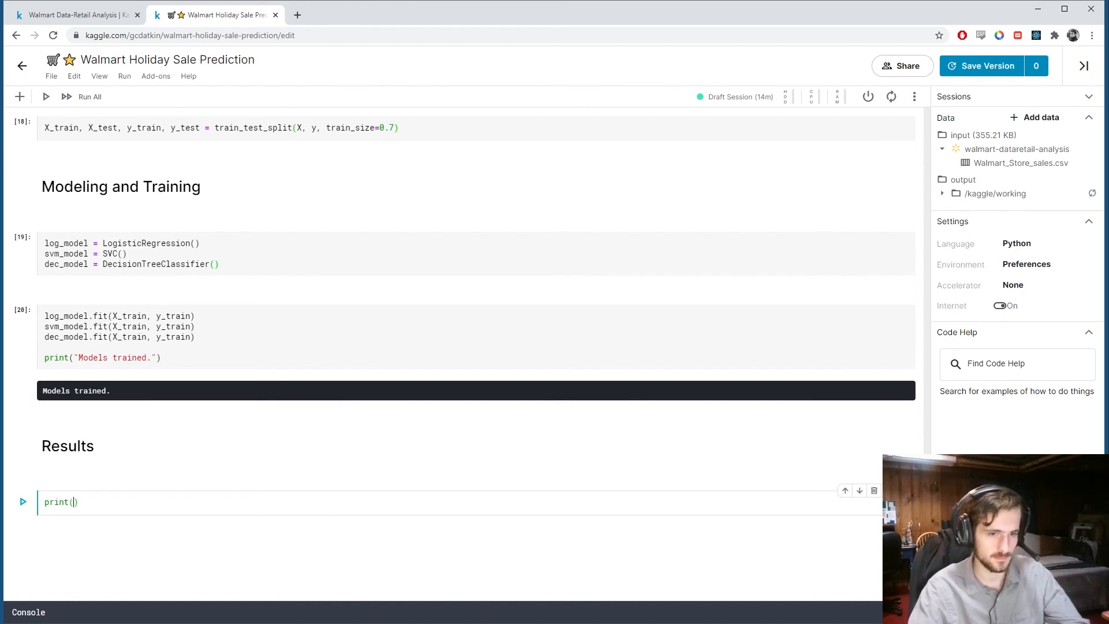
{"action": "type", "text": "_model.score("}
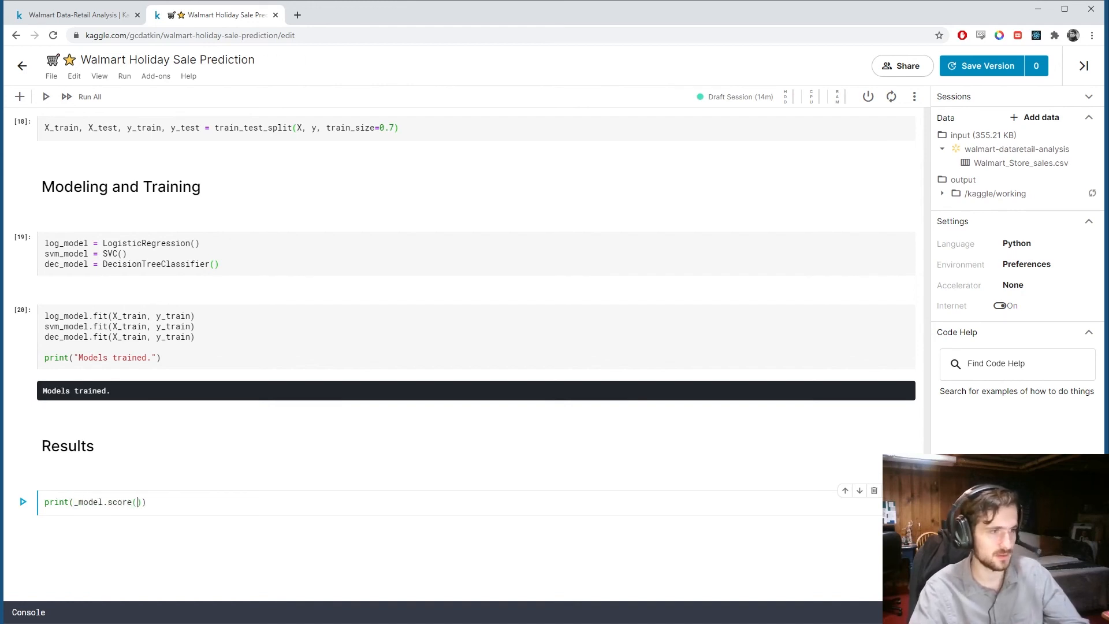
{"action": "type", "text": "X_test, y"}
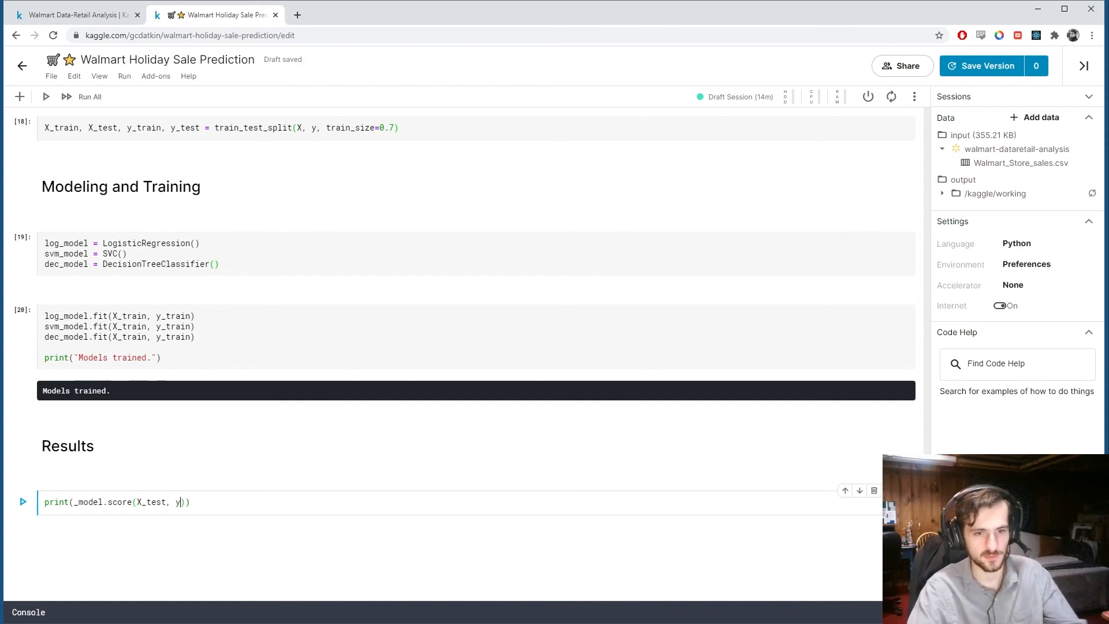
{"action": "type", "text": "_test"}
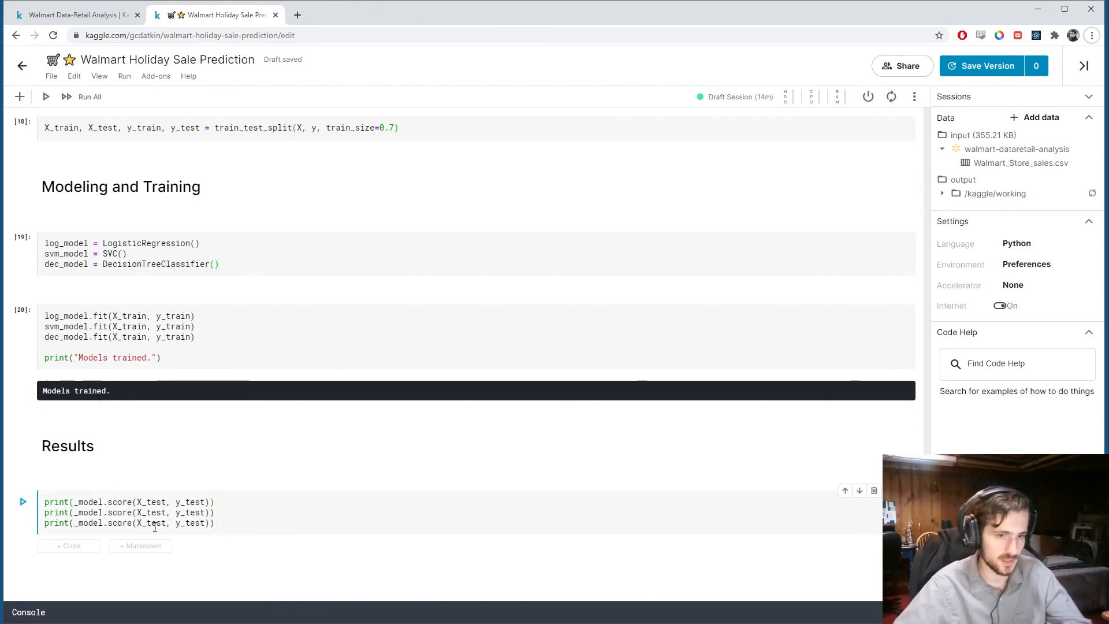
Label the three scores 'Logistic Regression', 'Support Vector Machine' and 'Decision Tree Accuracy:' with aligned padding, and run the cell.
{"action": "type", "text": "\""}
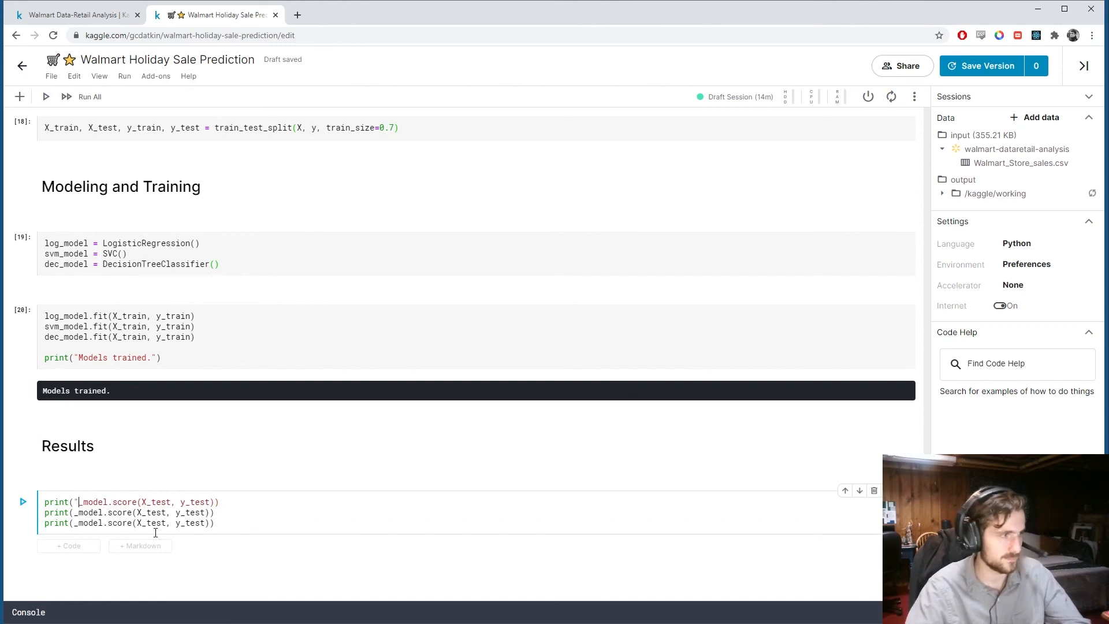
{"action": "type", "text": "Logistic Re"}
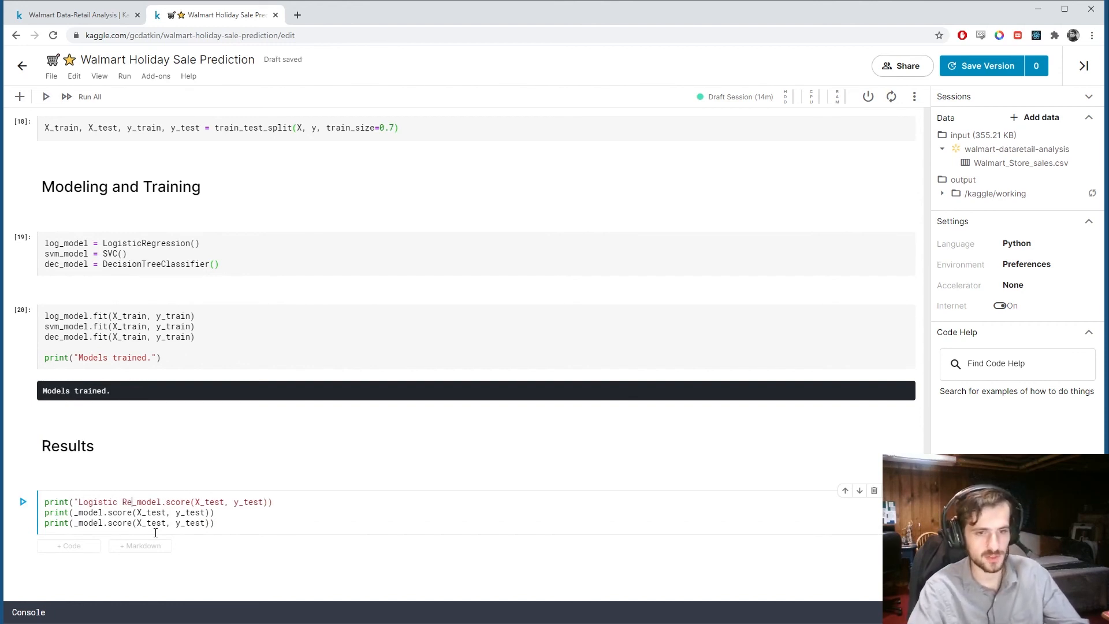
{"action": "type", "text": "gression A"}
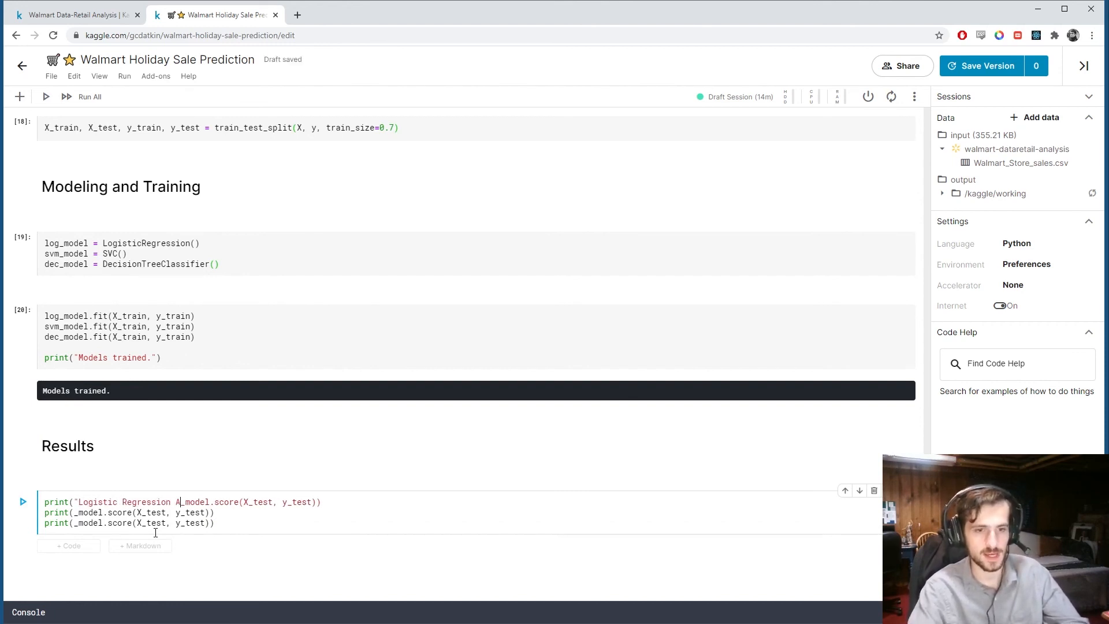
{"action": "type", "text": "ccuracy:\", log"}
{"action": "left_click", "coordinate": [458, 511]}
{"action": "type", "text": "\"Support Vector Machi"}
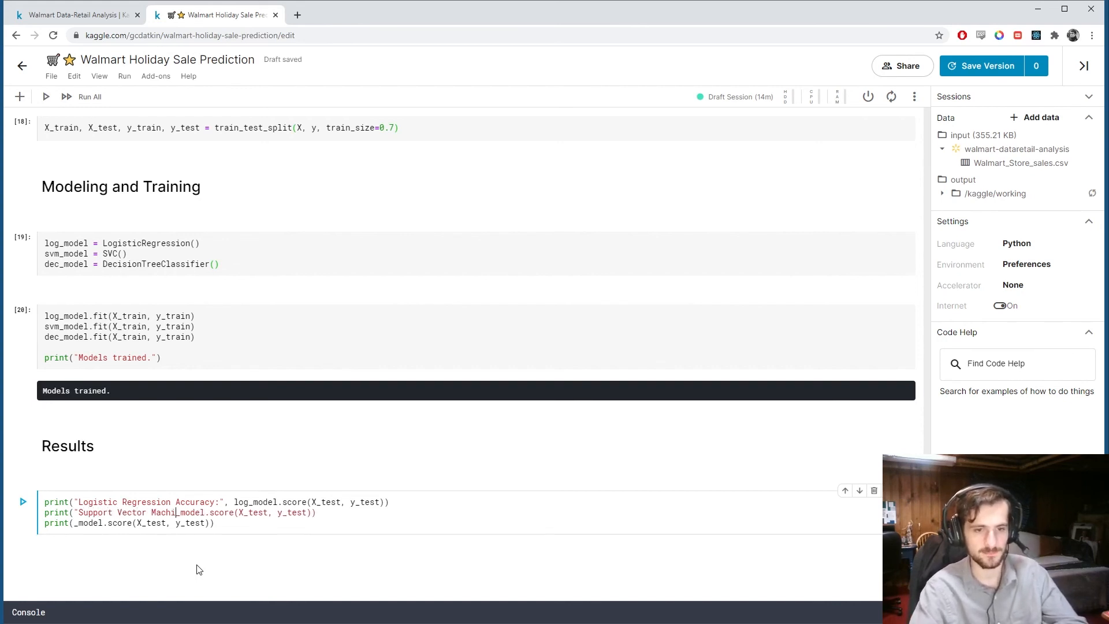
{"action": "type", "text": "ne Accuracy:\", svm"}
{"action": "left_click", "coordinate": [130, 523]}
{"action": "type", "text": "\"Decision Tree Acc"}
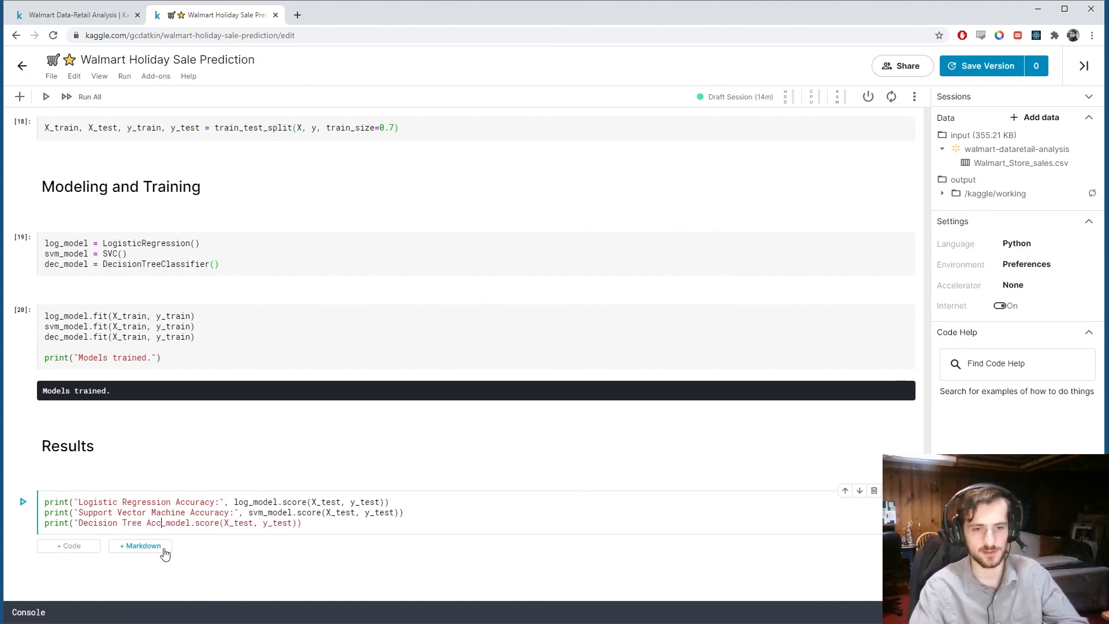
{"action": "type", "text": "uracy\":\", dec_"}
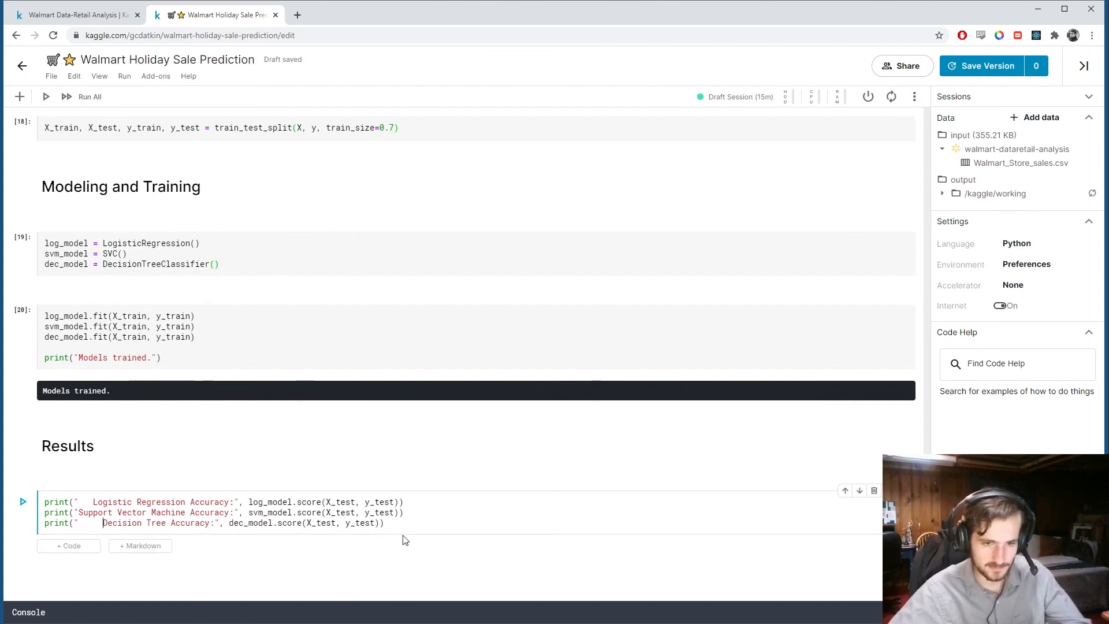
{"action": "left_click", "coordinate": [22, 501]}
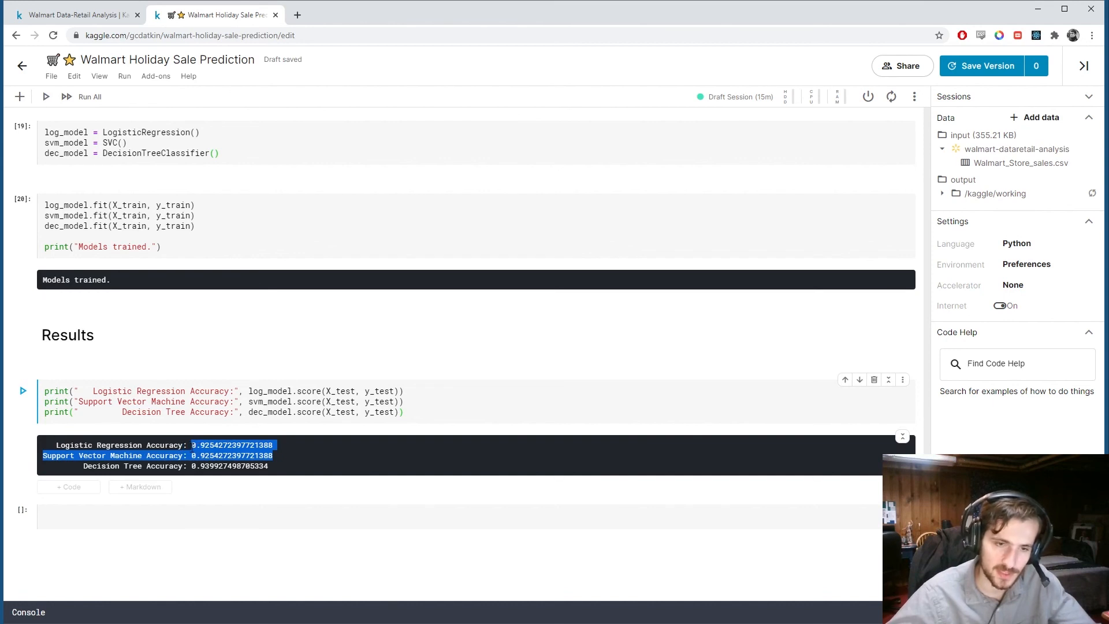
Review the printed accuracies: about 0.925 for logistic regression and SVM, 0.940 for decision tree.
{"action": "left_click", "coordinate": [322, 458]}
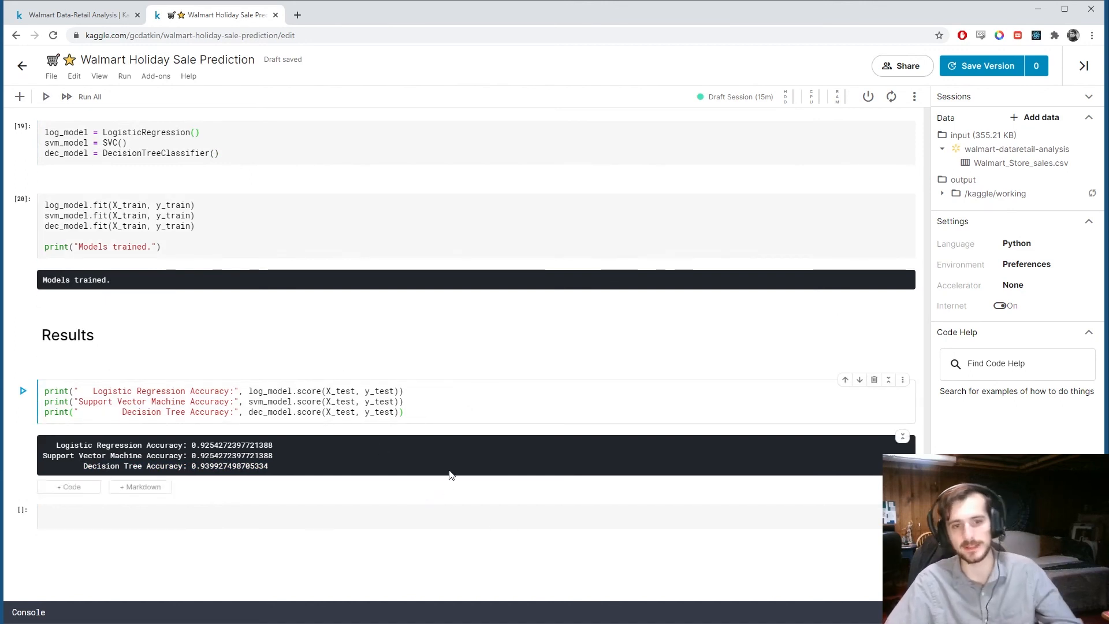
{"action": "mouse_move", "coordinate": [456, 471]}
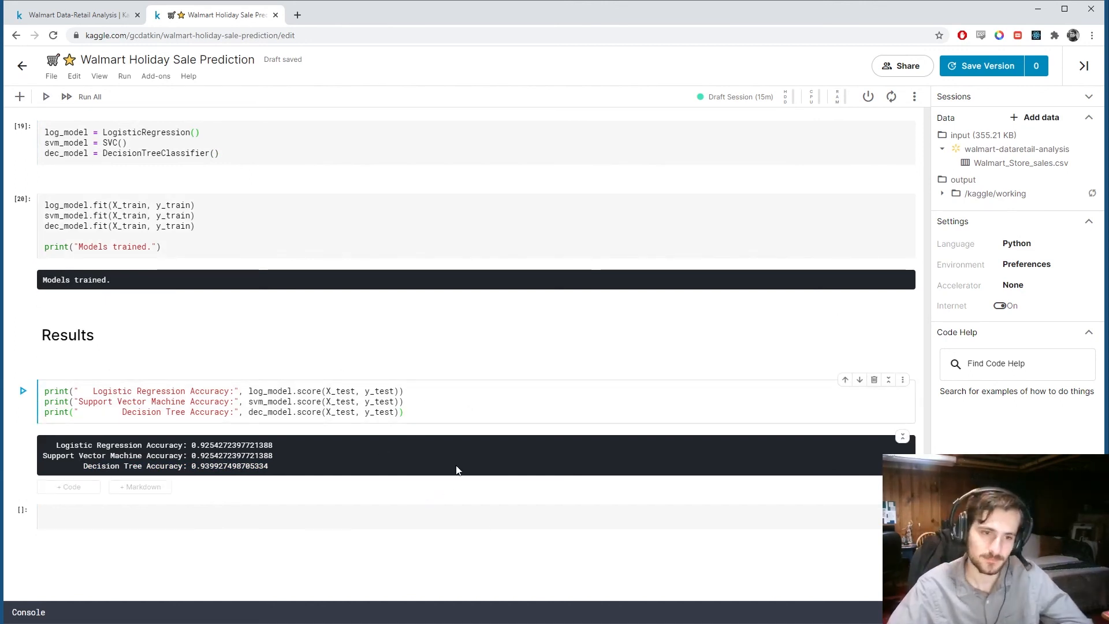